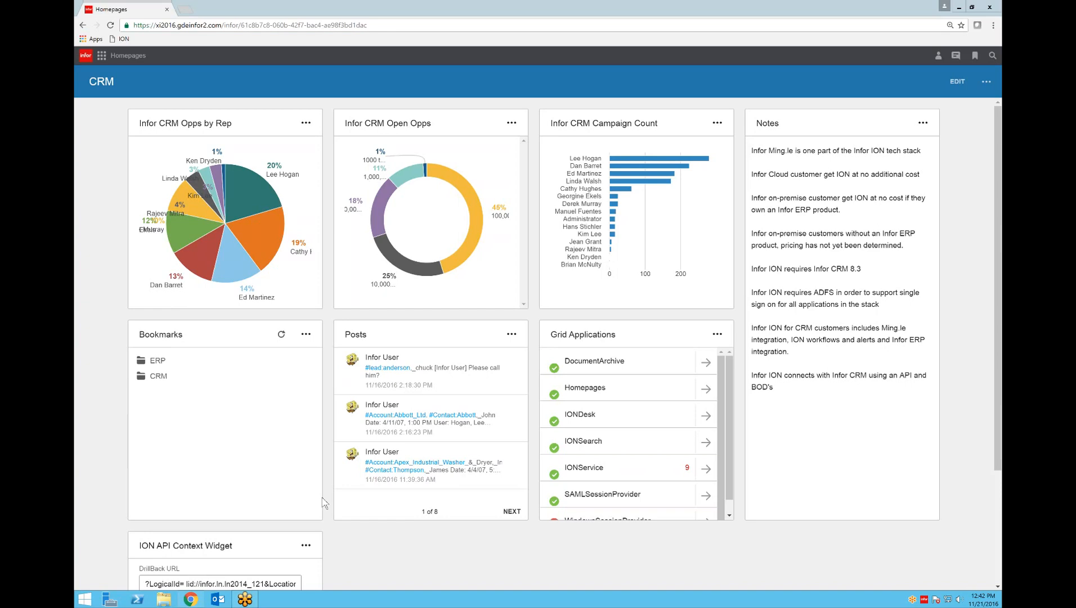
pyautogui.moveTo(389, 494)
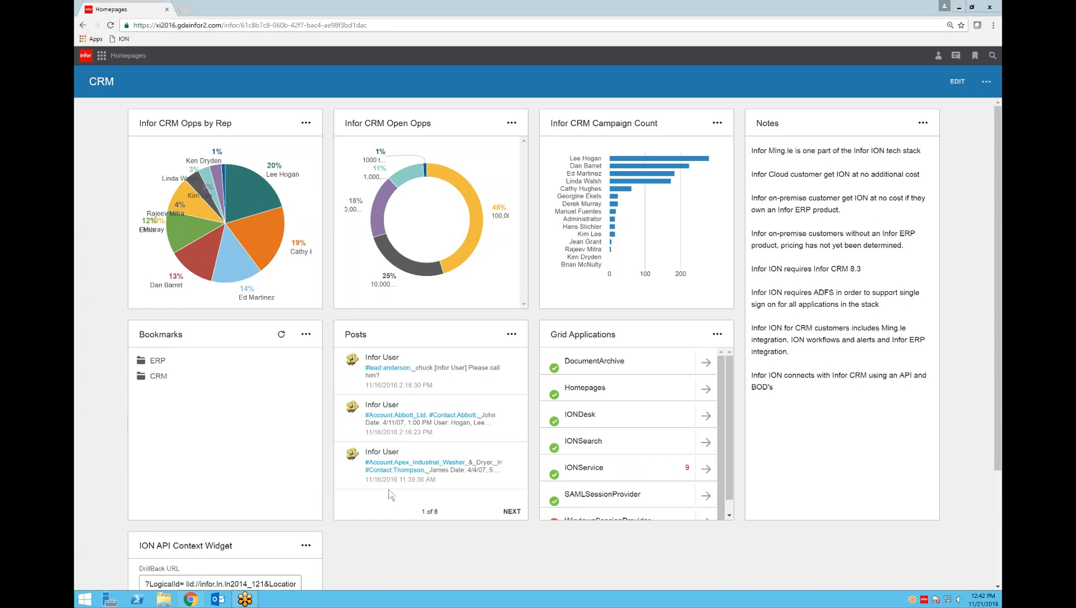
pyautogui.moveTo(916, 154)
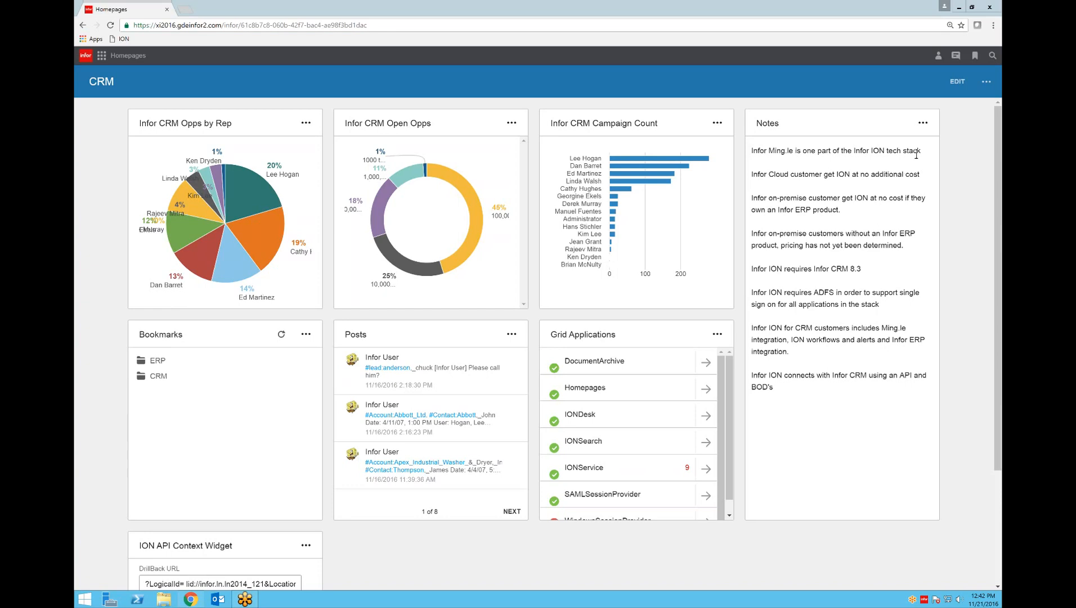
pyautogui.moveTo(920, 150)
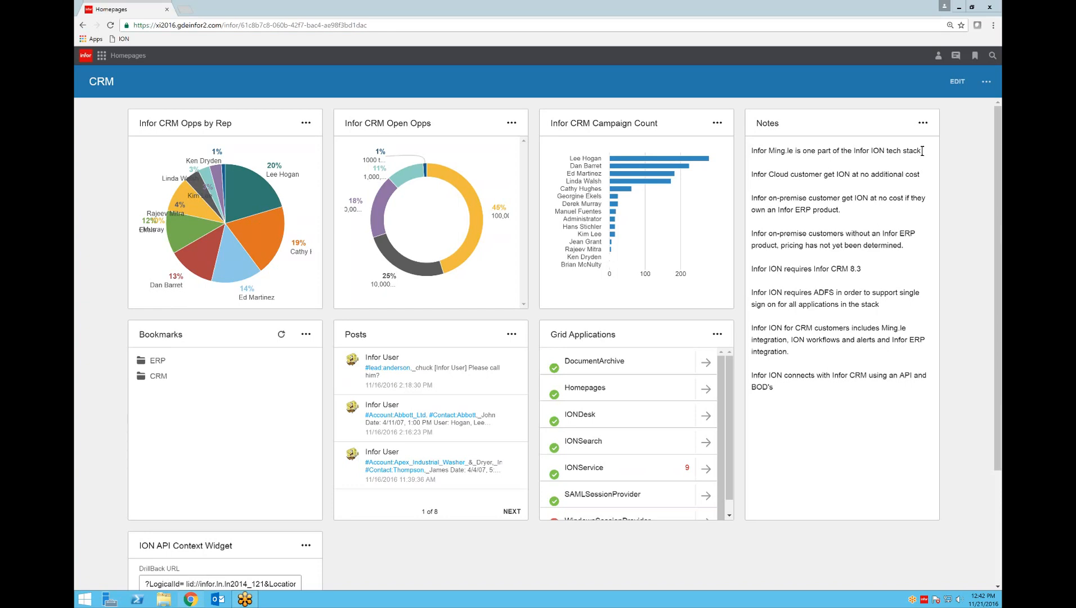
# Select the Notes widget's first line about Ming.le being part of the Infor ION tech stack
pyautogui.tripleClick(834, 150)
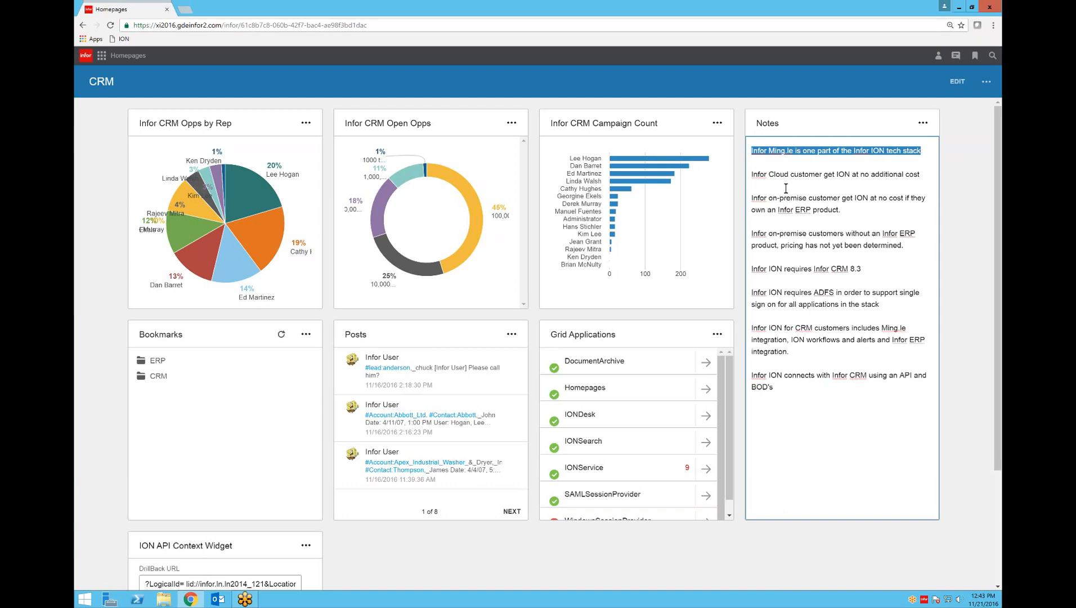
pyautogui.moveTo(809, 186)
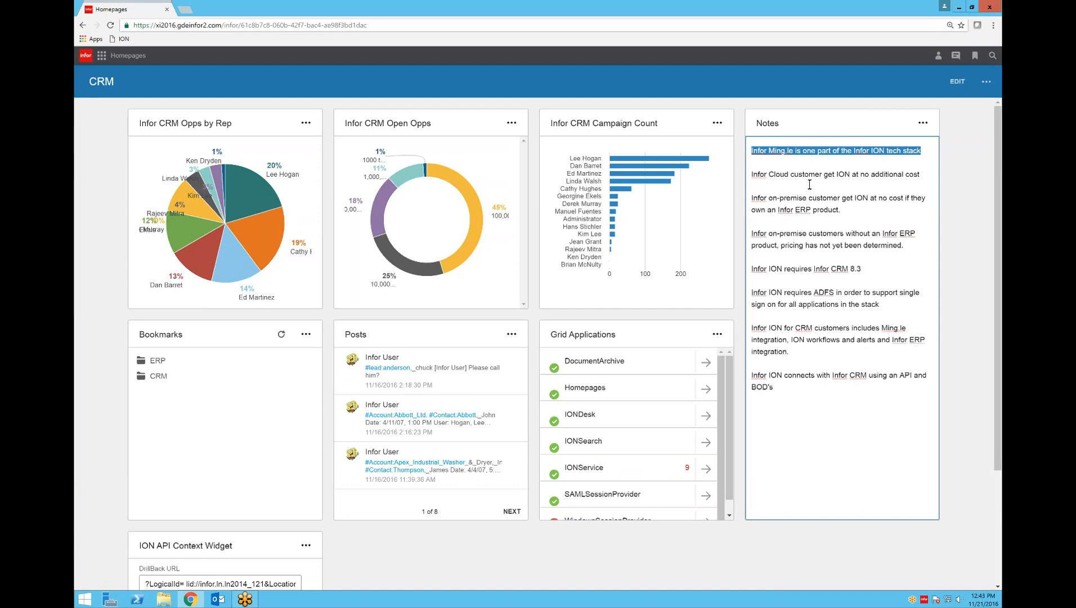
pyautogui.moveTo(919, 170)
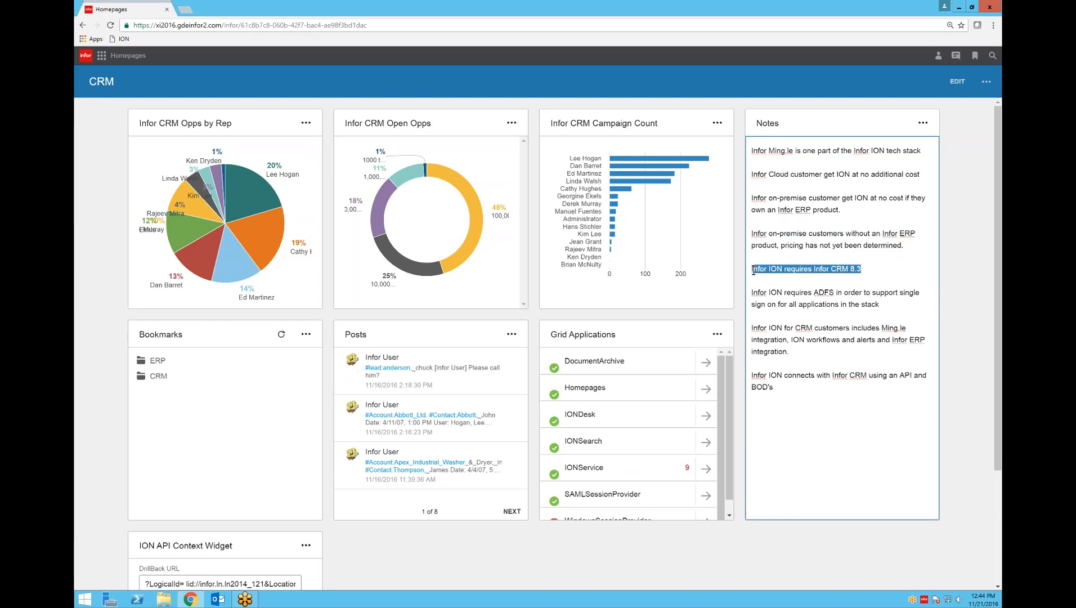
pyautogui.moveTo(777, 282)
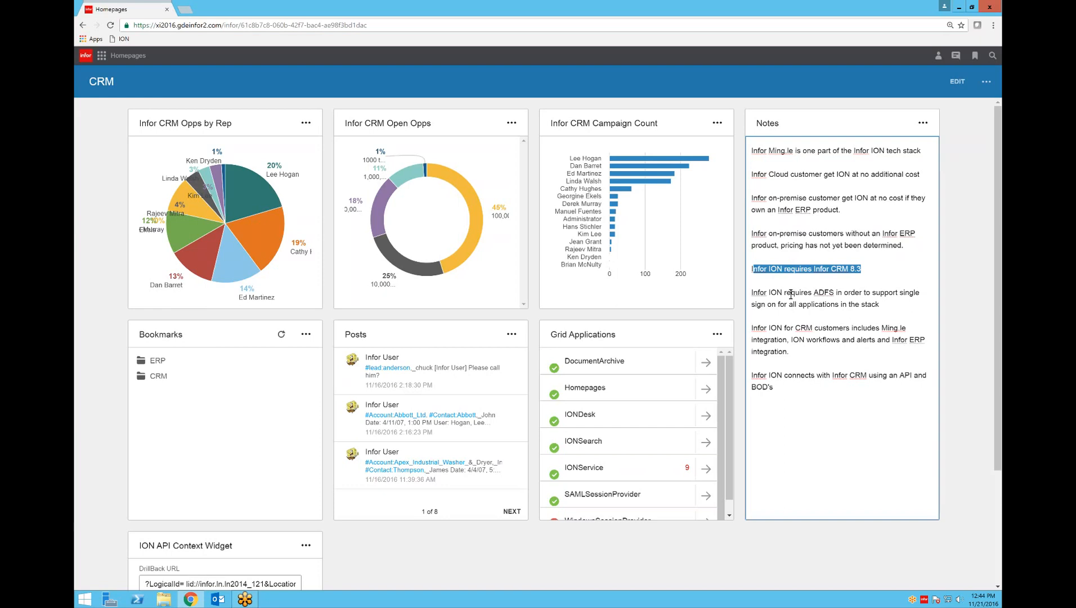
pyautogui.moveTo(886, 304)
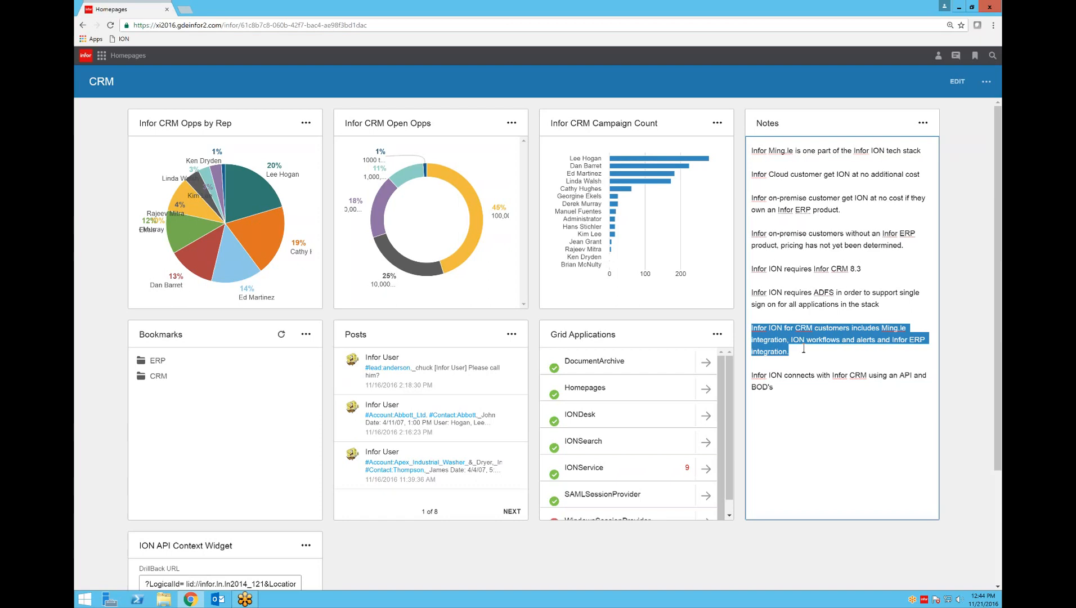
pyautogui.moveTo(817, 347)
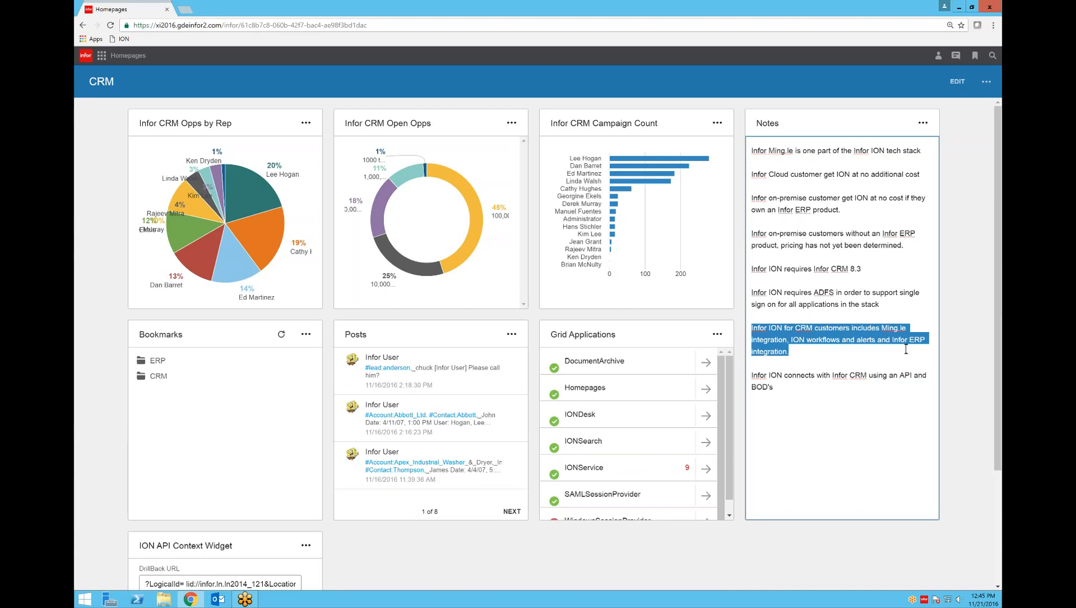
pyautogui.moveTo(857, 348)
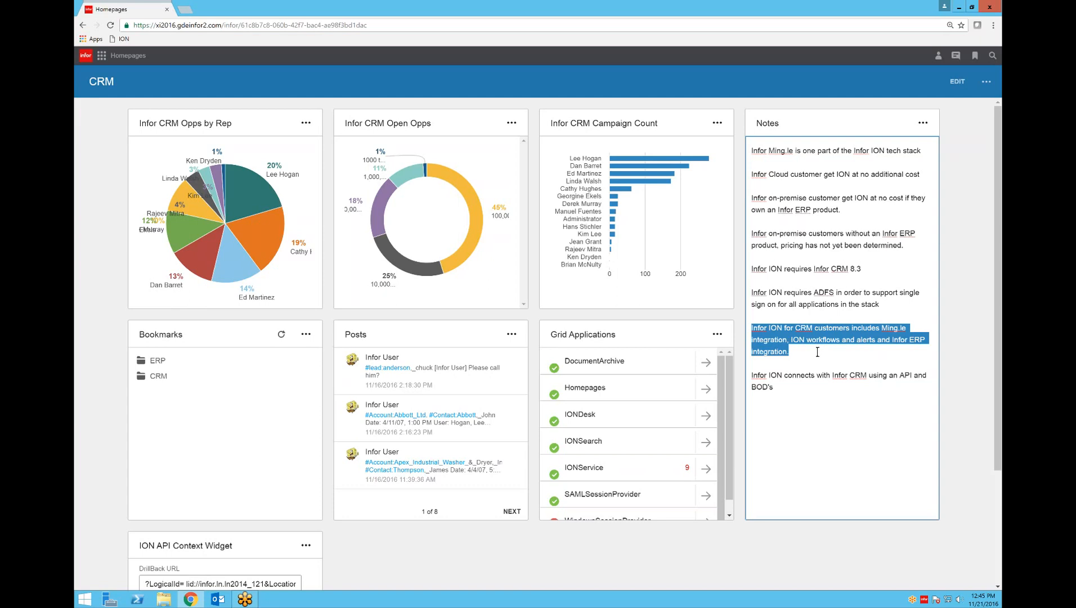
pyautogui.moveTo(774, 389)
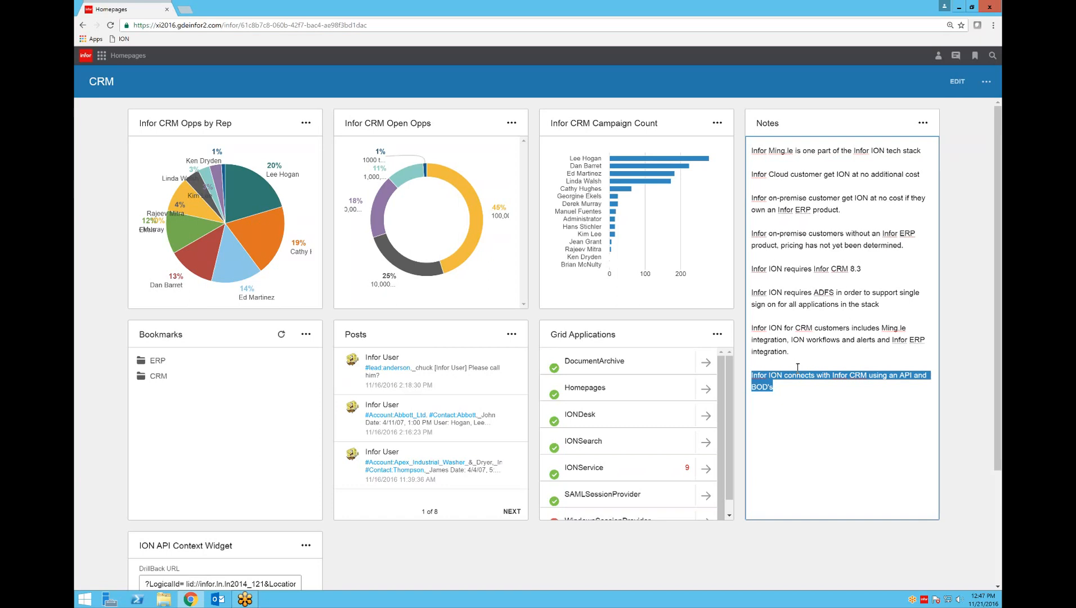
pyautogui.moveTo(561, 245)
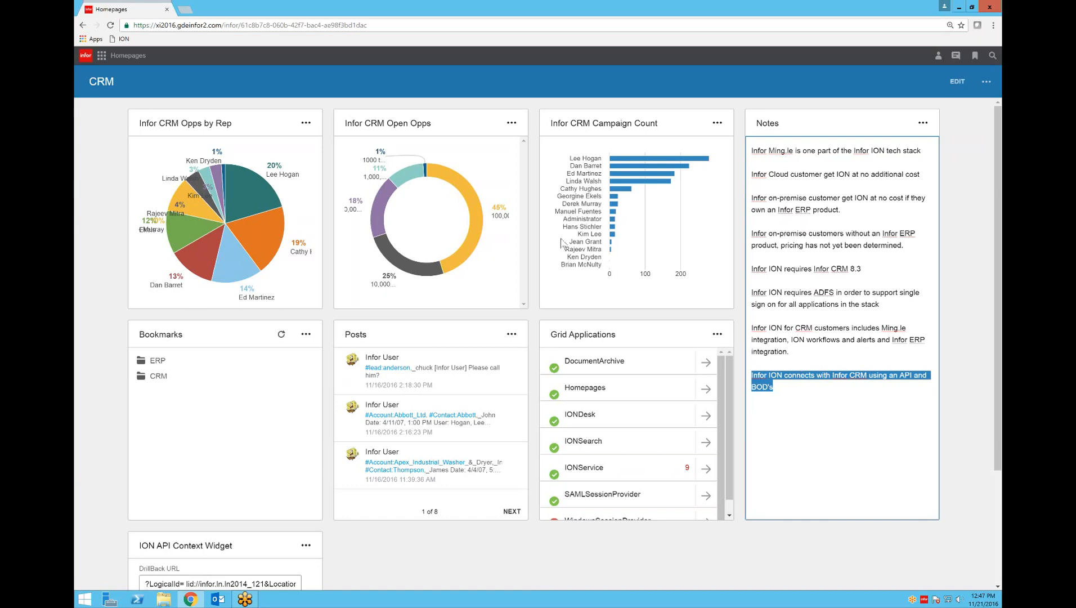
pyautogui.moveTo(543, 245)
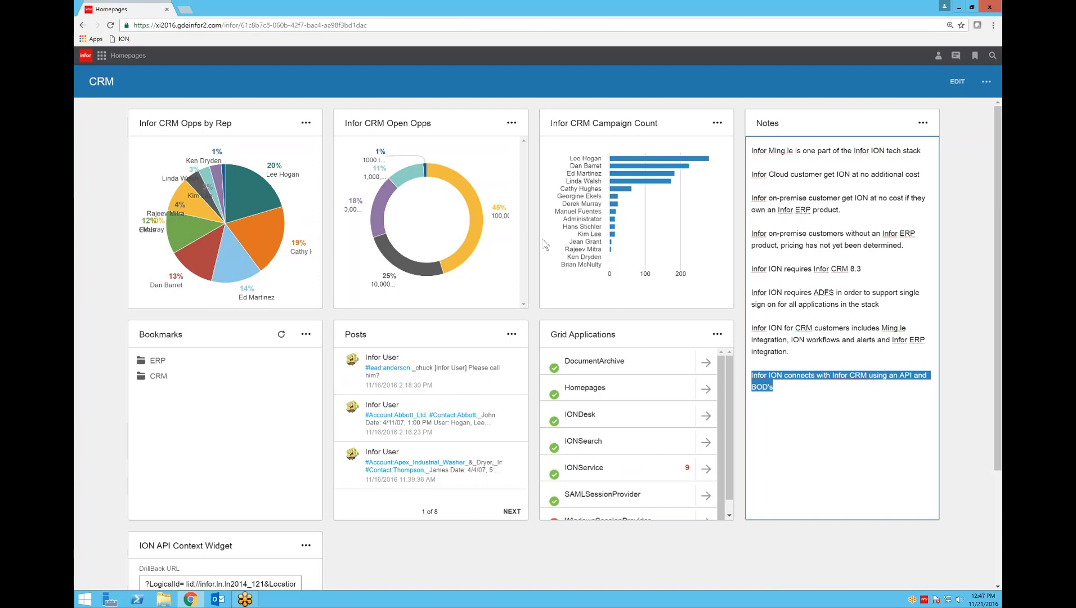
pyautogui.moveTo(536, 242)
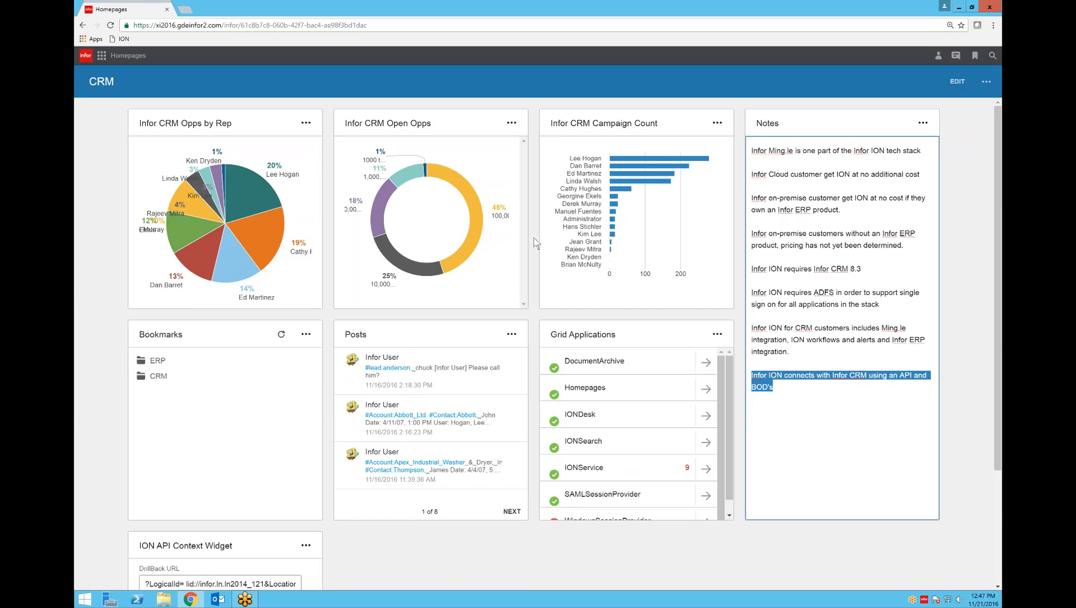
pyautogui.moveTo(502, 242)
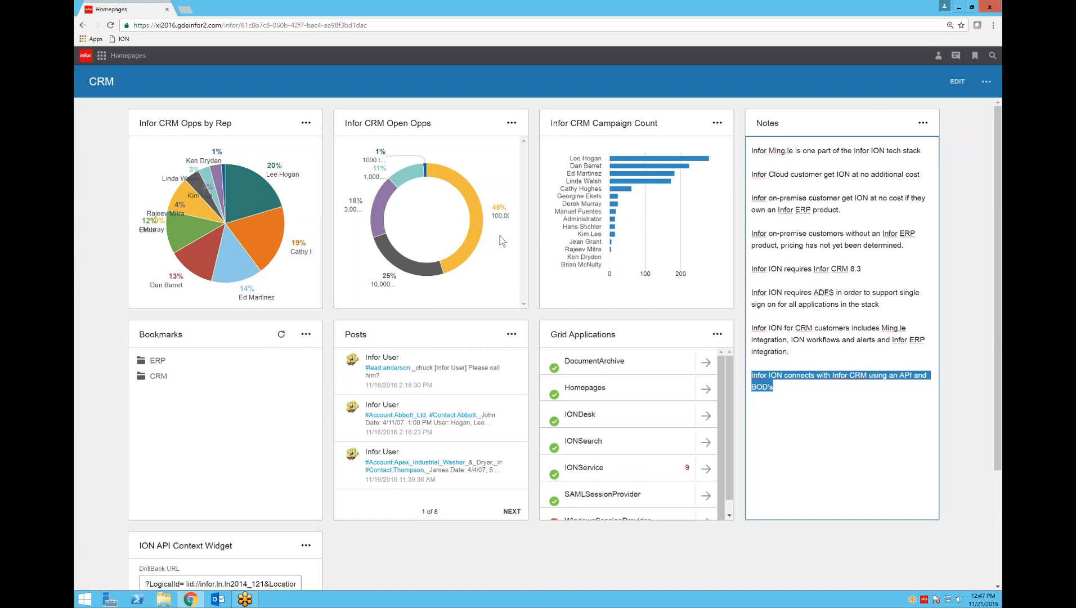
pyautogui.moveTo(230, 226)
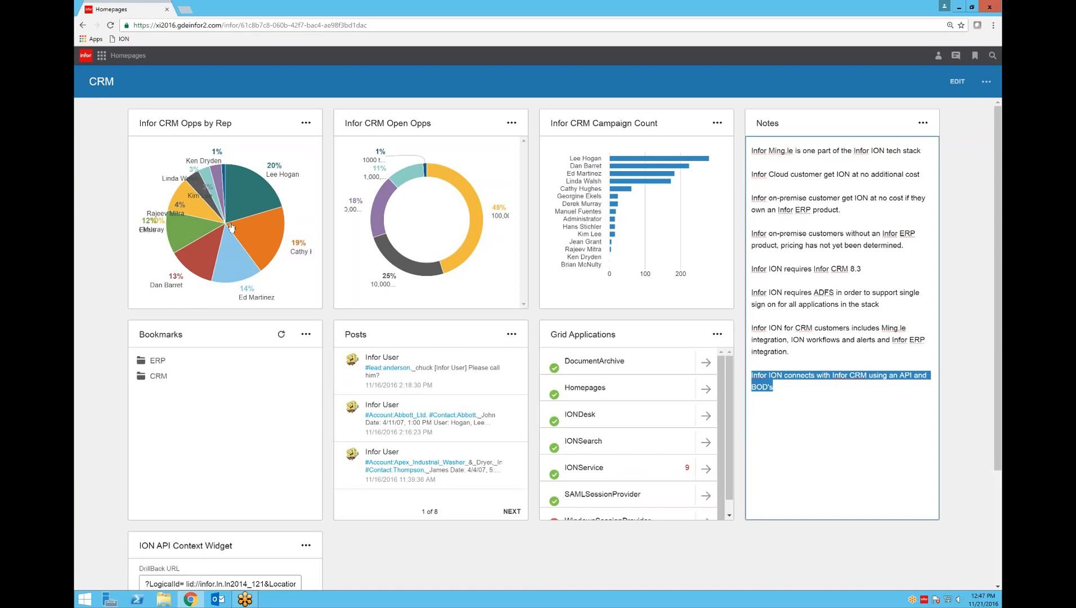
pyautogui.moveTo(246, 229)
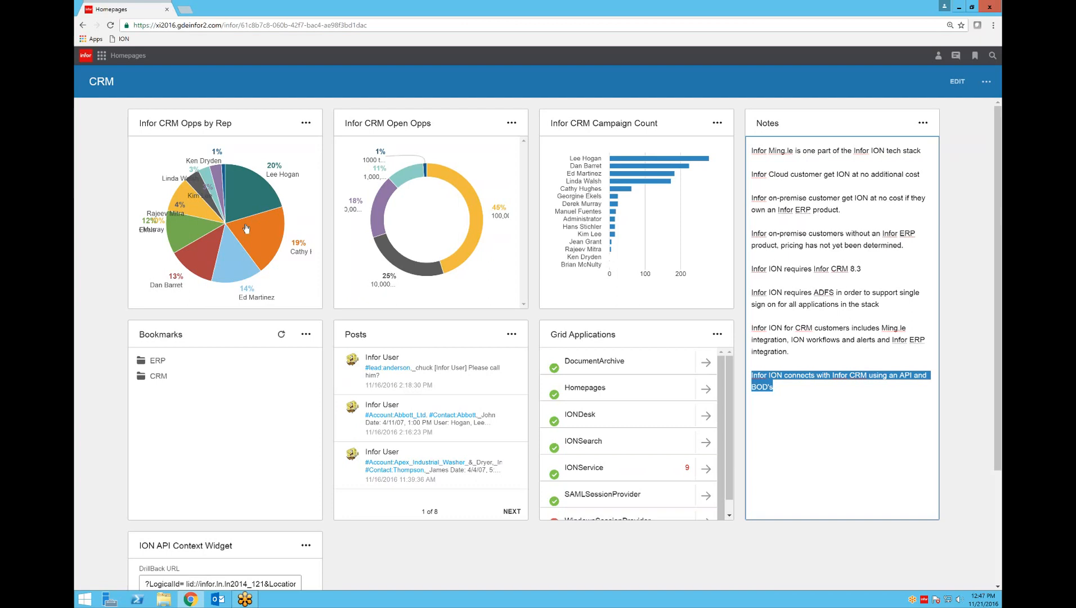
pyautogui.moveTo(441, 241)
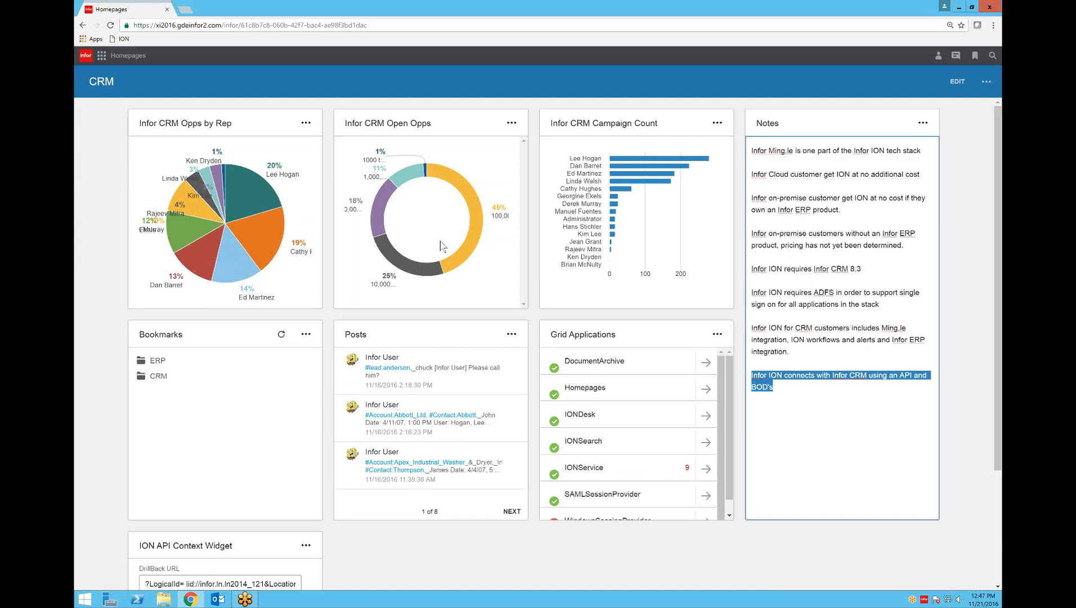
pyautogui.moveTo(671, 239)
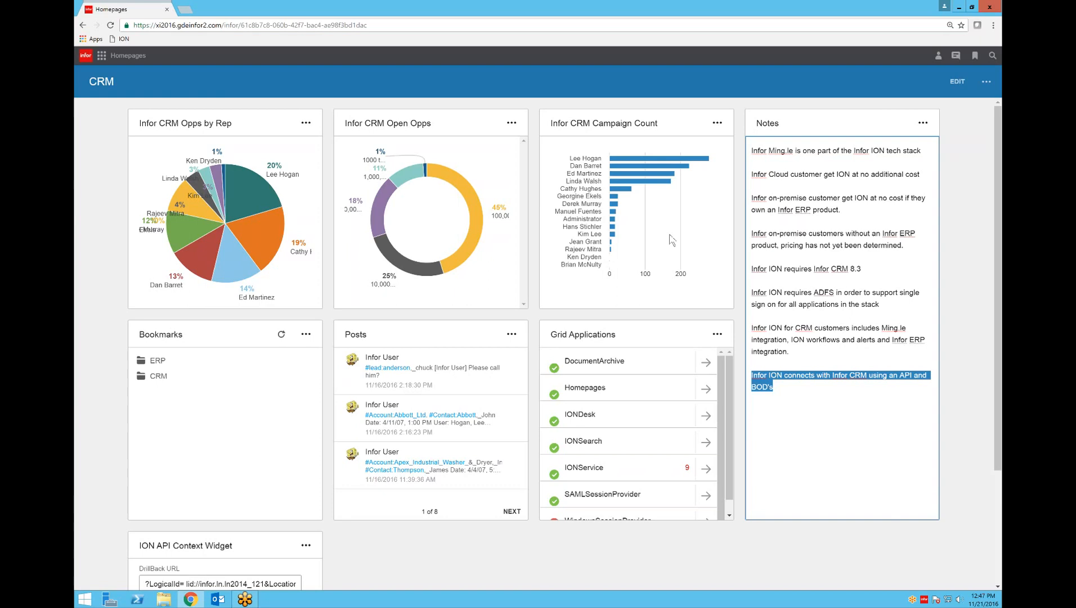
pyautogui.moveTo(632, 205)
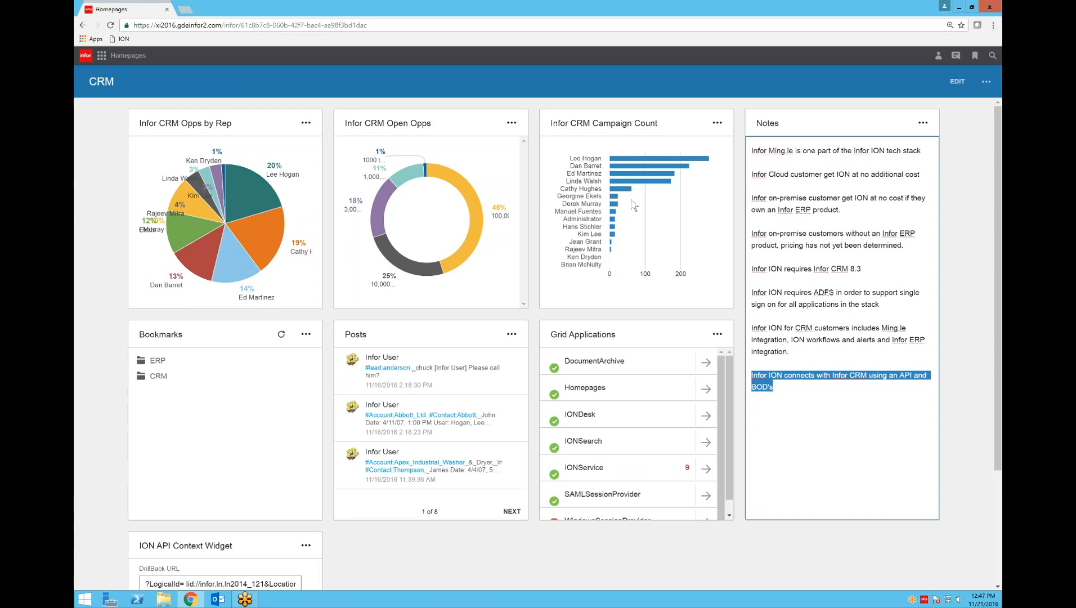
pyautogui.moveTo(296, 383)
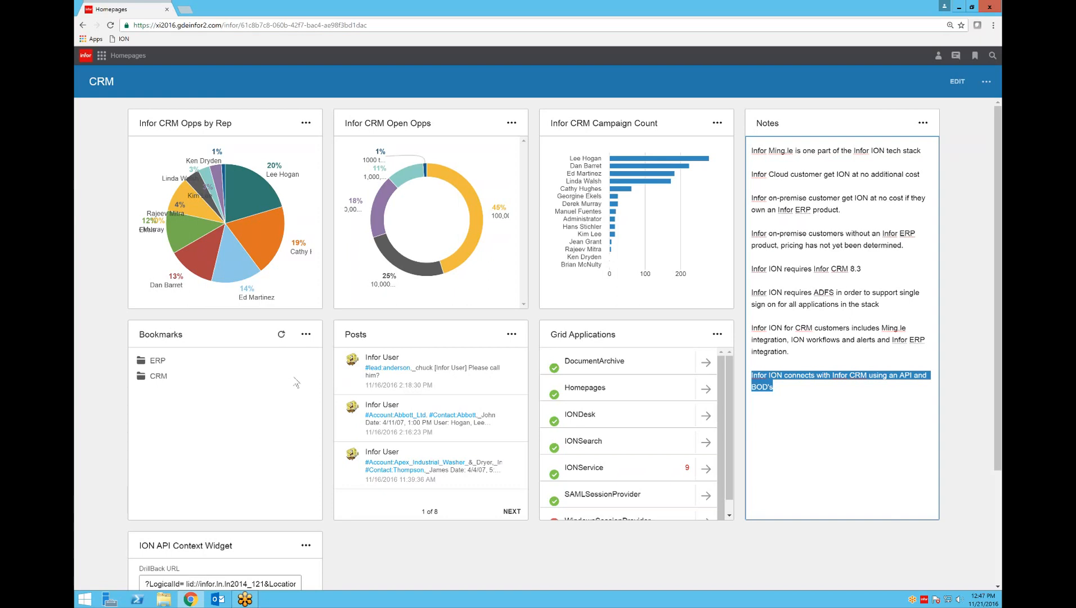
pyautogui.moveTo(293, 381)
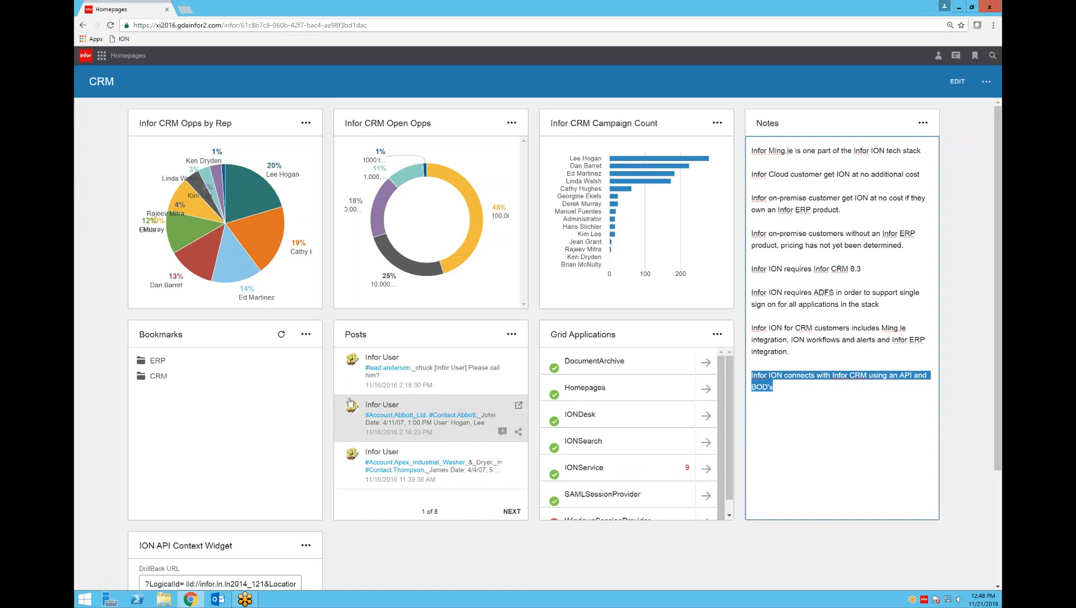
pyautogui.moveTo(419, 461)
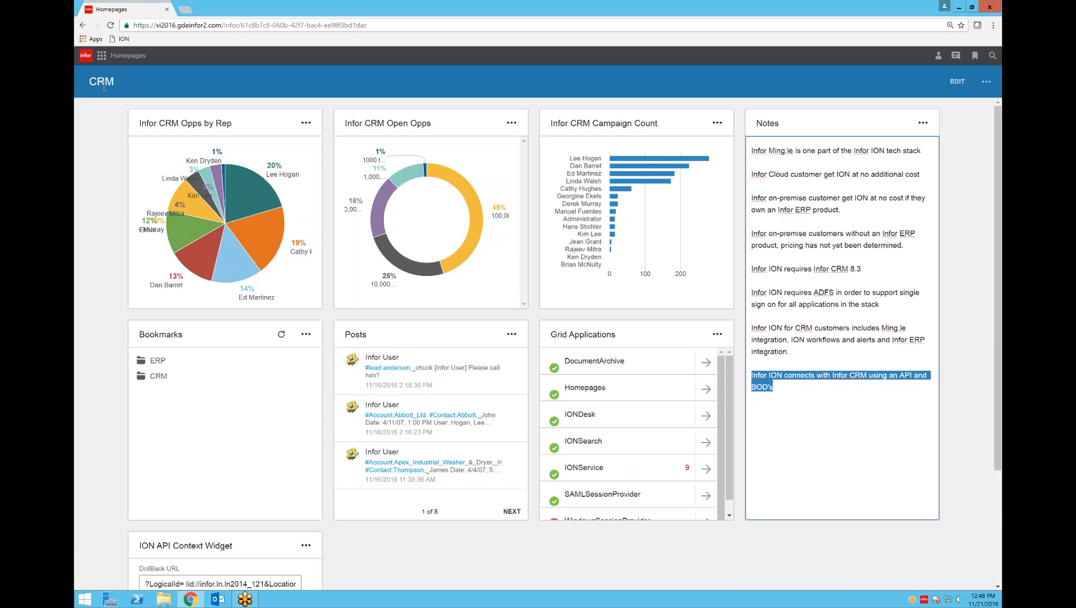
pyautogui.moveTo(100, 55)
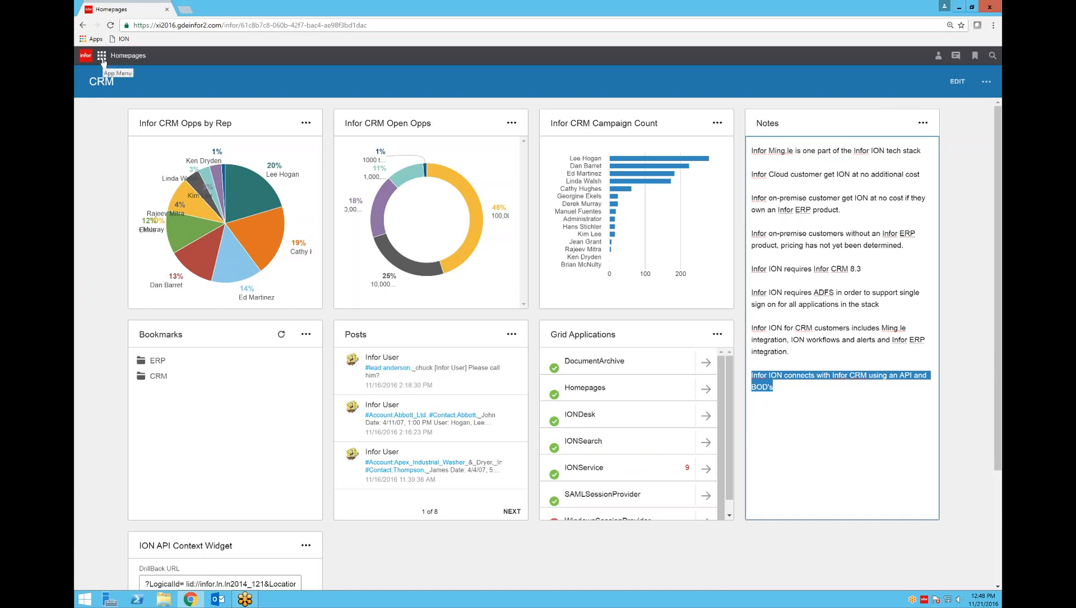
# Switch from Homepages to the Infor Ming.le social app via the app launcher
pyautogui.click(102, 55)
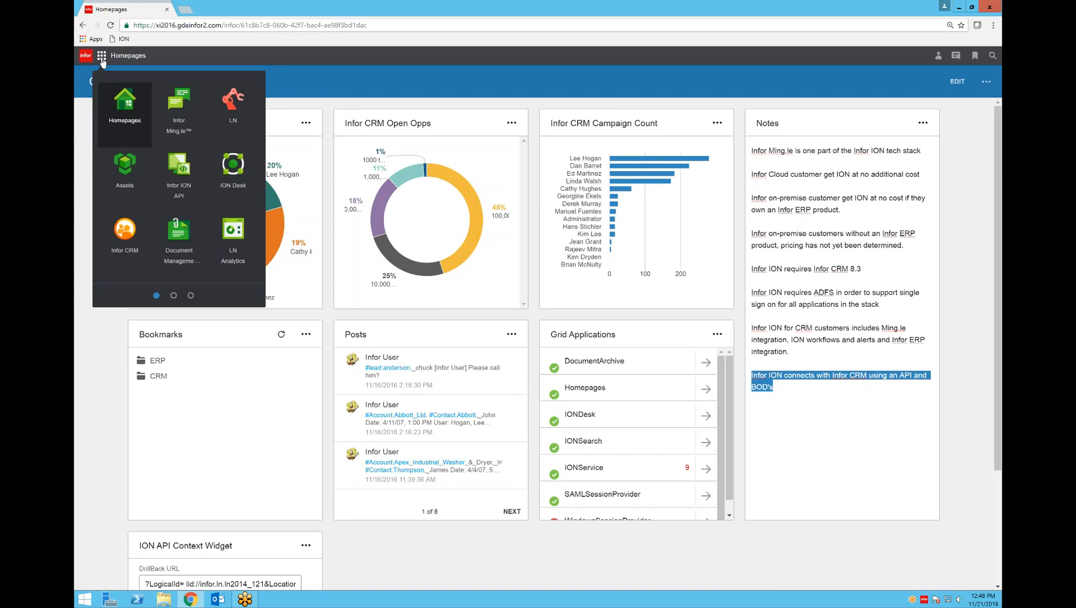
pyautogui.moveTo(124, 102)
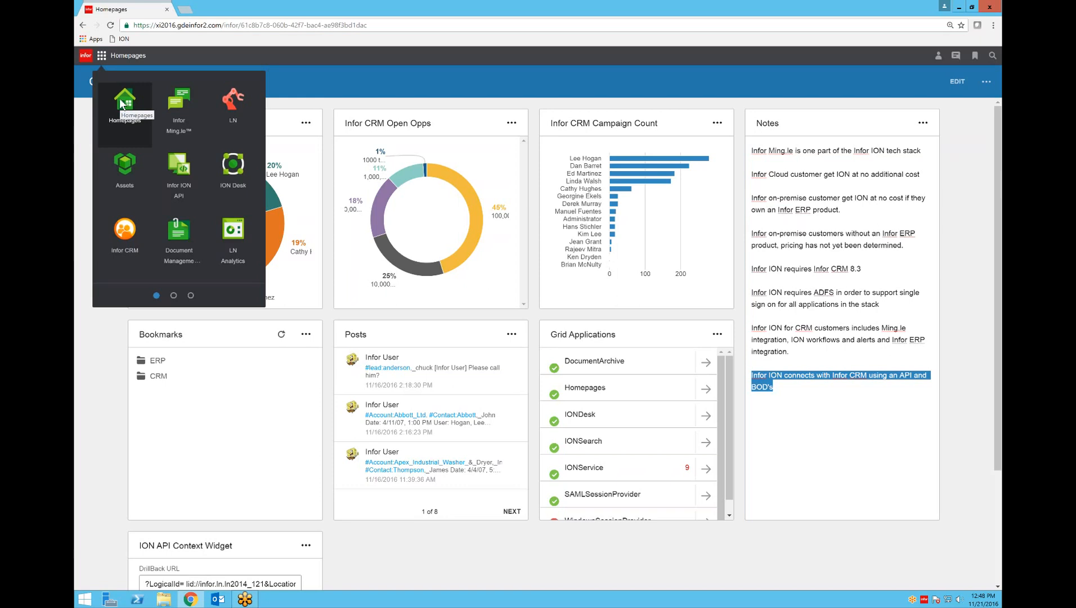
pyautogui.moveTo(179, 102)
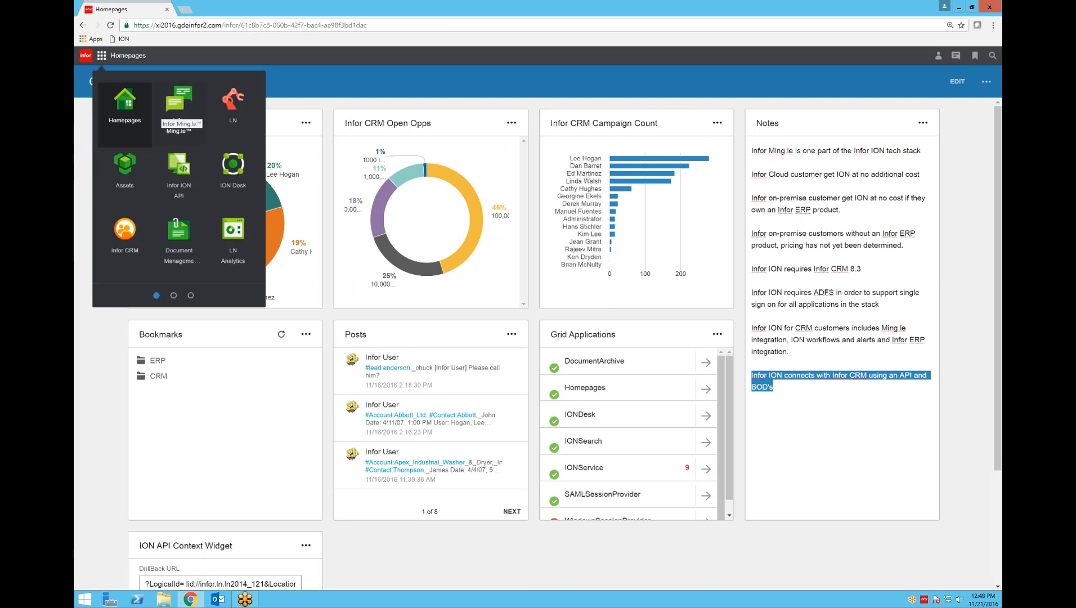
pyautogui.click(181, 100)
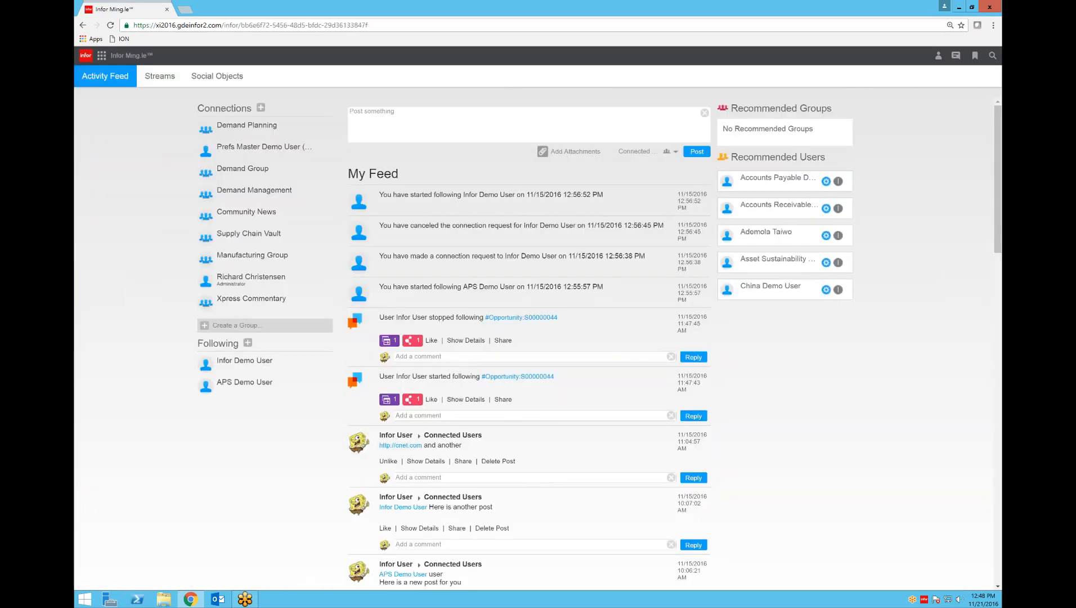
pyautogui.moveTo(615, 358)
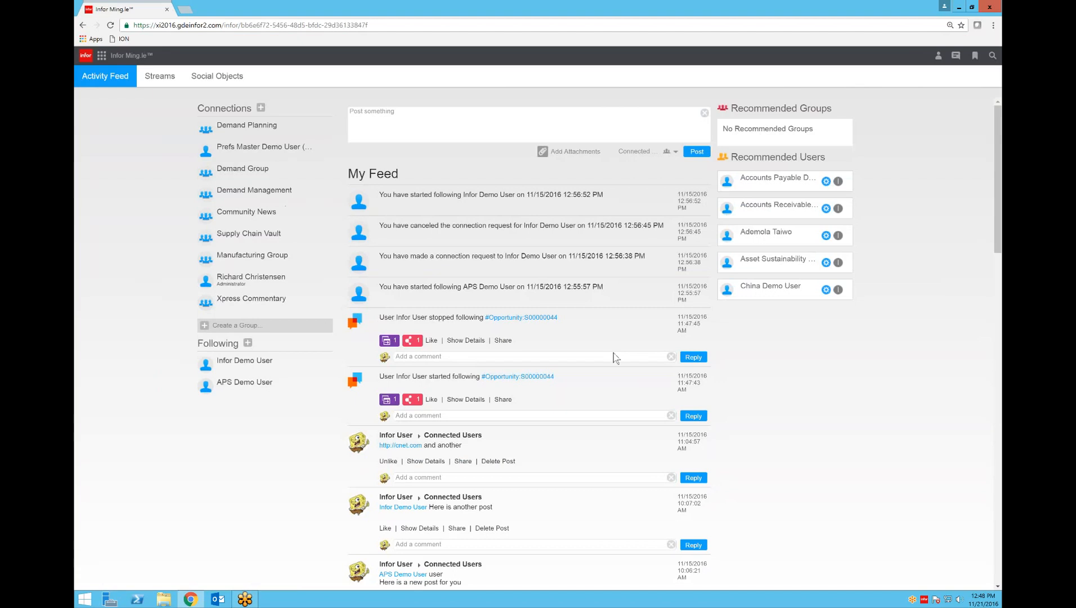
# Browse the activity feed and bring up the Infor application launcher again
pyautogui.scroll(-3)
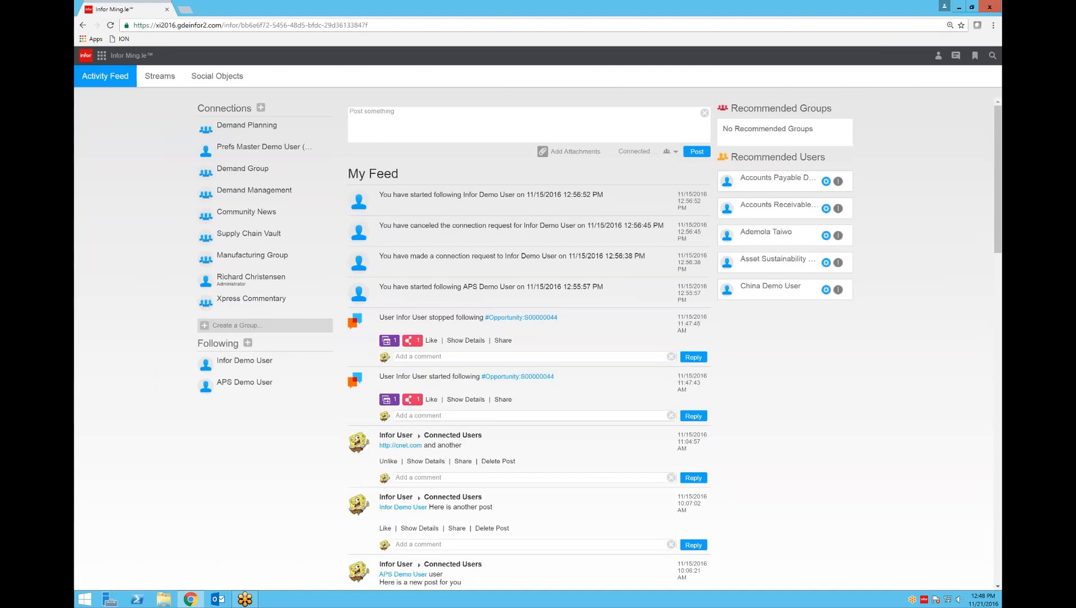
pyautogui.click(102, 55)
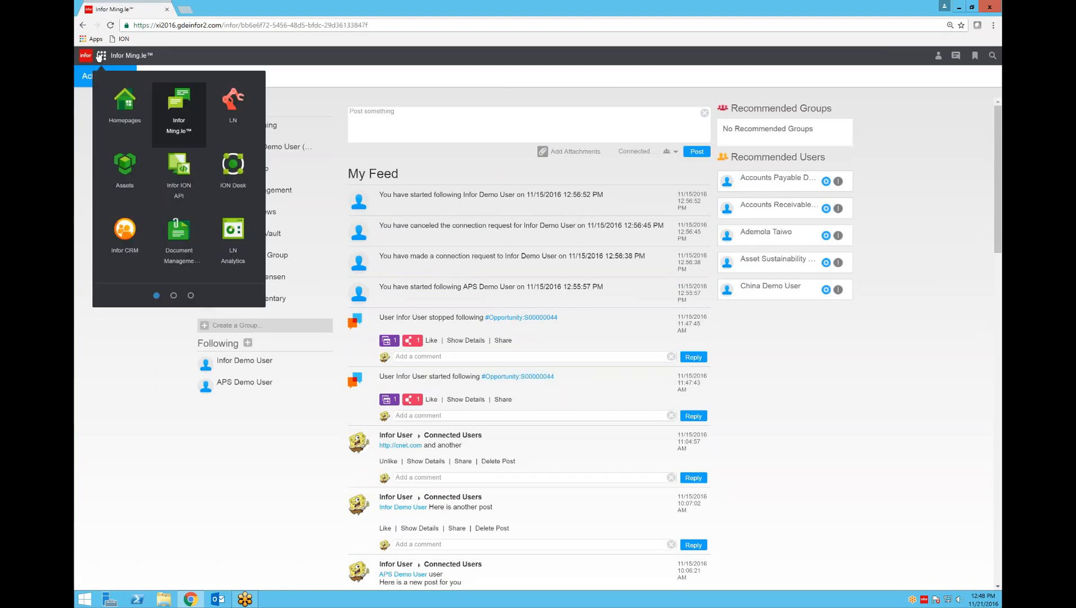
# Launch Infor CRM's Accounts list, then return to the Ming.le CRM homepage
pyautogui.click(124, 233)
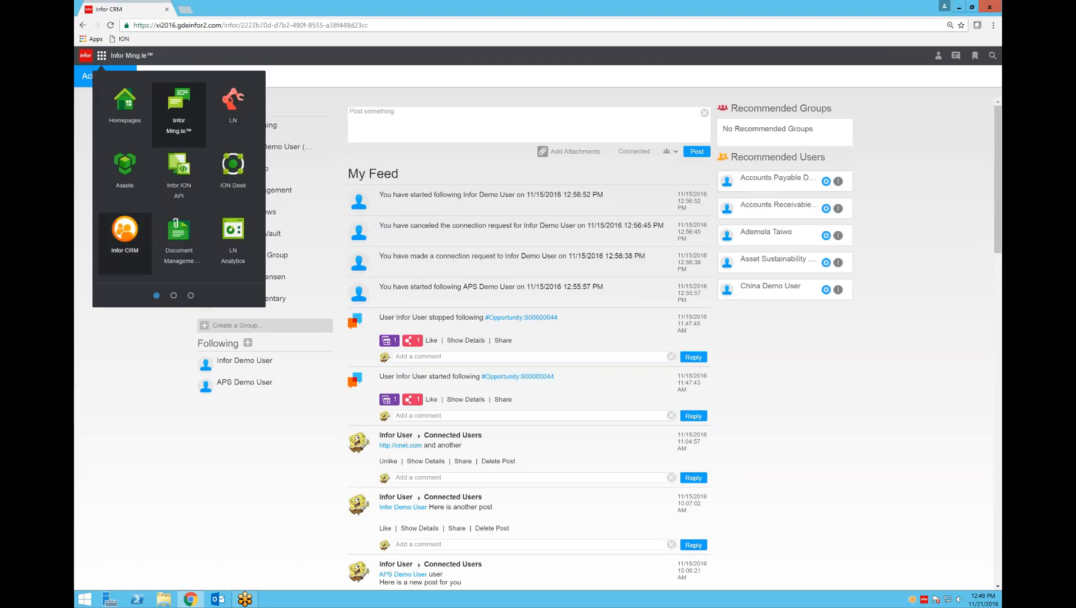
pyautogui.click(124, 231)
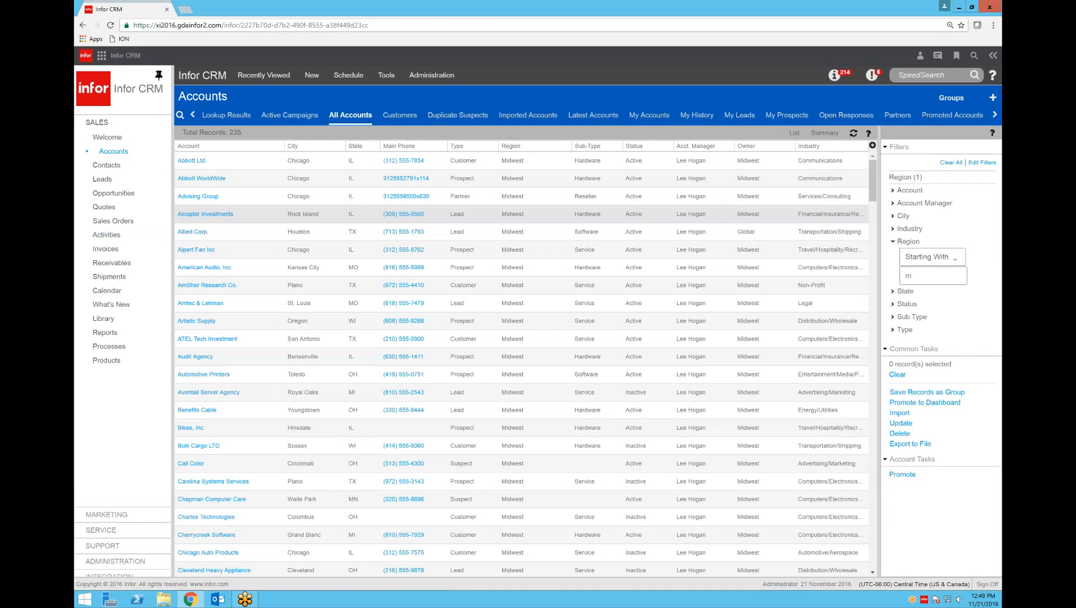
pyautogui.moveTo(553, 267)
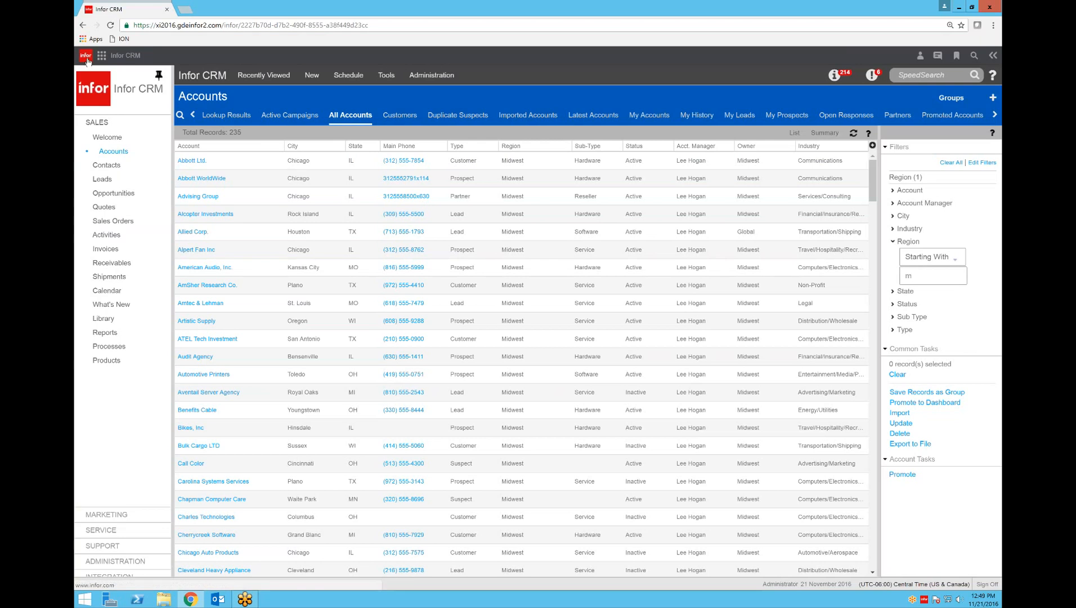
pyautogui.click(100, 55)
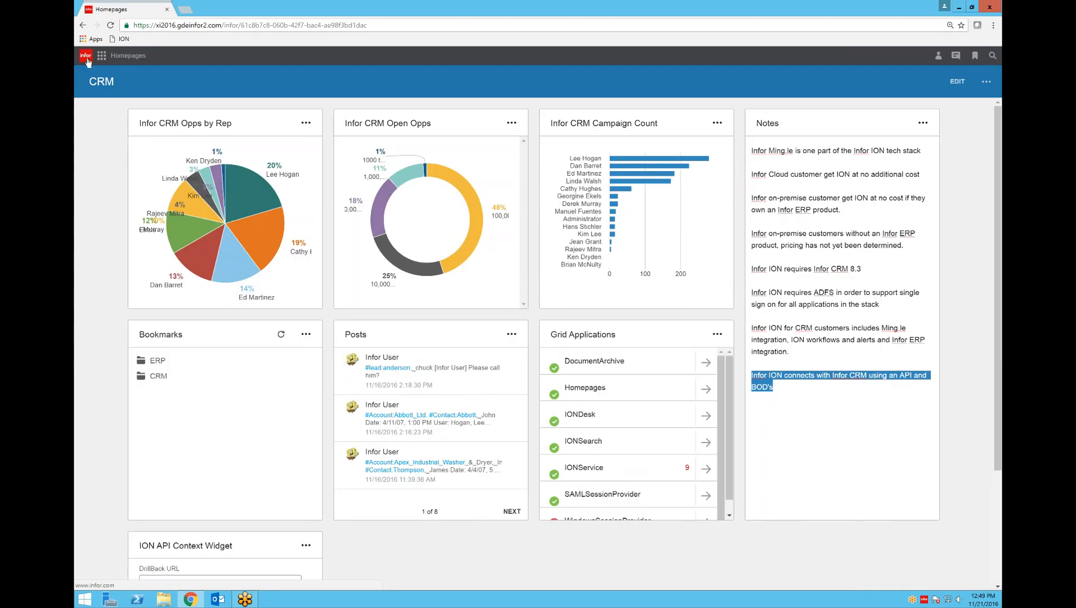
pyautogui.moveTo(484, 295)
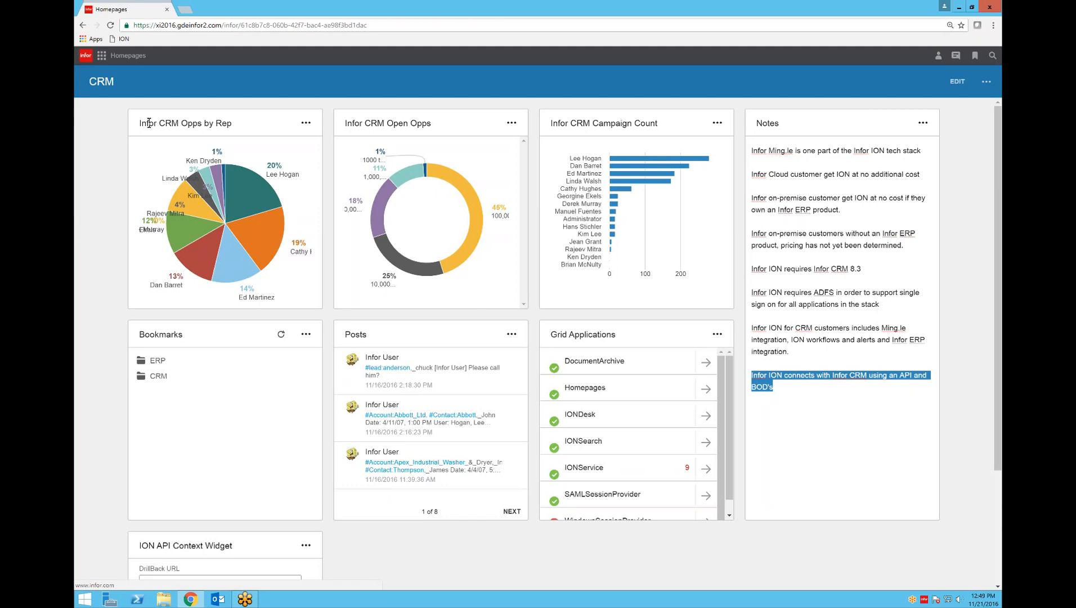
# Go to the Abbott Ltd. account record in CRM from the saved Ming.le bookmarks
pyautogui.click(101, 55)
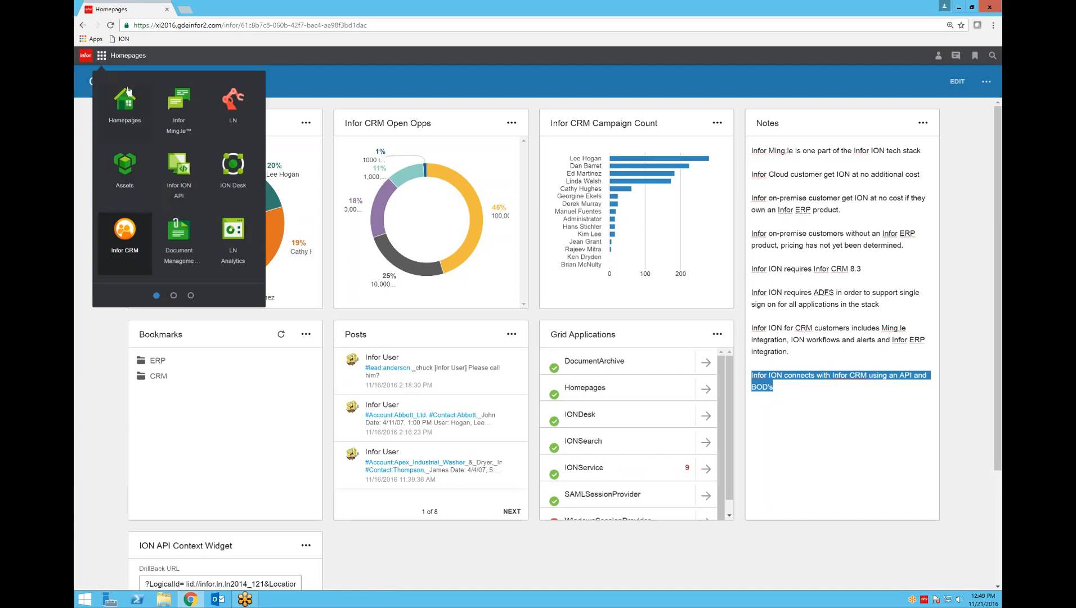
pyautogui.click(491, 92)
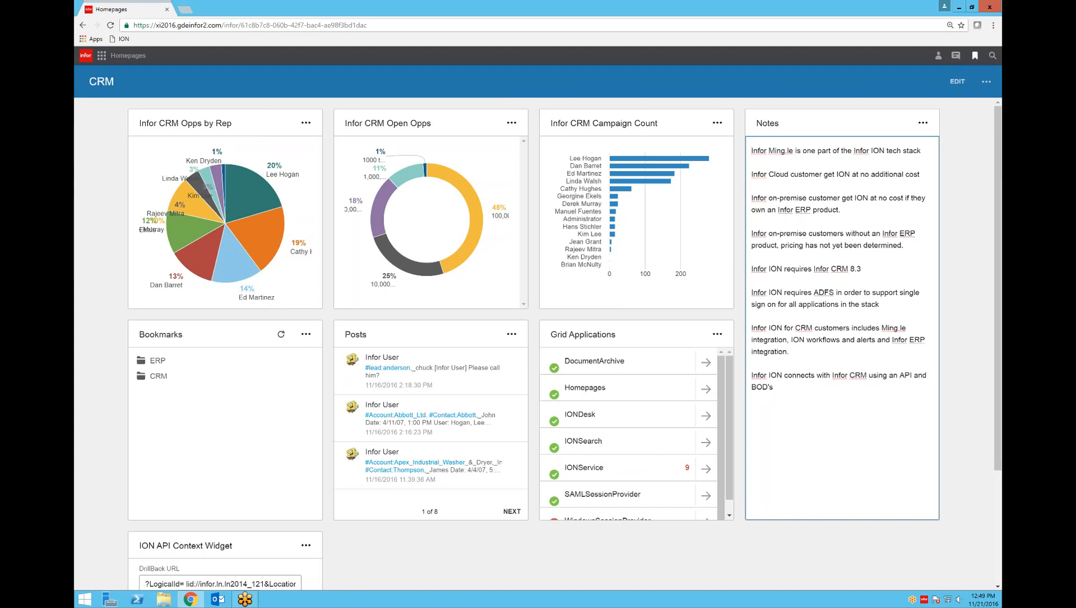
pyautogui.click(973, 55)
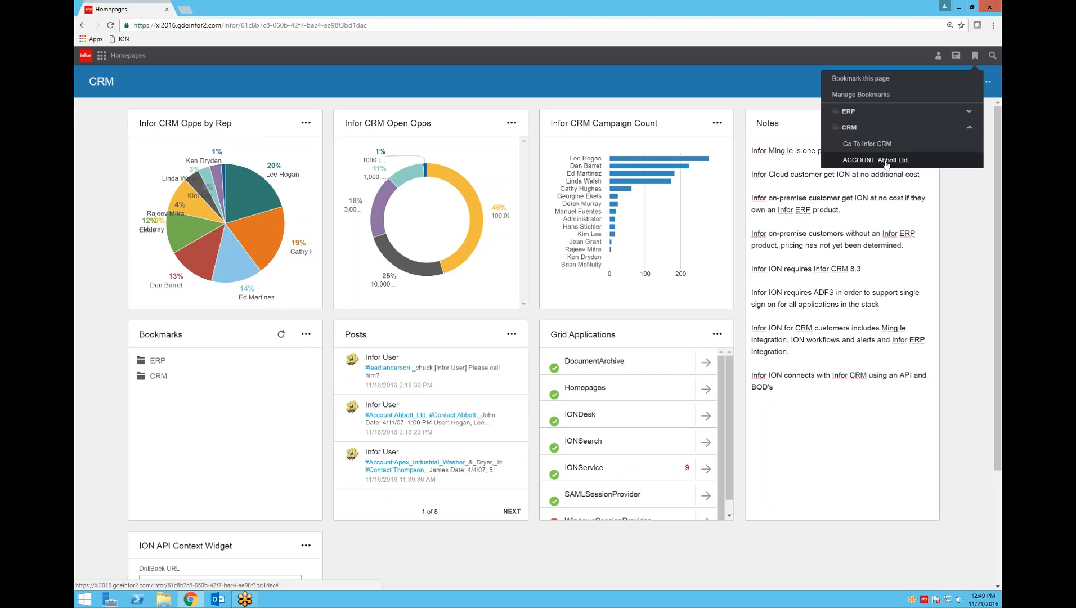
pyautogui.moveTo(875, 163)
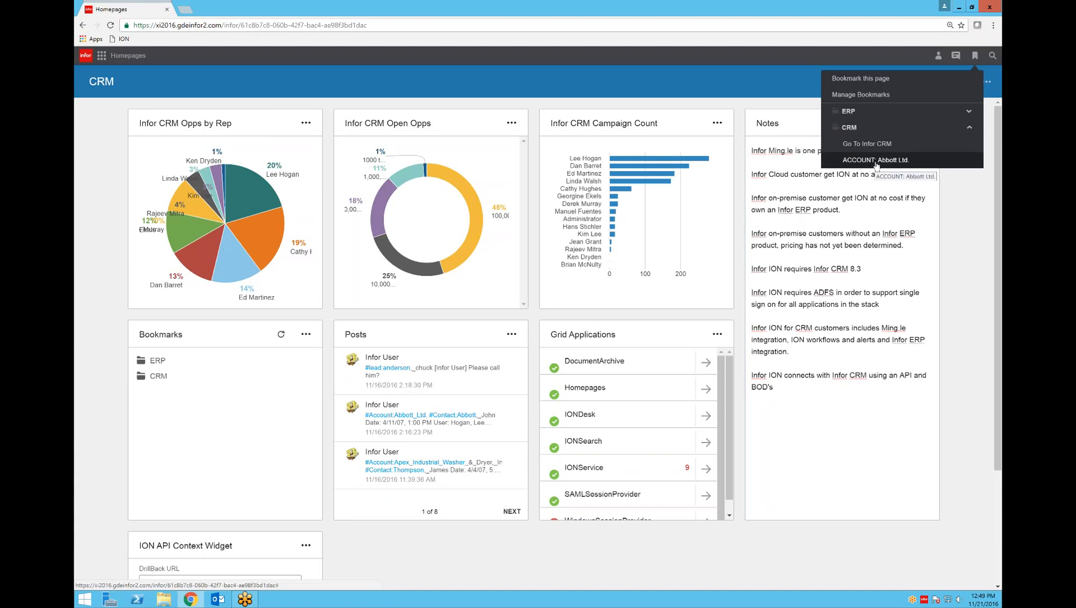
pyautogui.click(874, 159)
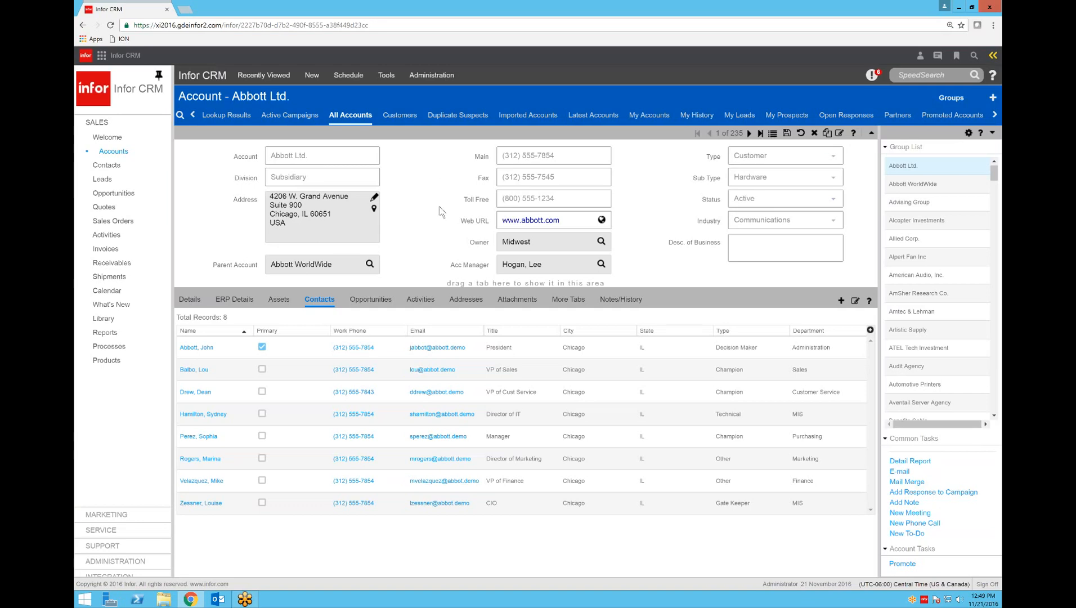
pyautogui.moveTo(449, 207)
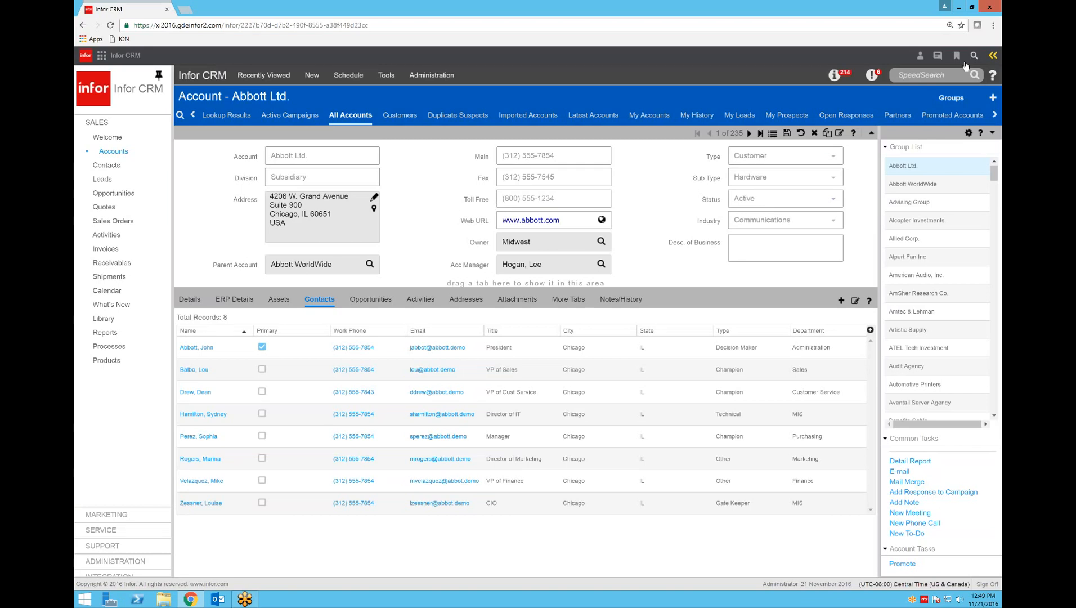
pyautogui.click(956, 55)
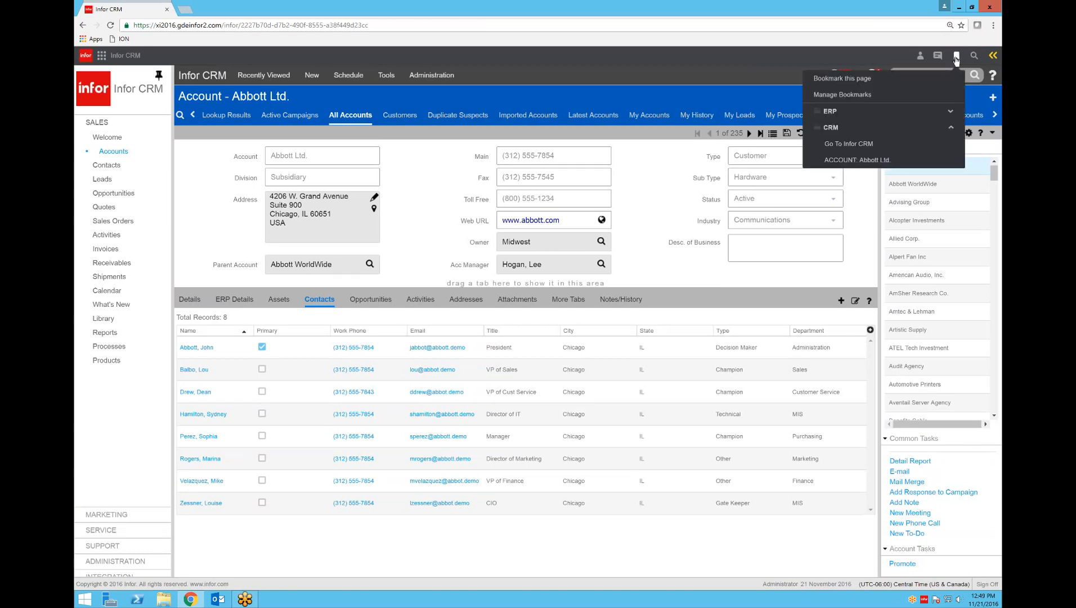
pyautogui.moveTo(830, 112)
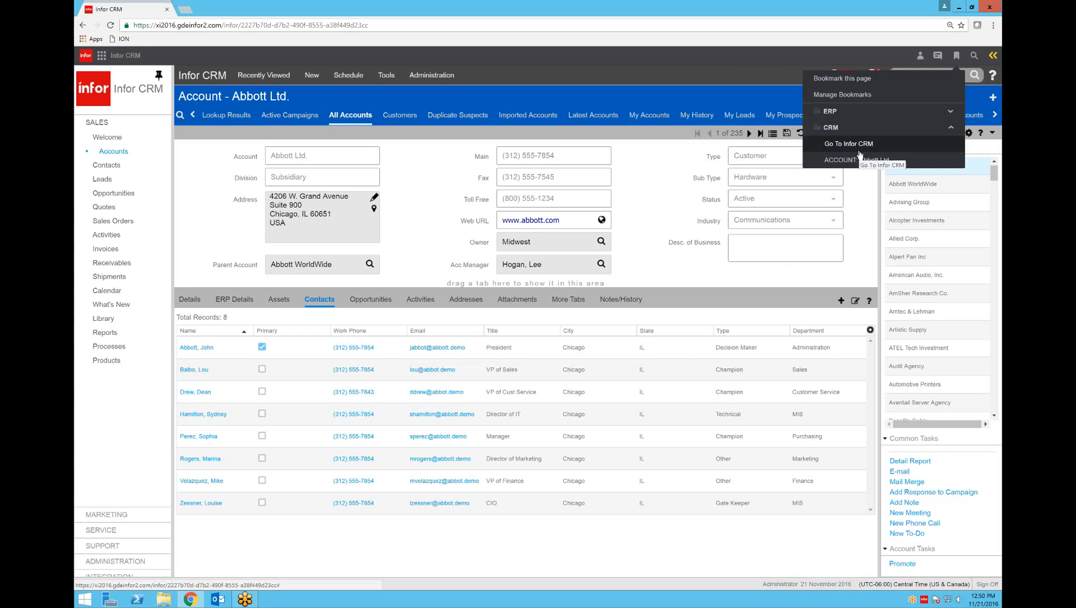
pyautogui.moveTo(853, 152)
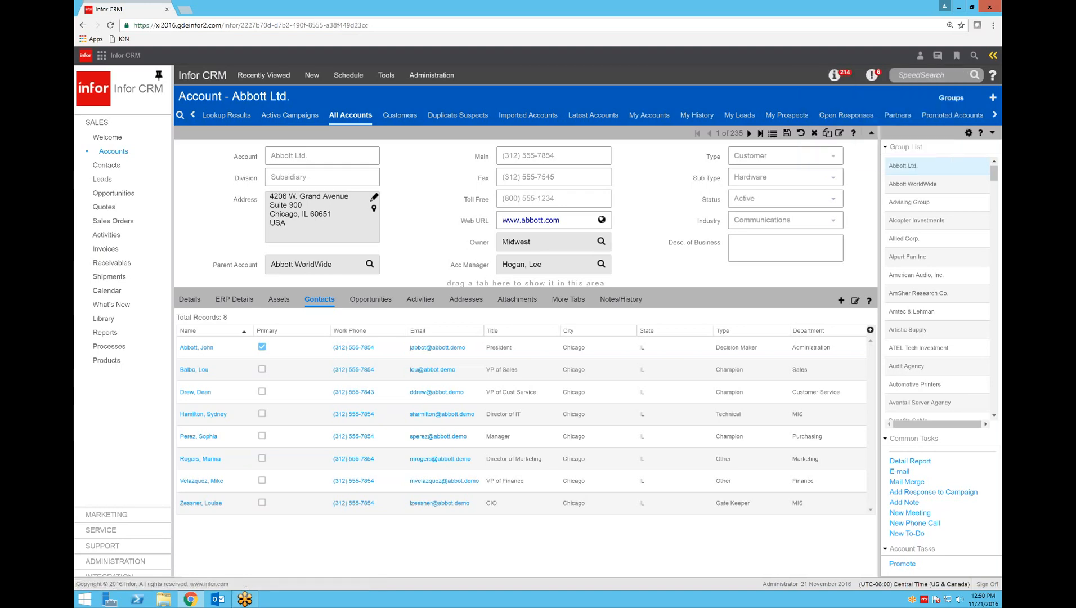
pyautogui.moveTo(690, 171)
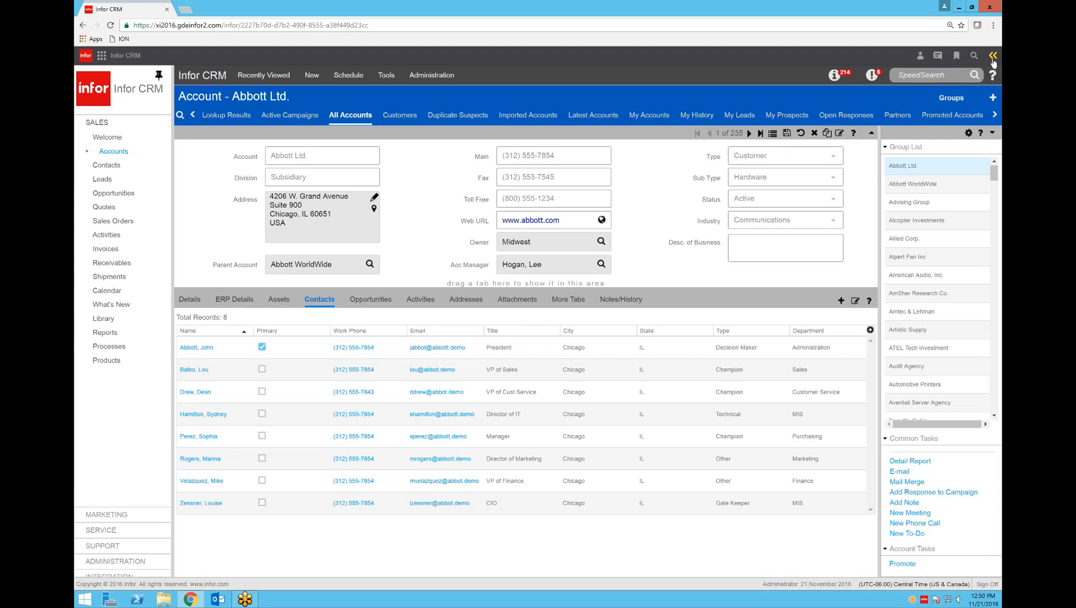
pyautogui.moveTo(992, 56)
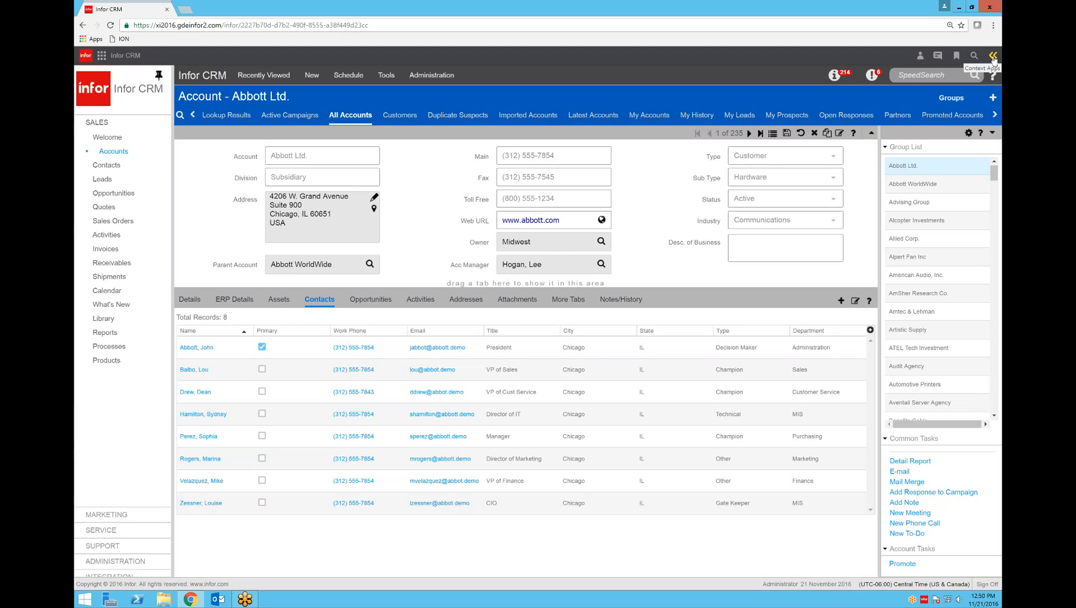
# Browse the account's context apps (posts, tasks, alerts), then hide them again
pyautogui.click(992, 55)
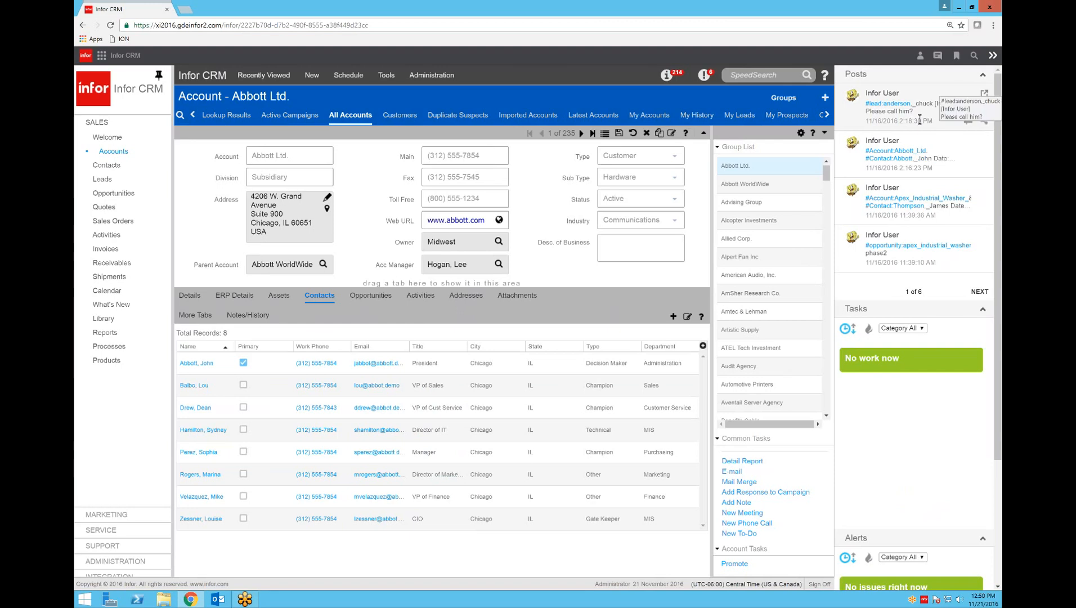
pyautogui.moveTo(913, 230)
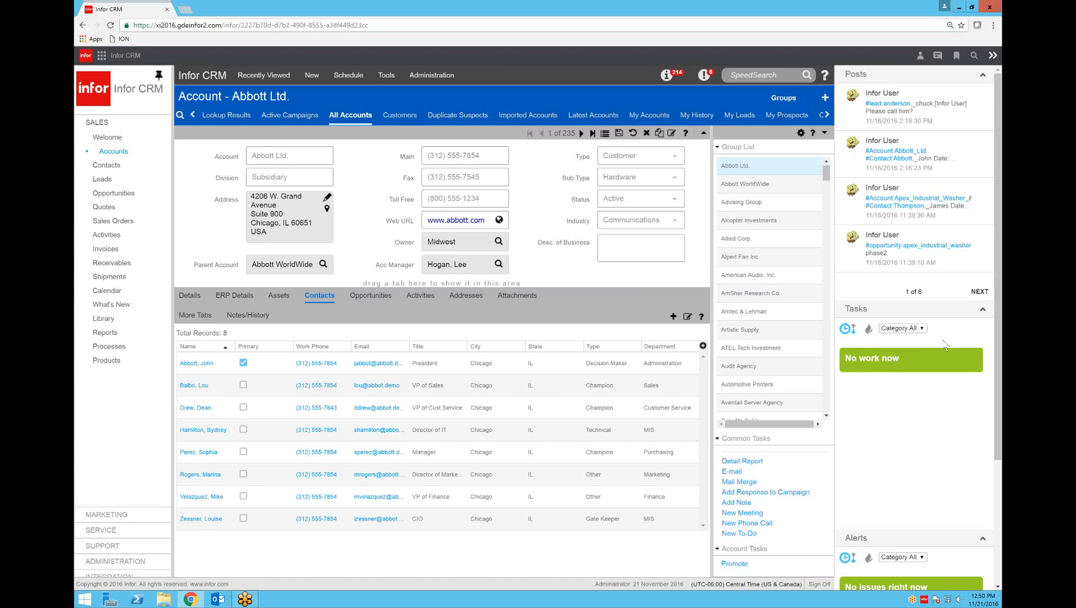
pyautogui.moveTo(990, 363)
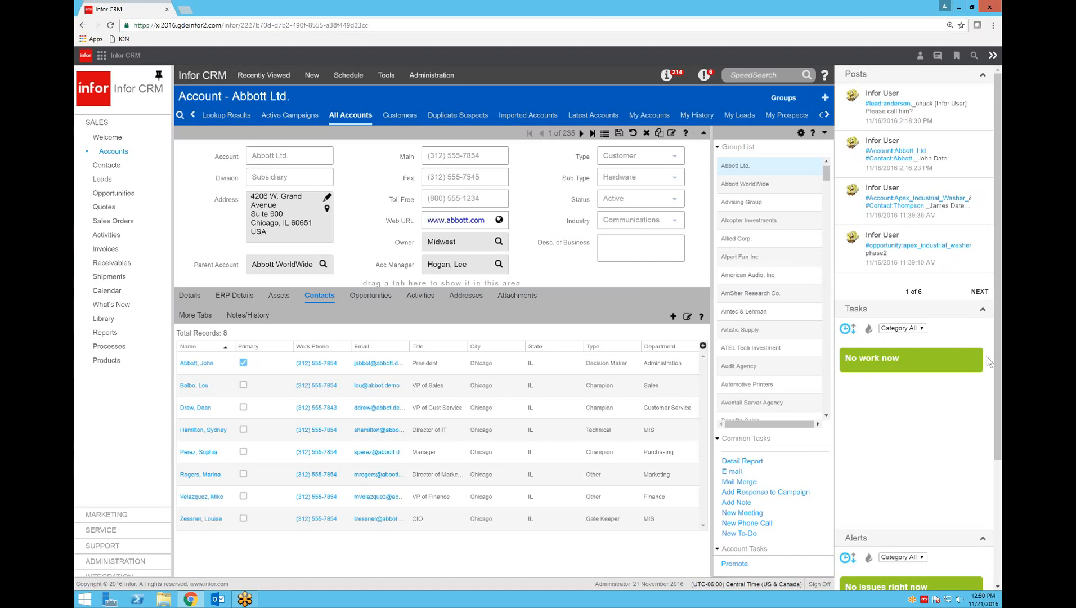
pyautogui.click(982, 308)
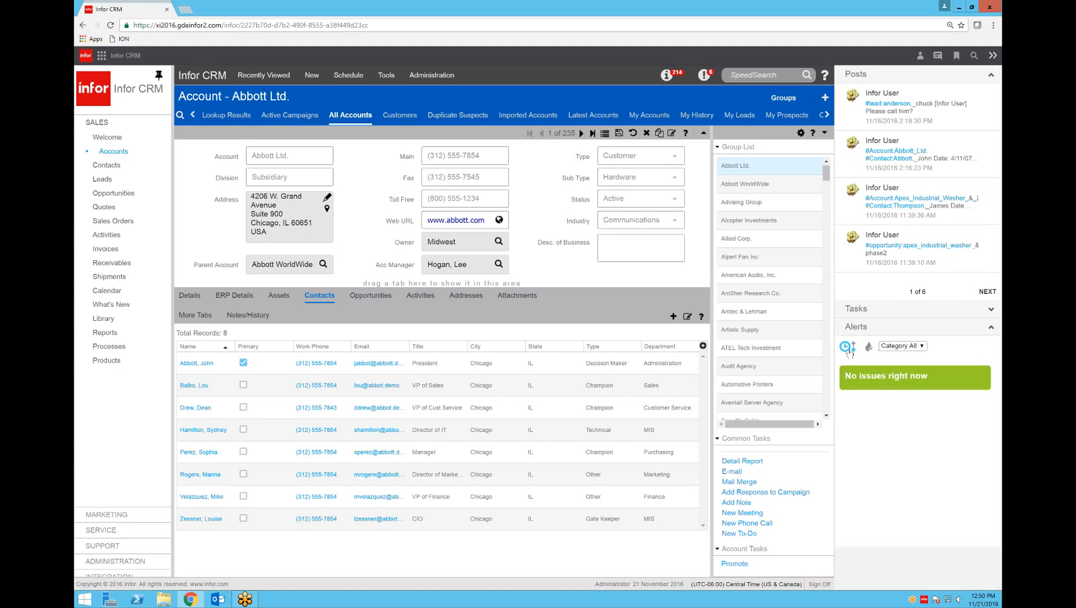
pyautogui.moveTo(894, 427)
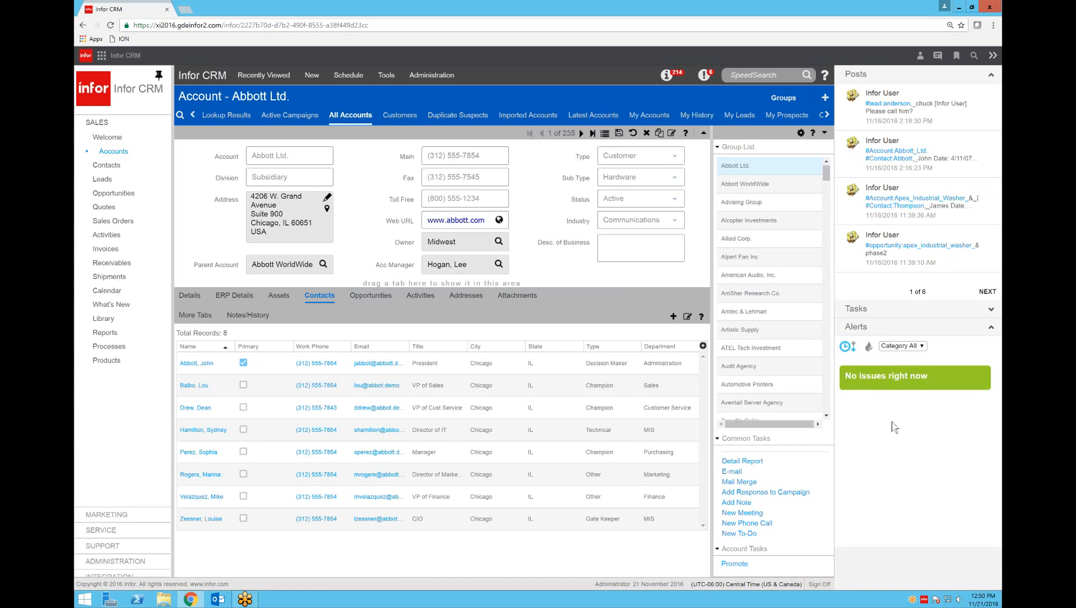
pyautogui.moveTo(975, 114)
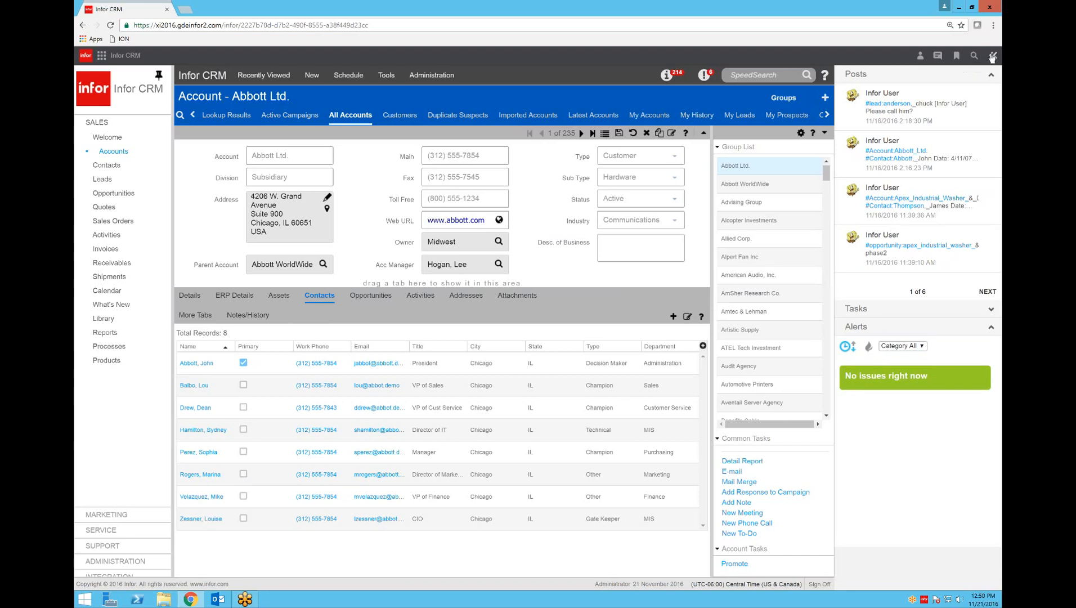
pyautogui.click(992, 55)
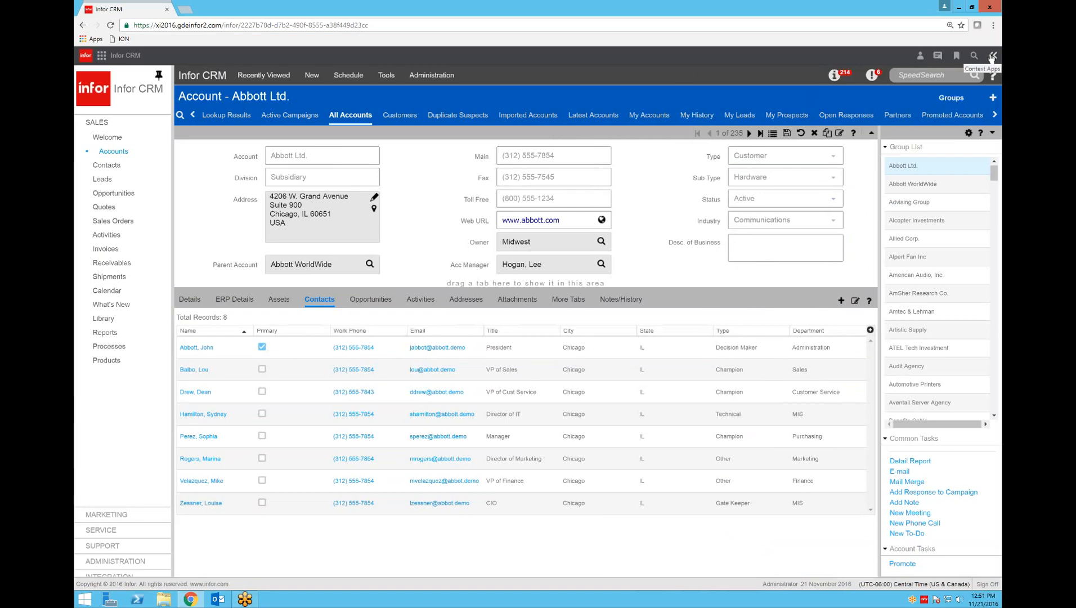
pyautogui.moveTo(955, 55)
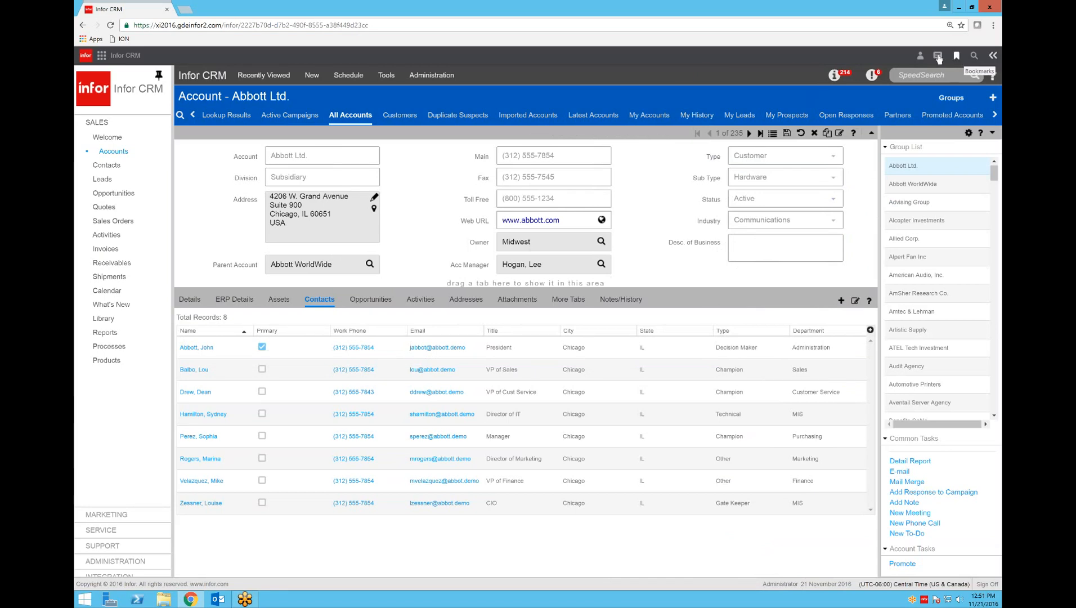
pyautogui.moveTo(920, 56)
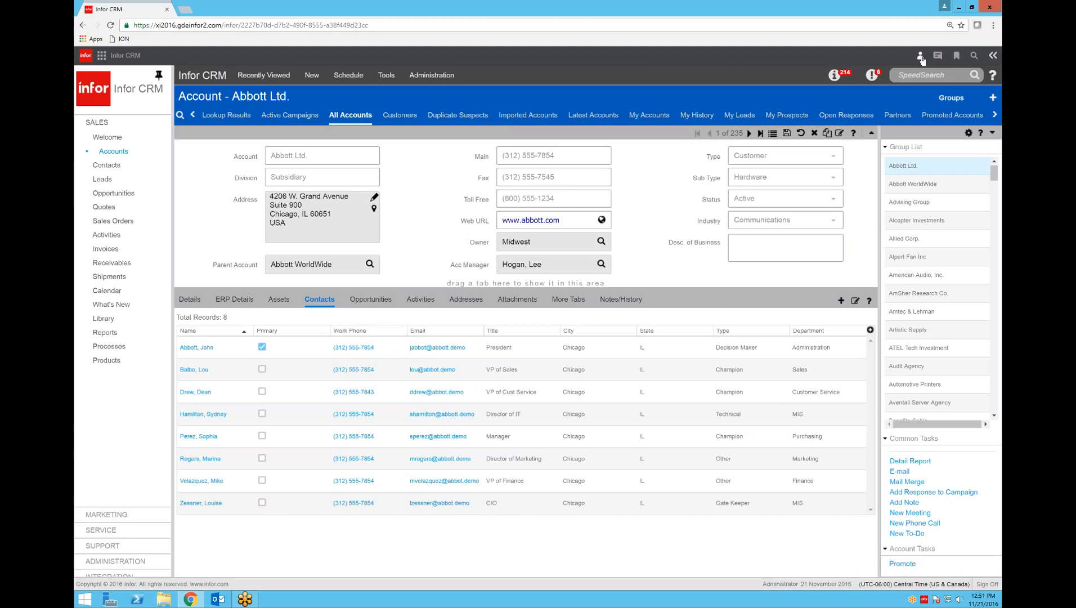
pyautogui.moveTo(920, 55)
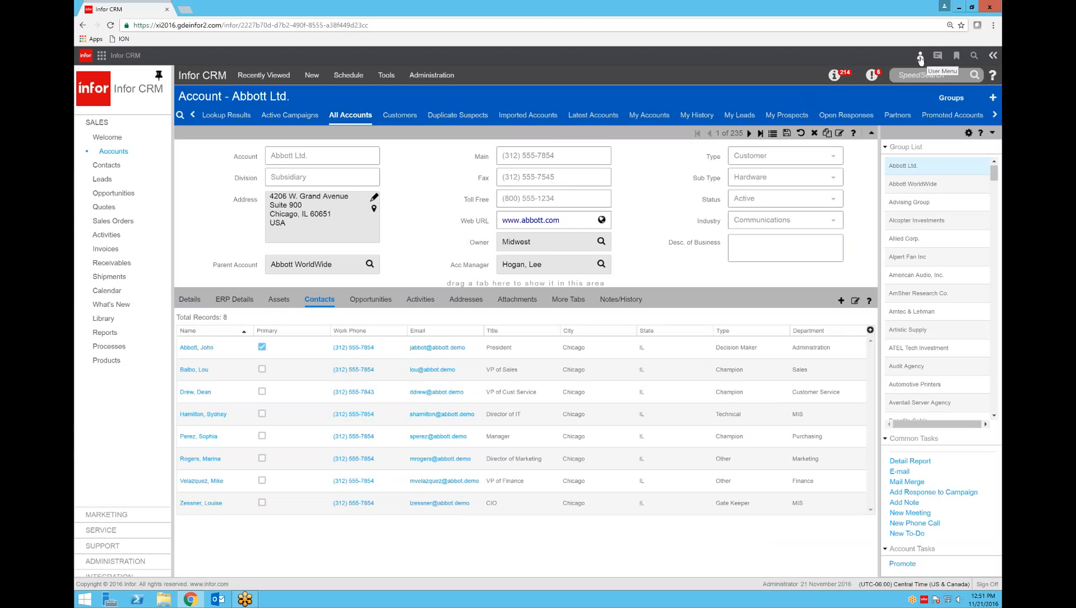
# Show My Notifications from the user menu, then bring up the saved bookmarks list
pyautogui.click(919, 56)
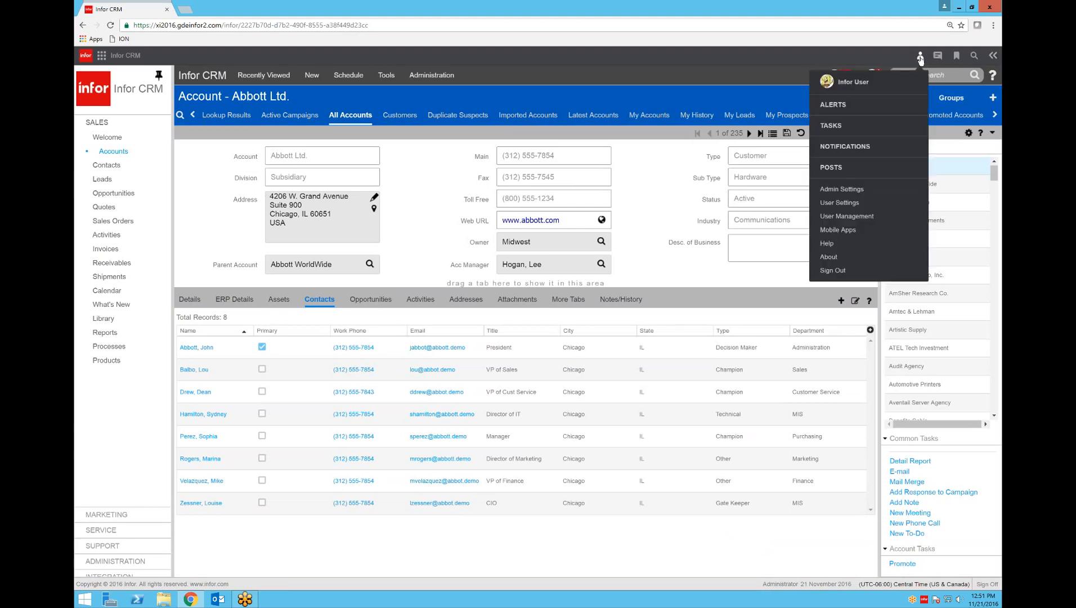
pyautogui.moveTo(844, 146)
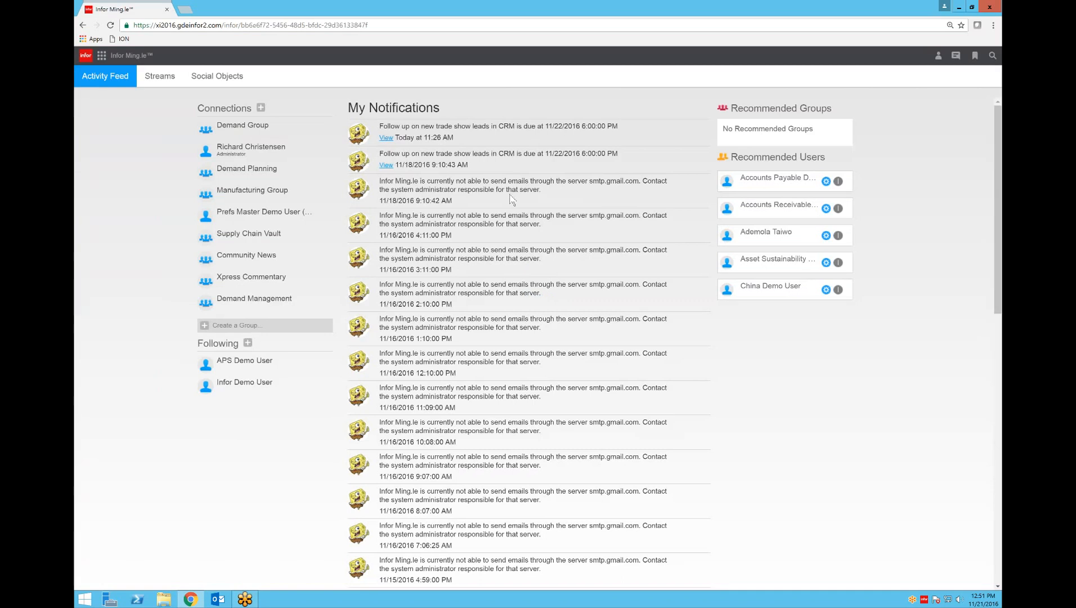
pyautogui.moveTo(439, 291)
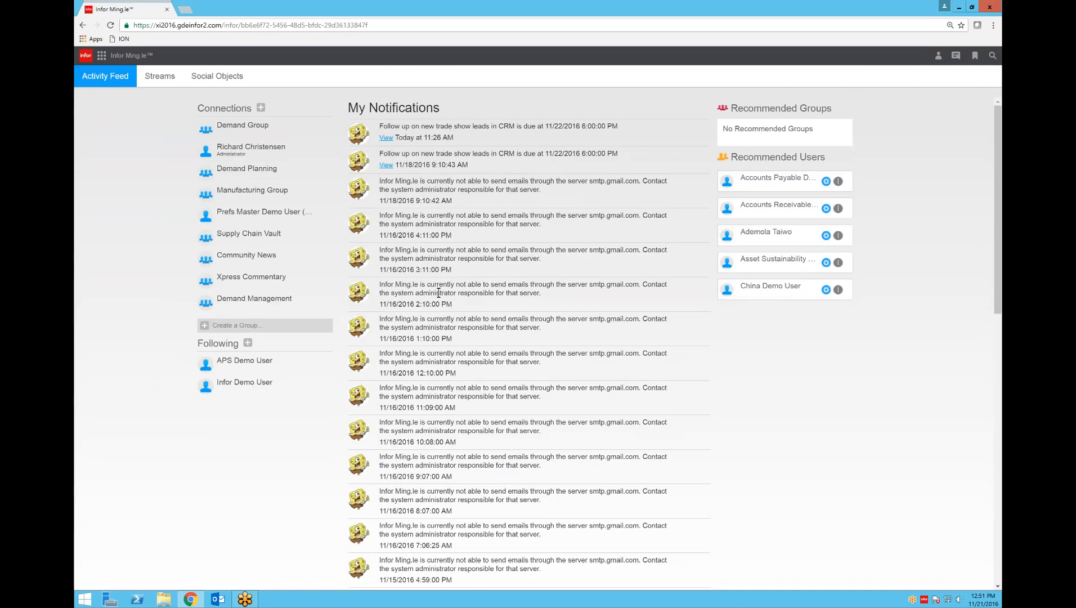
pyautogui.moveTo(492, 200)
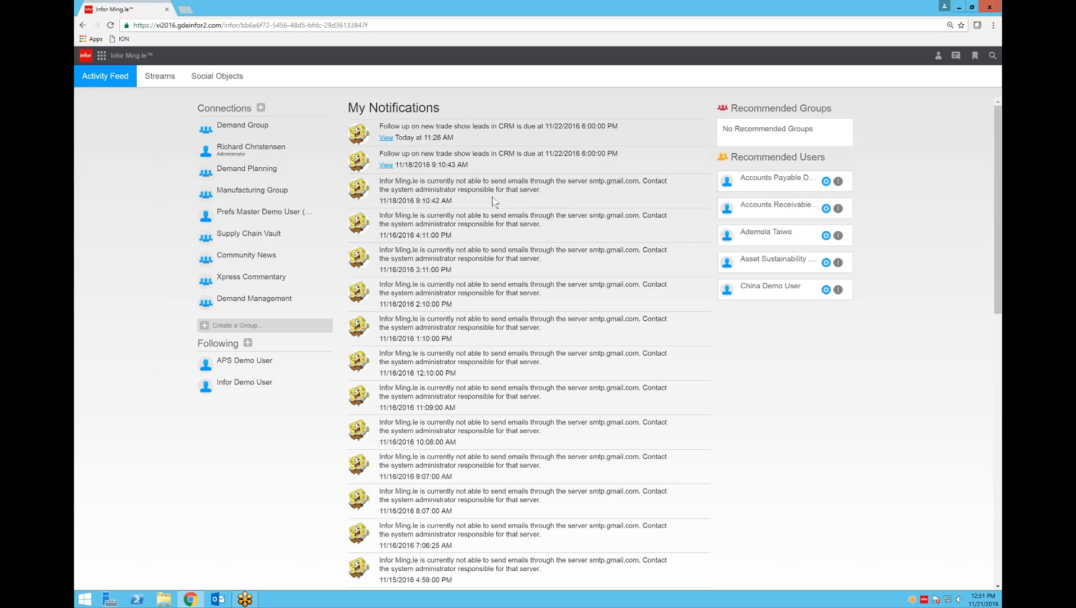
pyautogui.moveTo(419, 148)
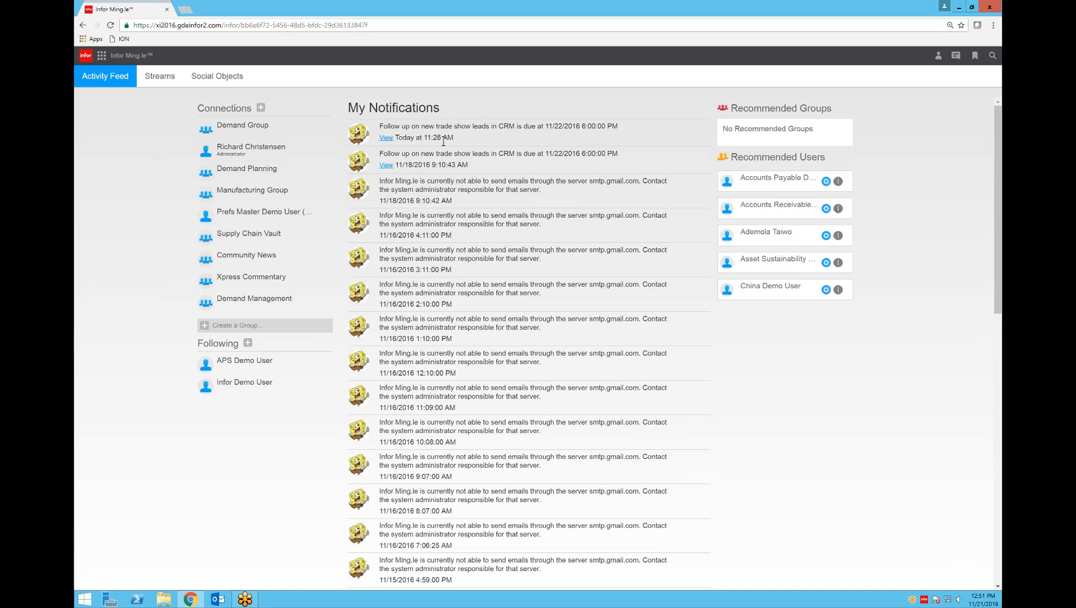
pyautogui.moveTo(937, 55)
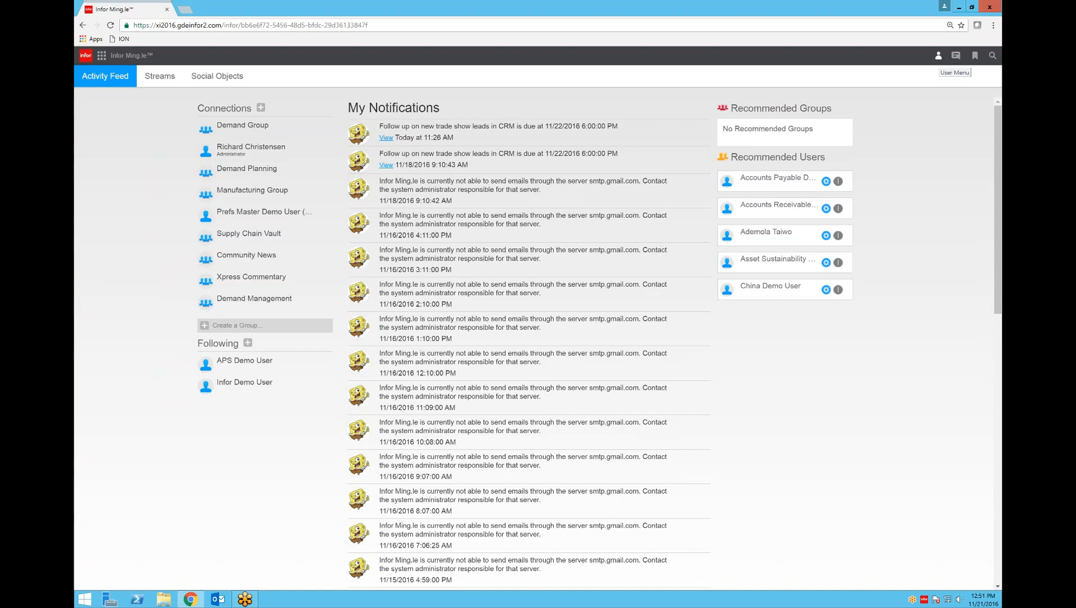
pyautogui.click(973, 55)
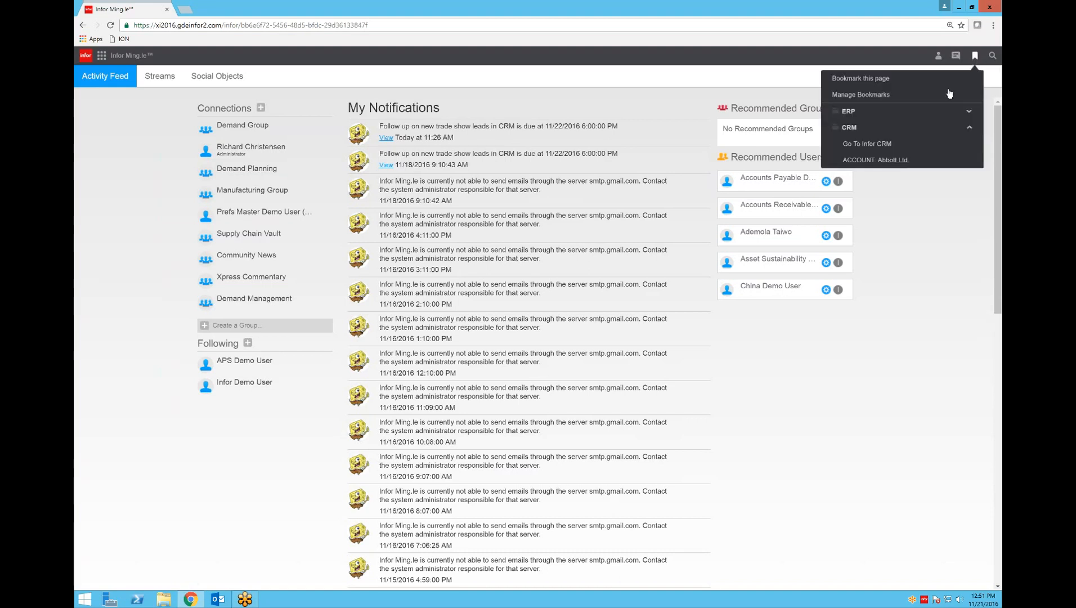
pyautogui.click(874, 160)
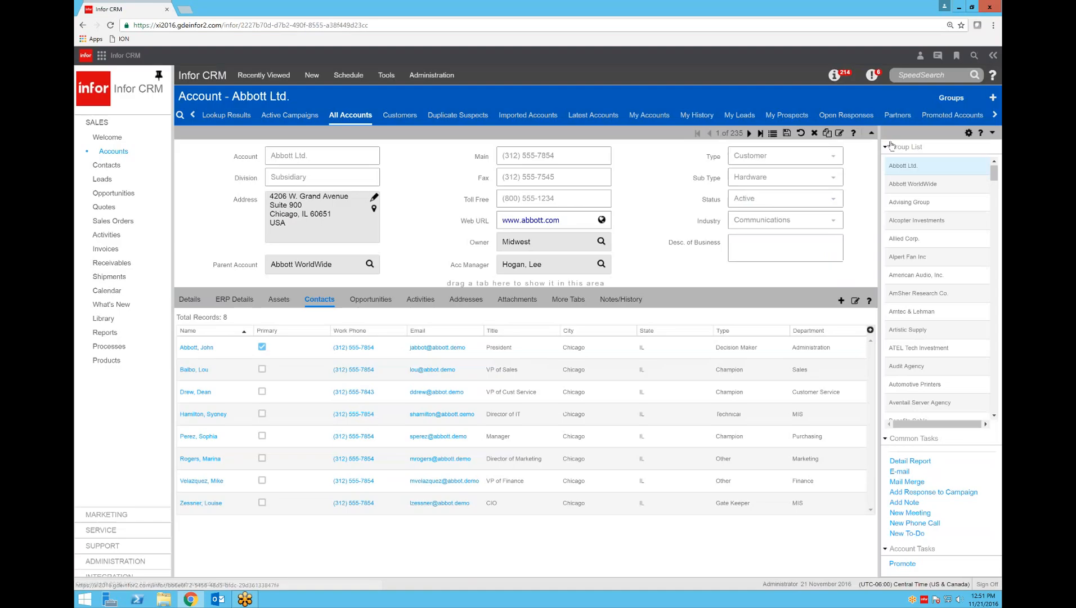
pyautogui.moveTo(441, 226)
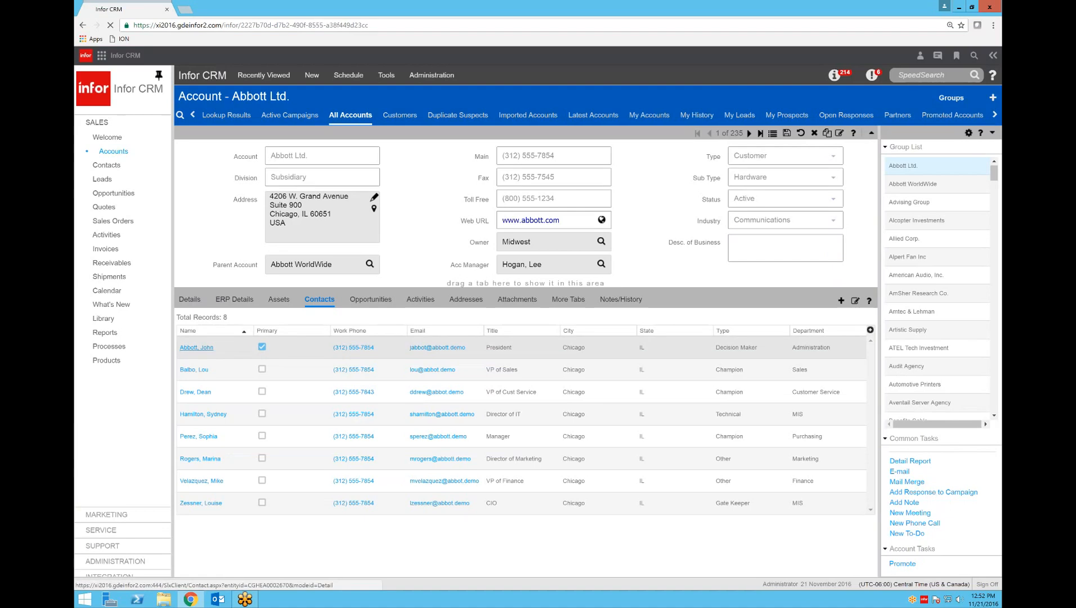
pyautogui.click(196, 347)
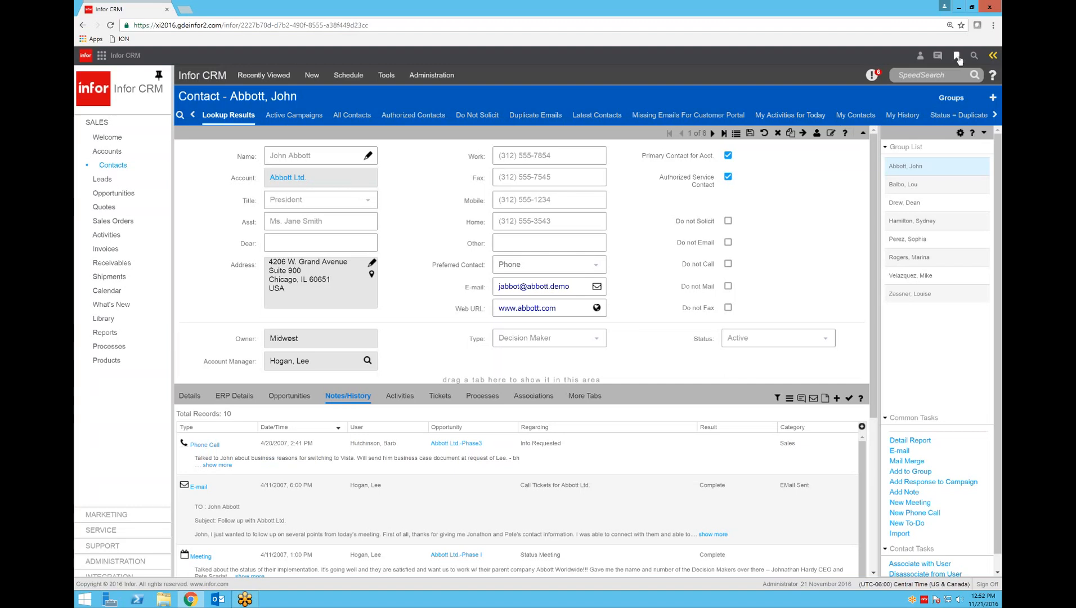
pyautogui.click(956, 55)
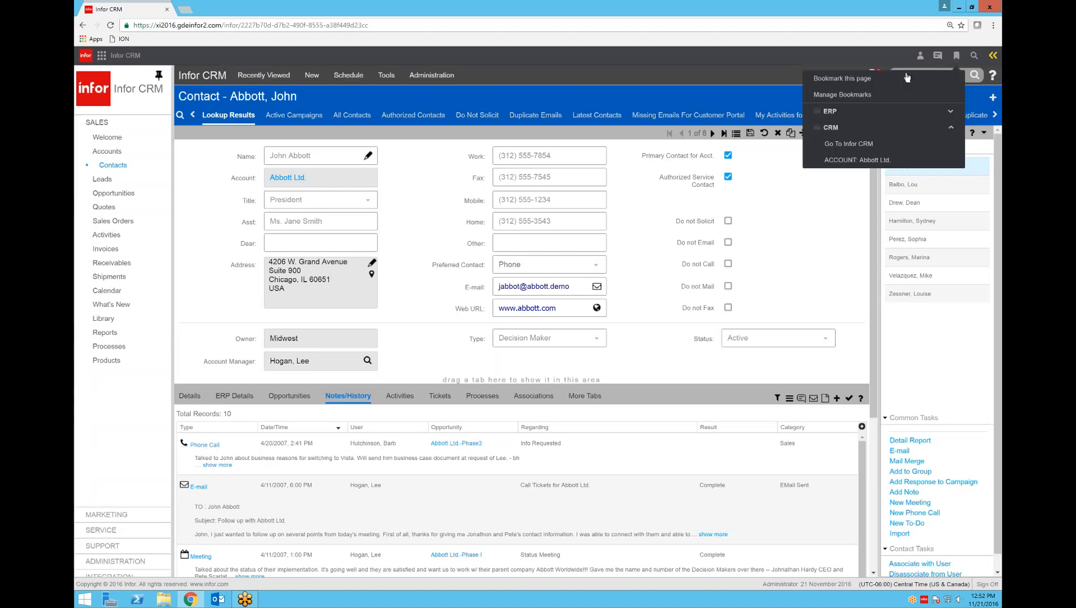
pyautogui.click(843, 78)
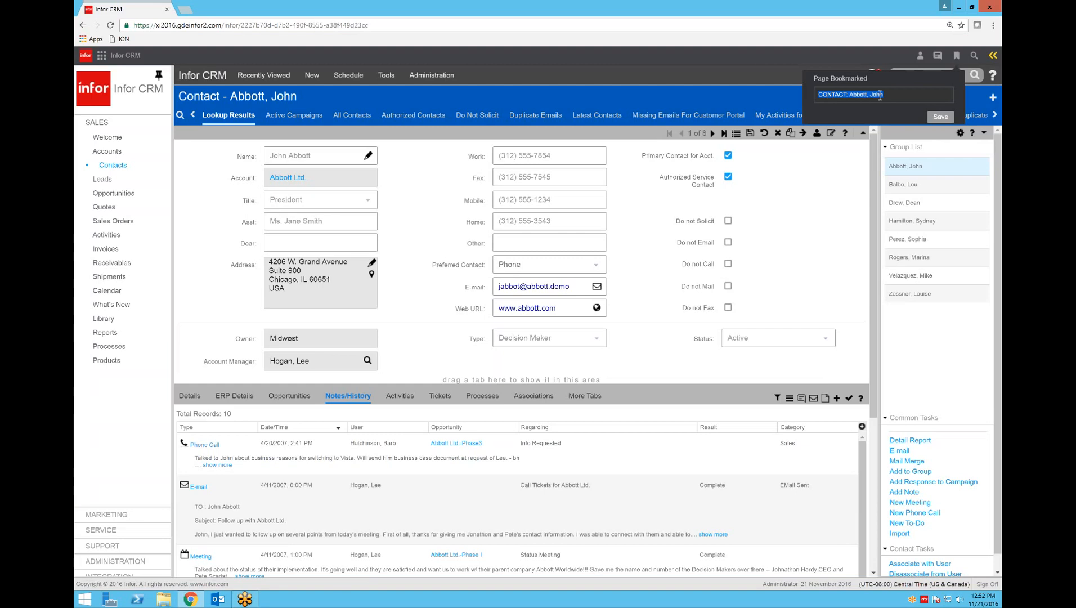
pyautogui.click(940, 117)
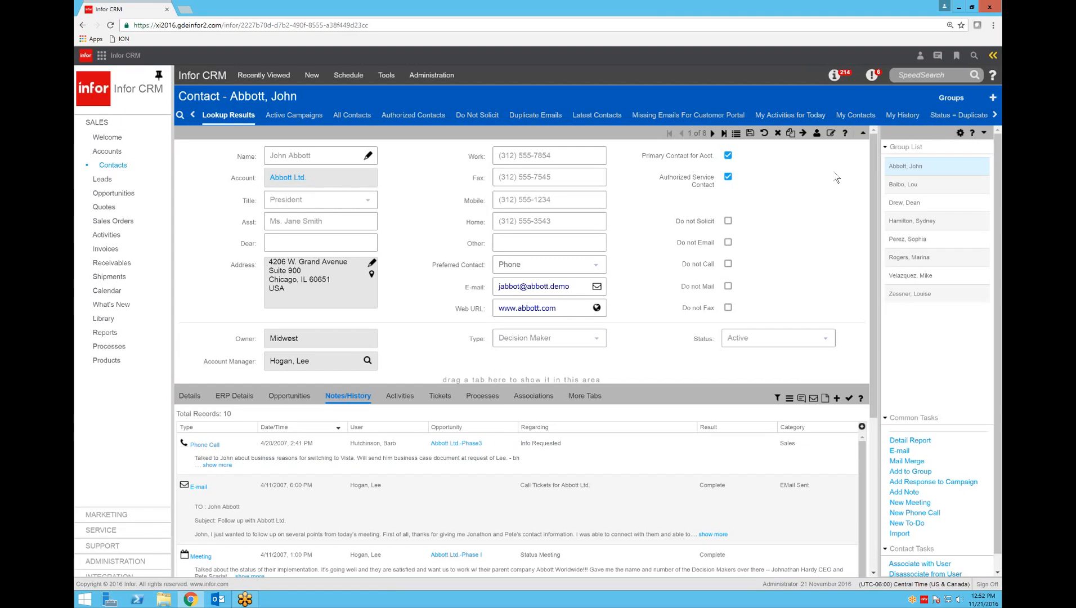
pyautogui.moveTo(828, 180)
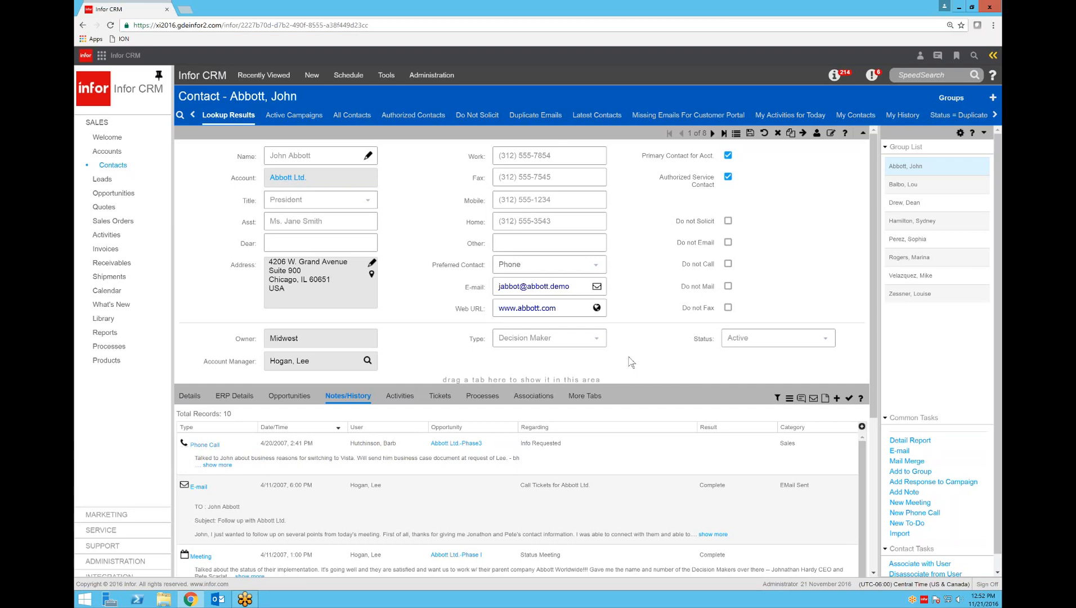
pyautogui.moveTo(801, 399)
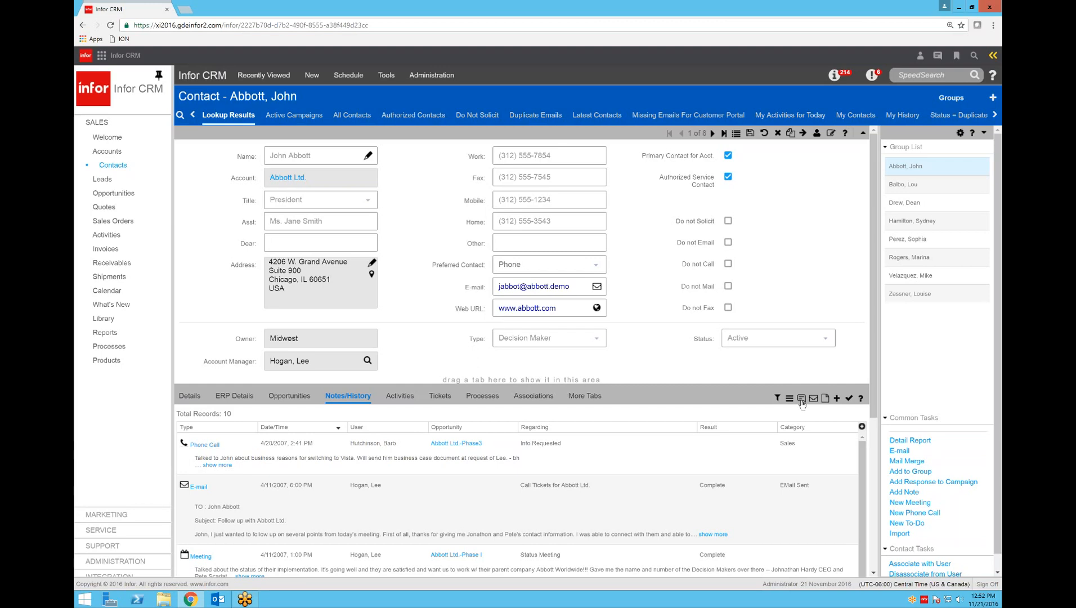
pyautogui.moveTo(802, 397)
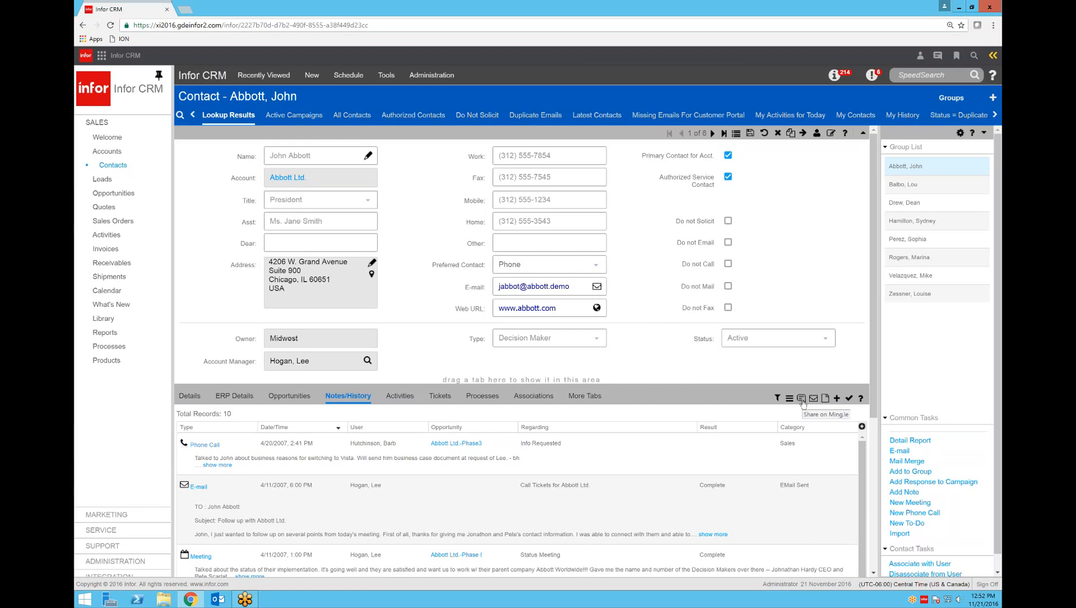
pyautogui.moveTo(630, 437)
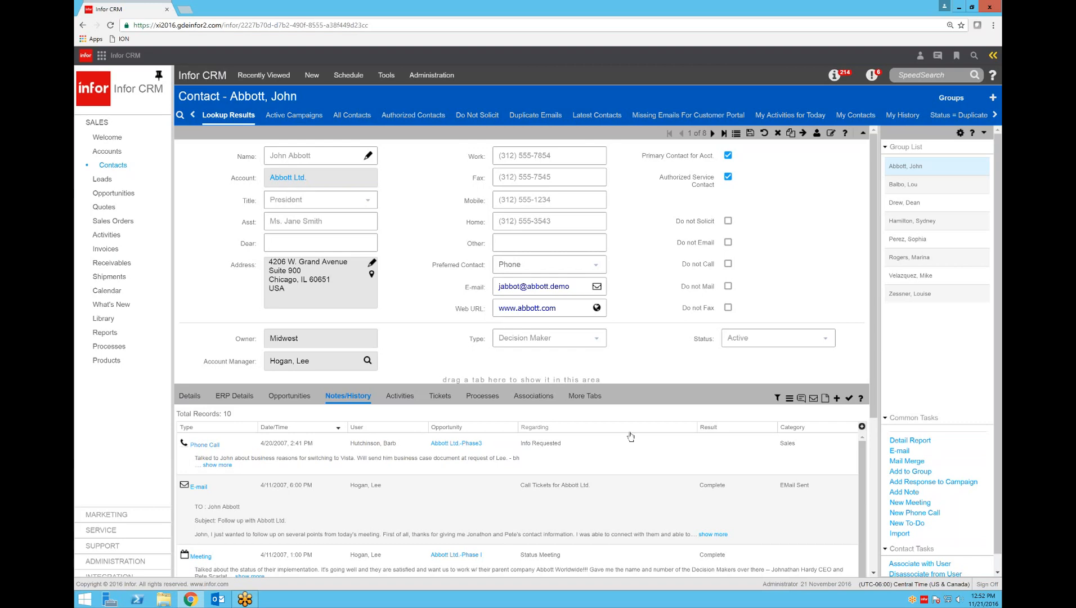
# Share the Proposal for Abbott Ltd. note to Ming.le and dismiss the confirmation
pyautogui.scroll(-3)
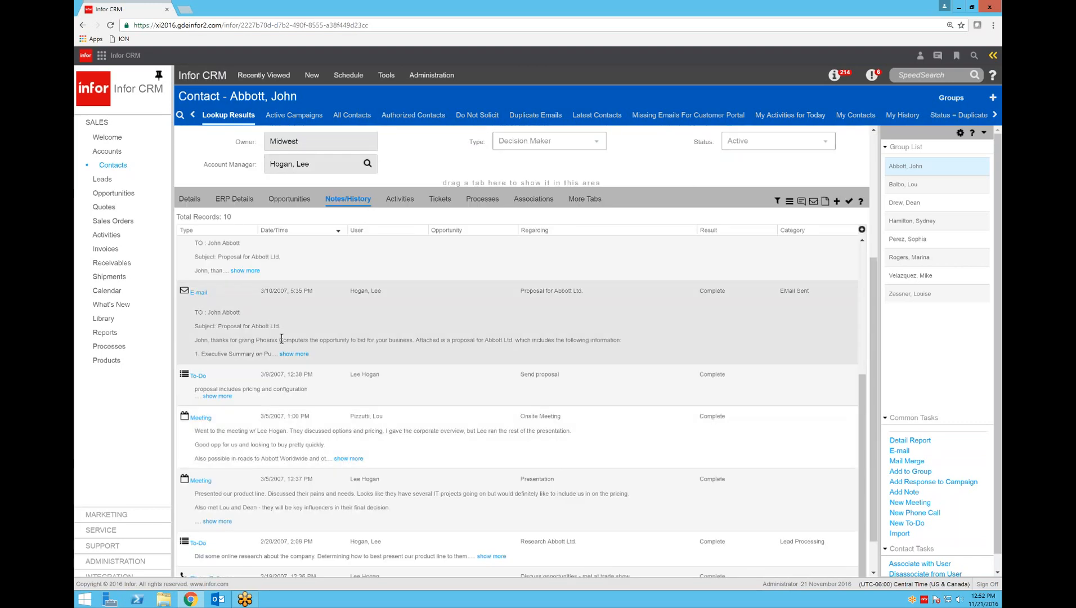
pyautogui.scroll(3)
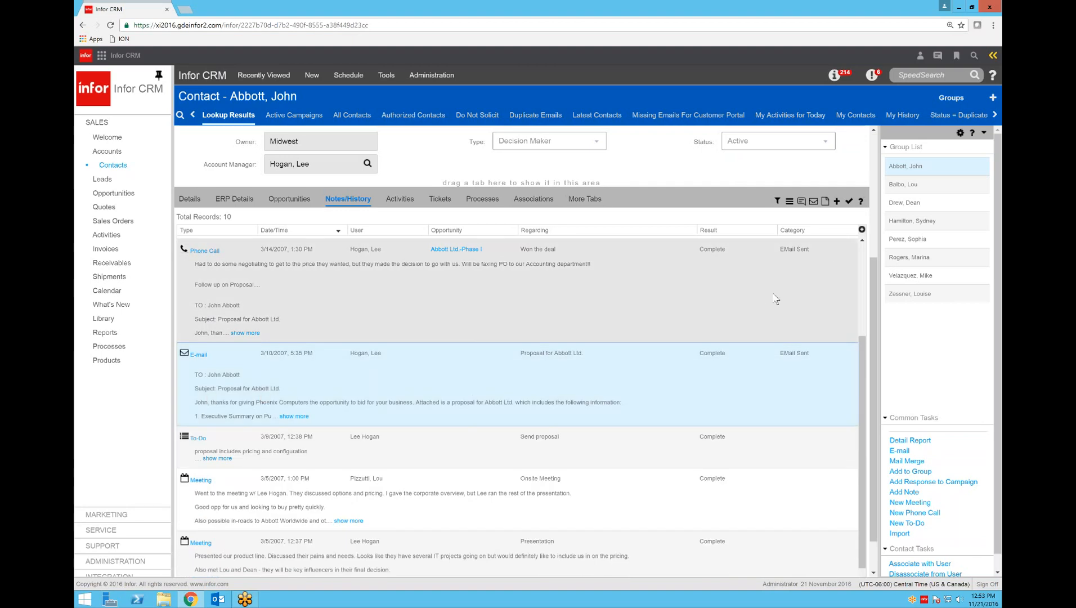
pyautogui.moveTo(801, 202)
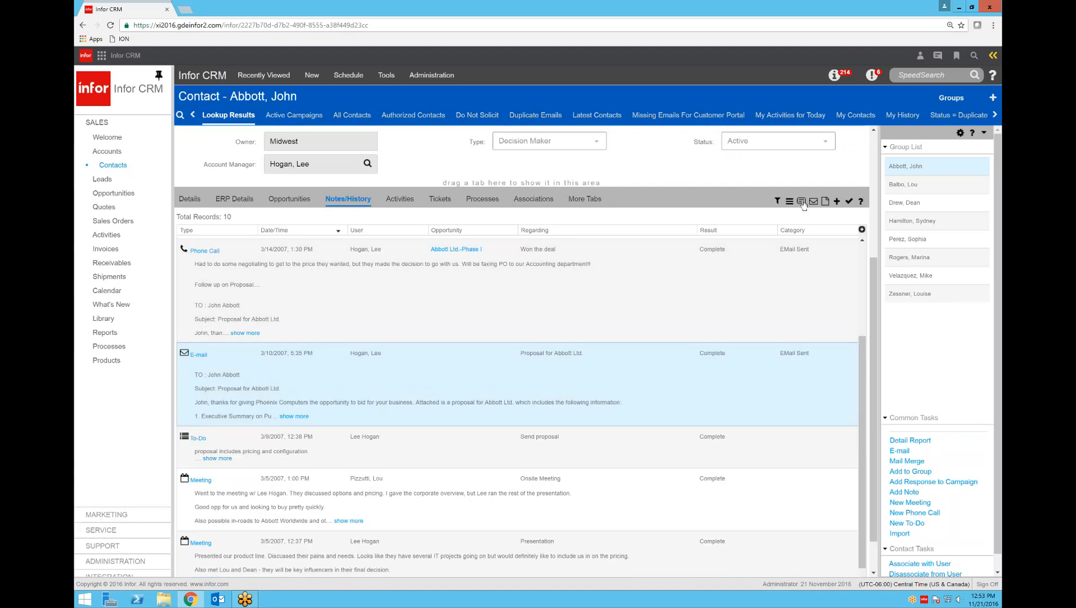
pyautogui.click(801, 202)
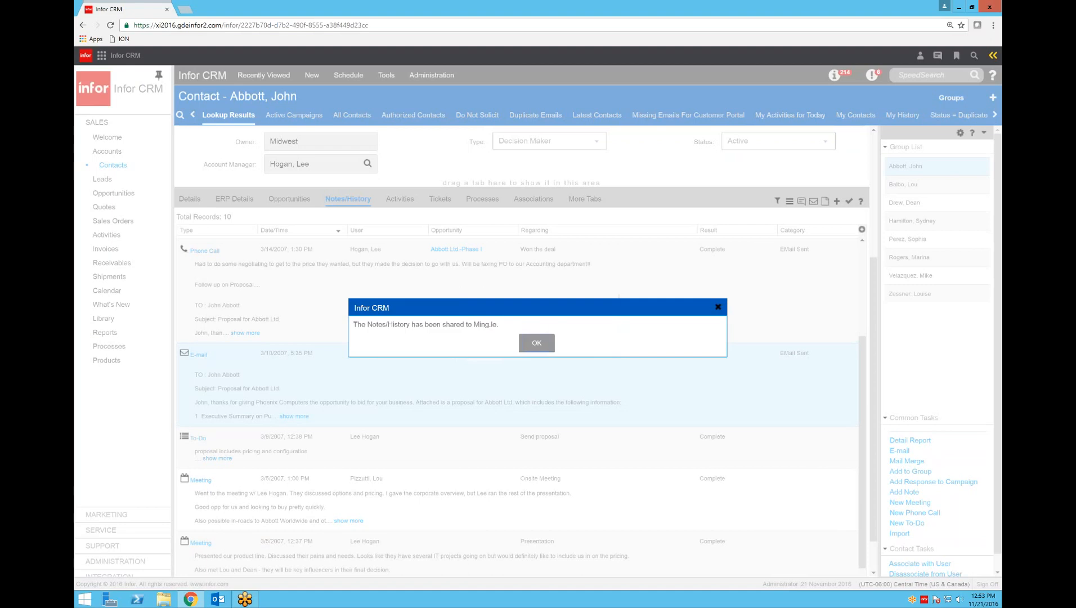
pyautogui.moveTo(516, 348)
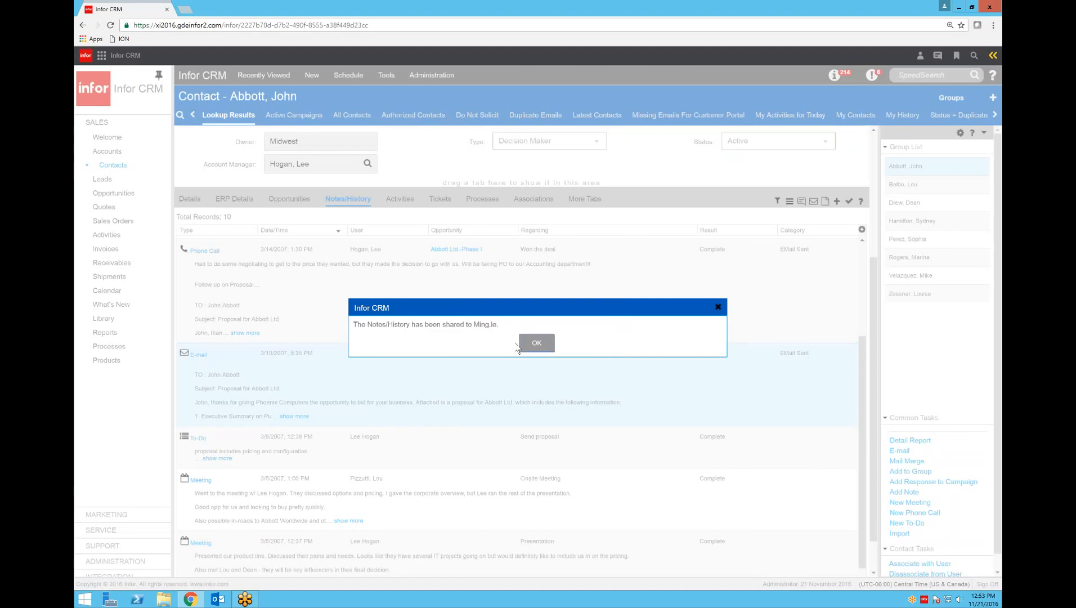
pyautogui.click(537, 342)
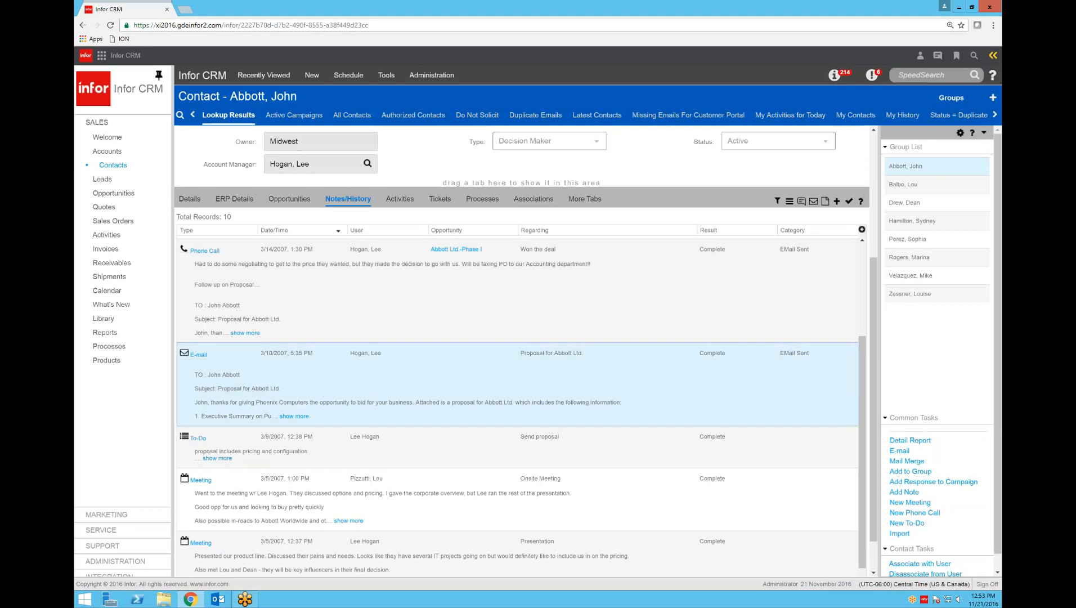
# Switch to Infor Ming.le to see the shared proposal note in My Feed
pyautogui.click(101, 55)
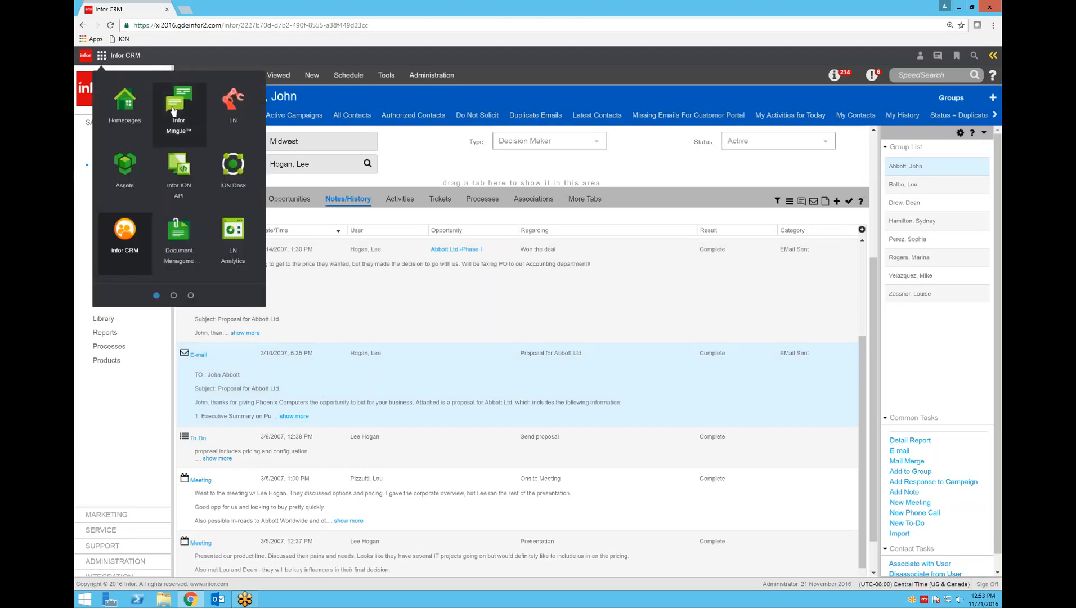
pyautogui.click(179, 106)
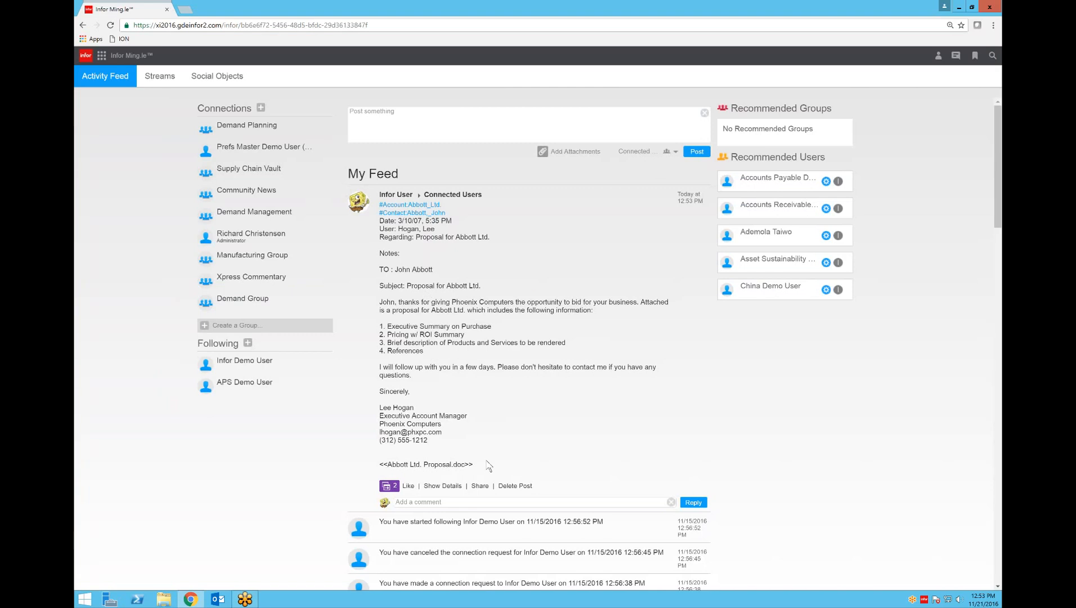
pyautogui.moveTo(486, 464)
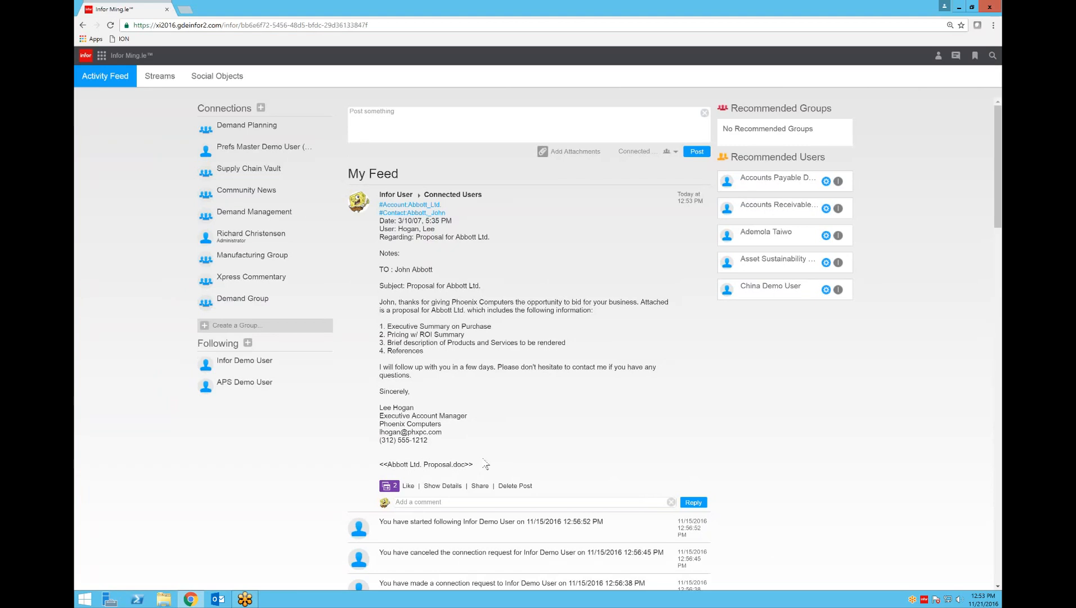
pyautogui.moveTo(486, 462)
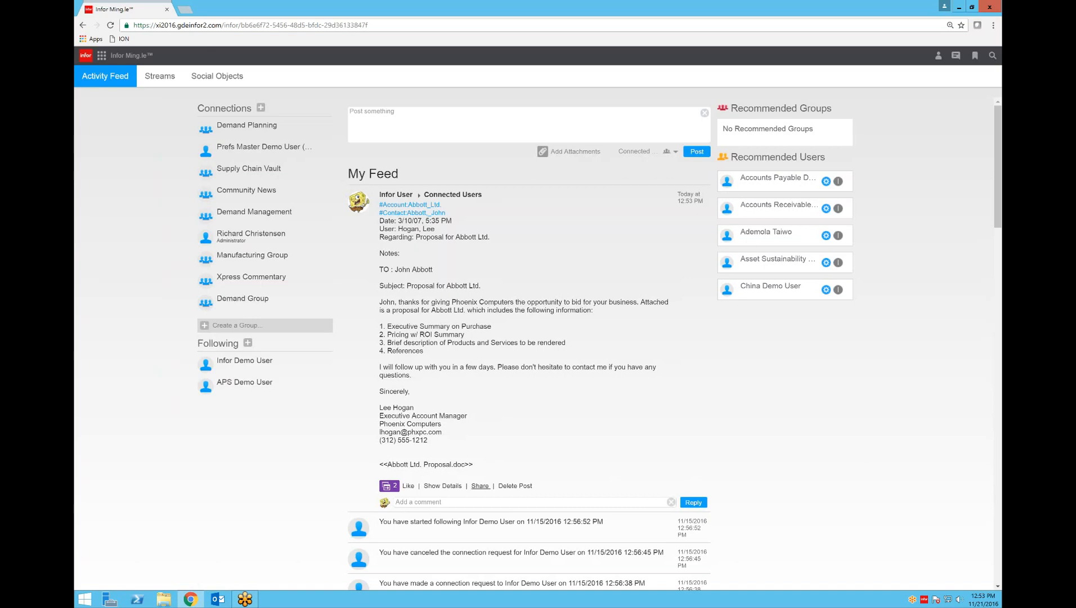
pyautogui.moveTo(480, 486)
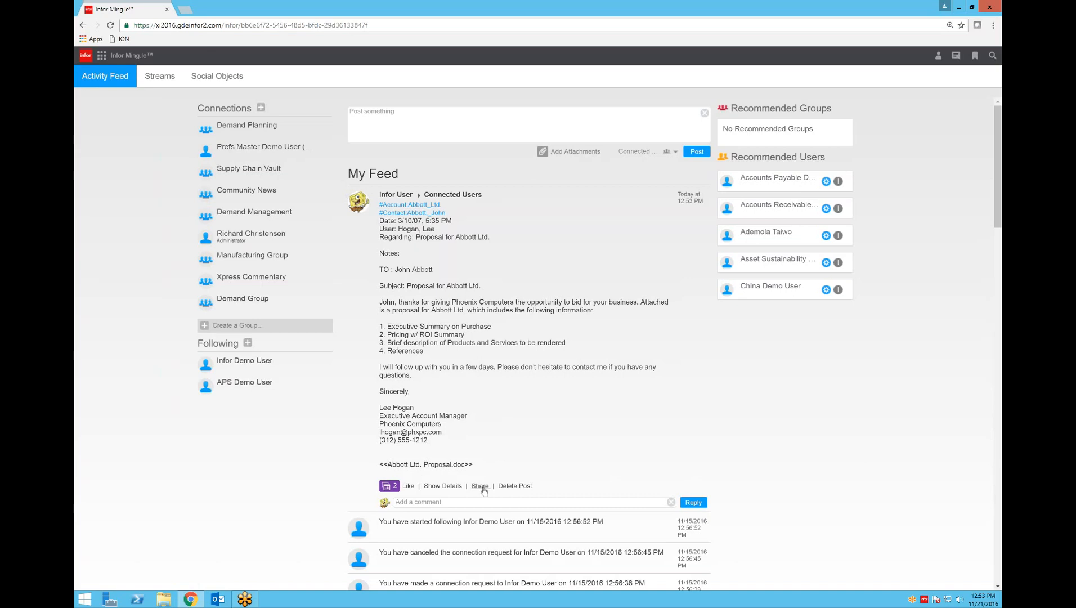
pyautogui.click(479, 486)
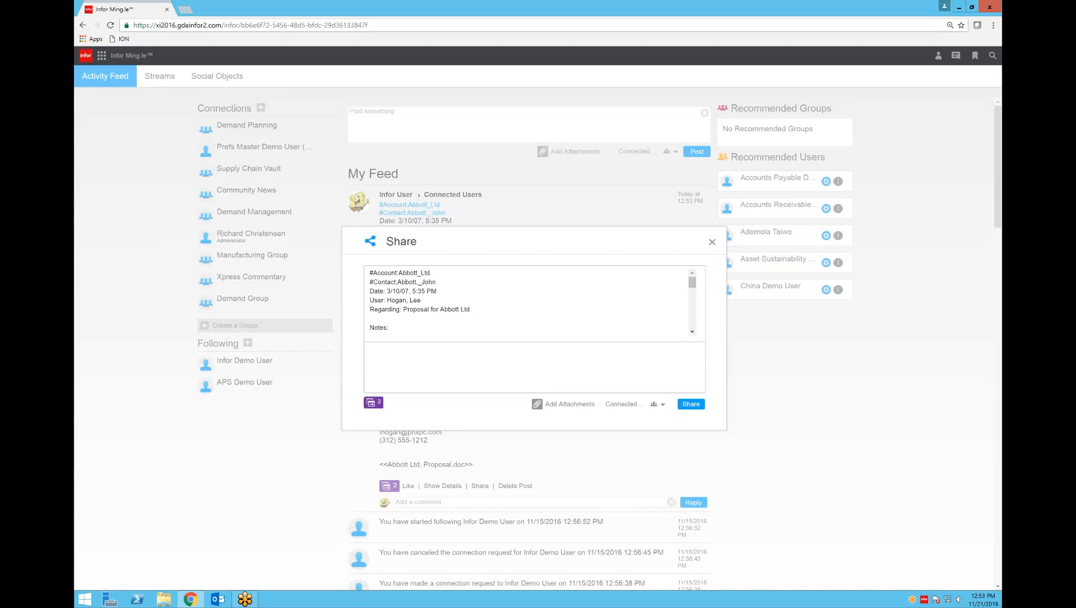
pyautogui.moveTo(610, 455)
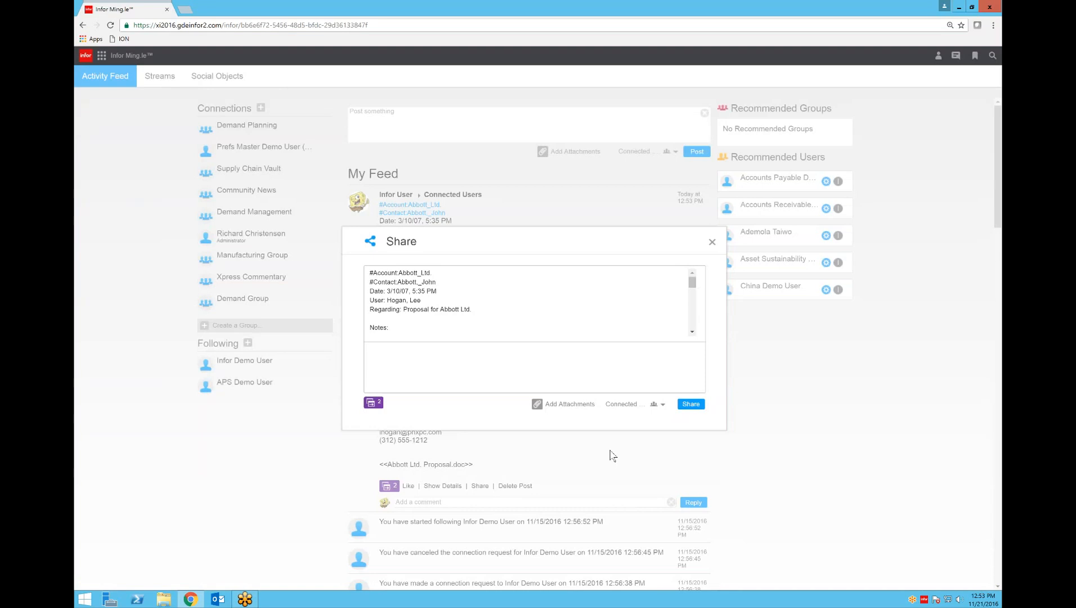
pyautogui.moveTo(617, 453)
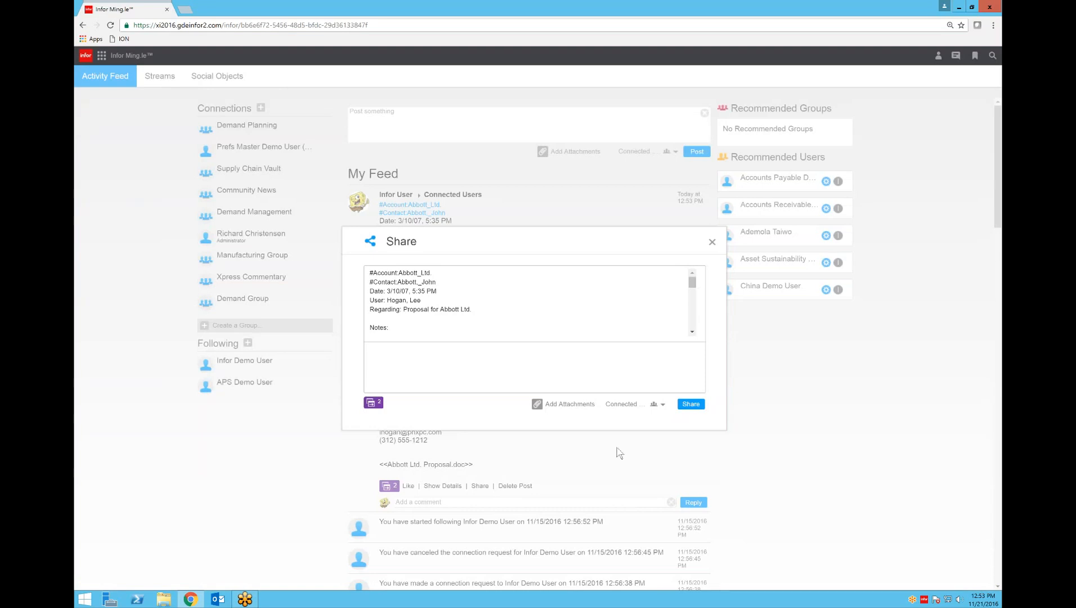
pyautogui.click(656, 402)
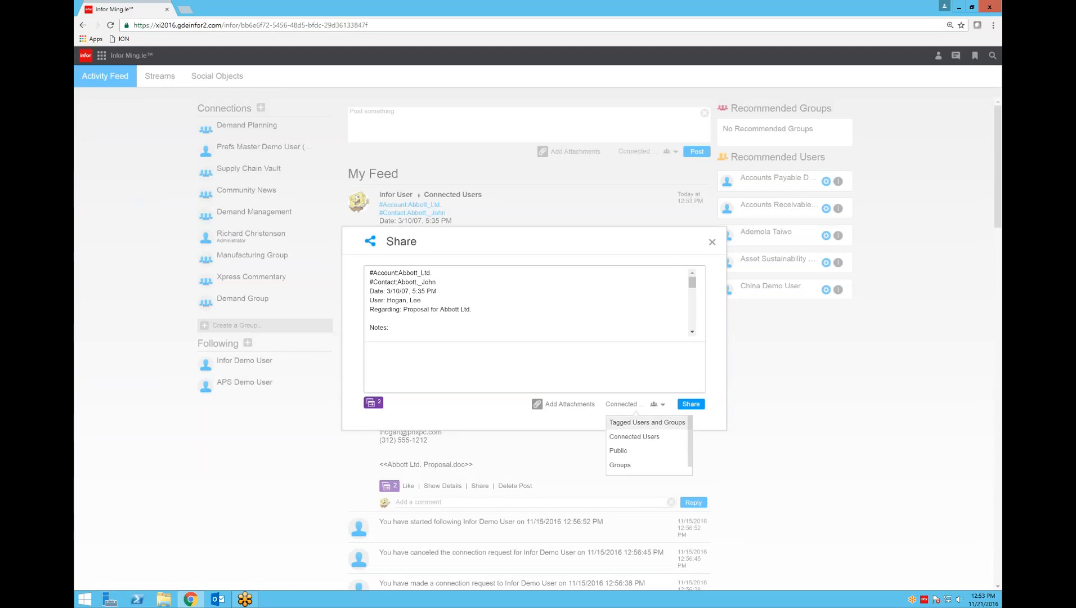
pyautogui.moveTo(652, 423)
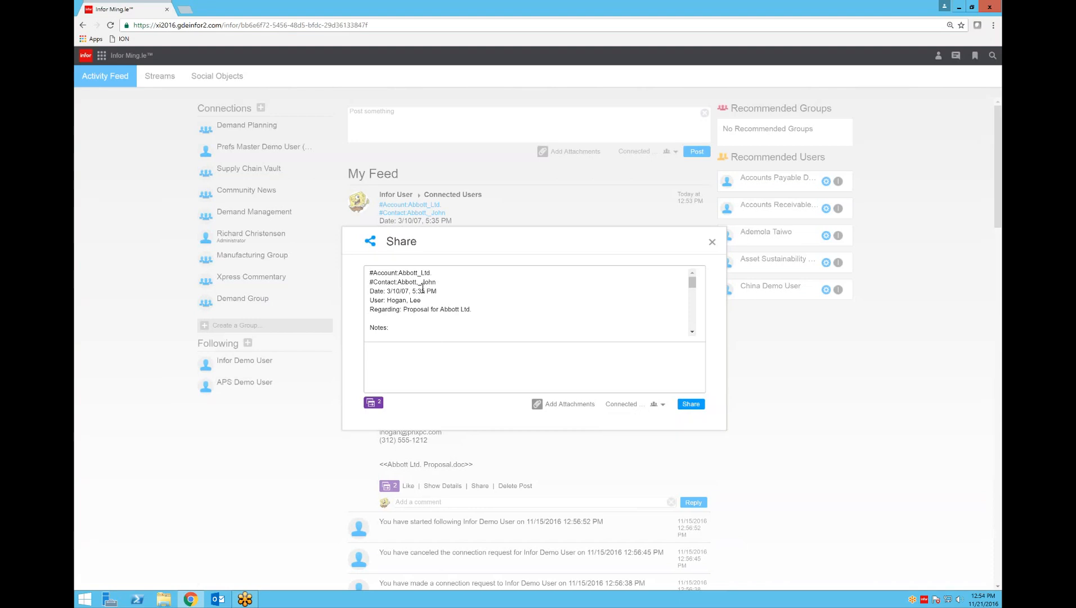
pyautogui.write('@inf')
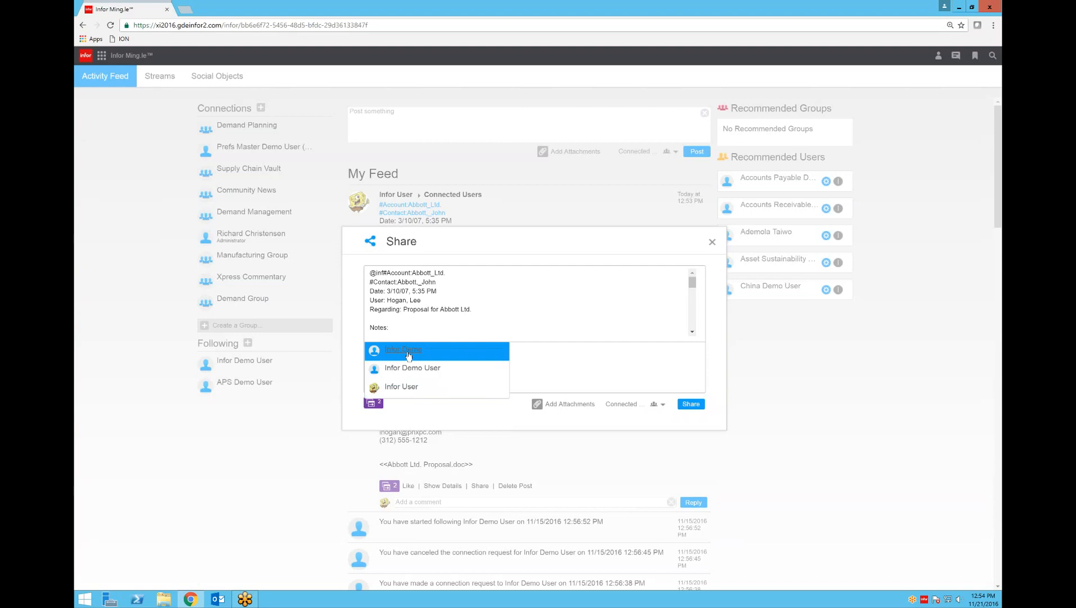
pyautogui.moveTo(402, 350)
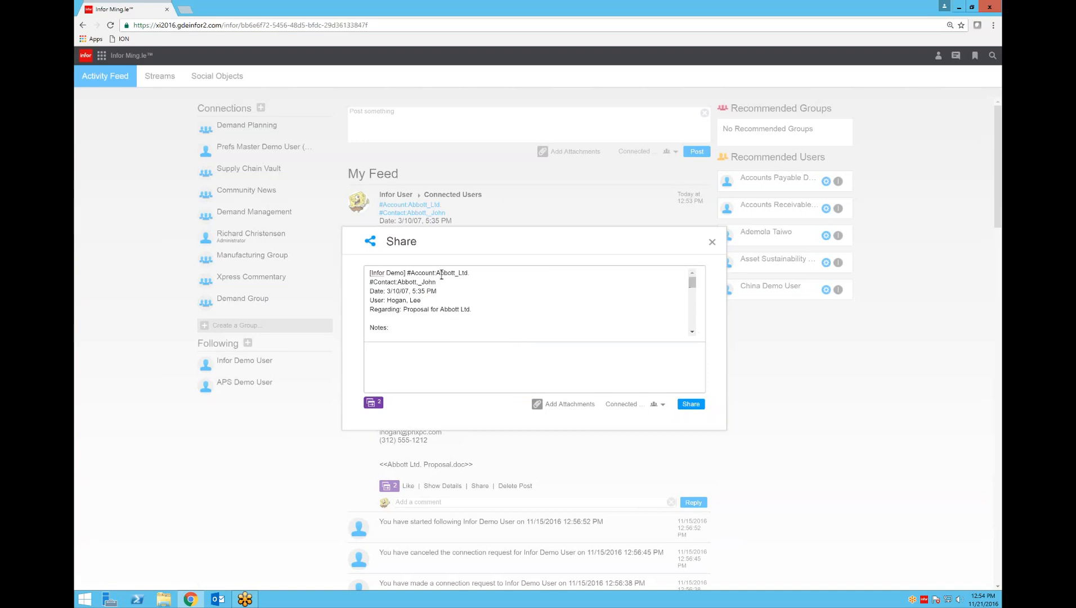
pyautogui.moveTo(551, 356)
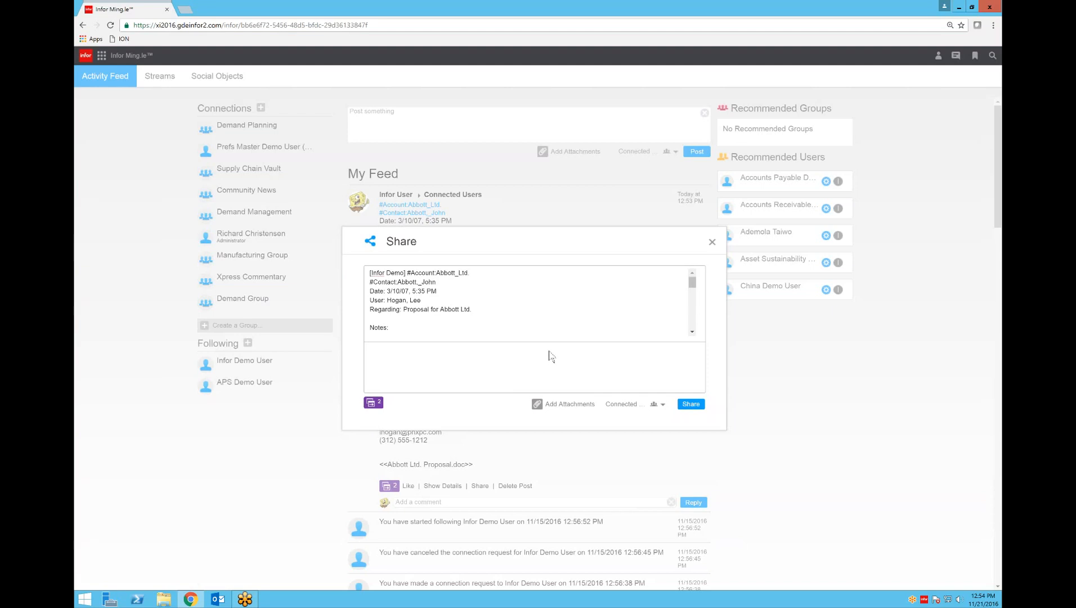
pyautogui.moveTo(535, 355)
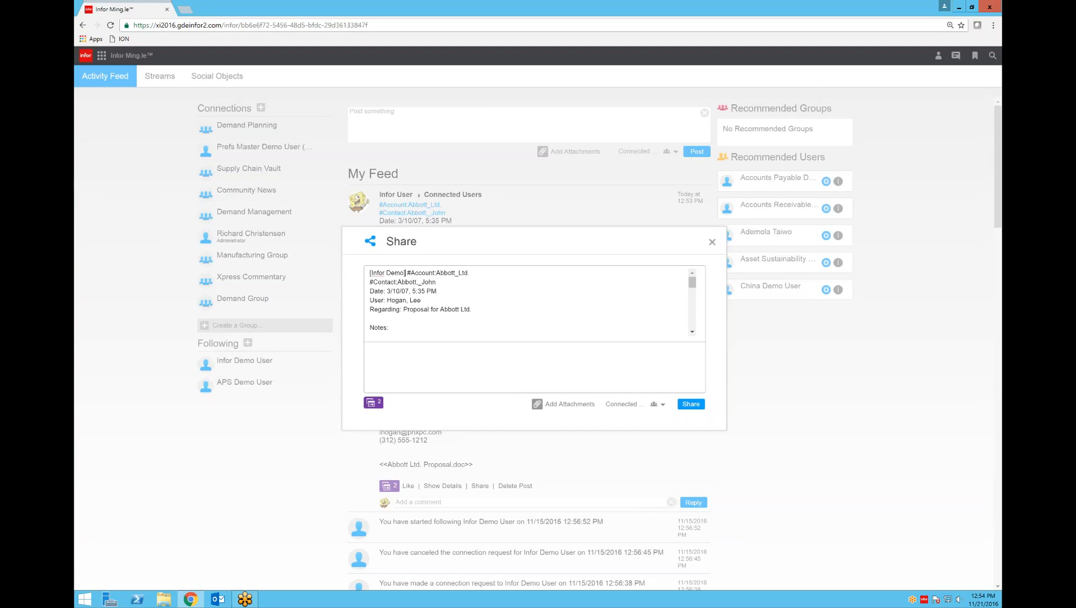
pyautogui.click(711, 242)
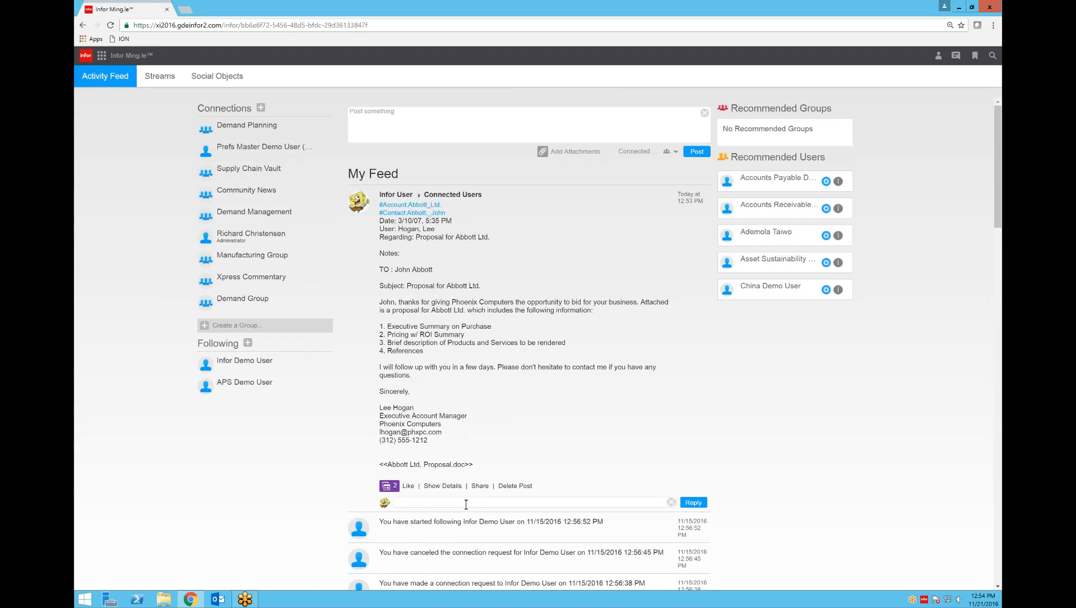
# Post the comment "Hey boss please review this" under the Abbott Ltd. proposal post
pyautogui.write('Hey boss')
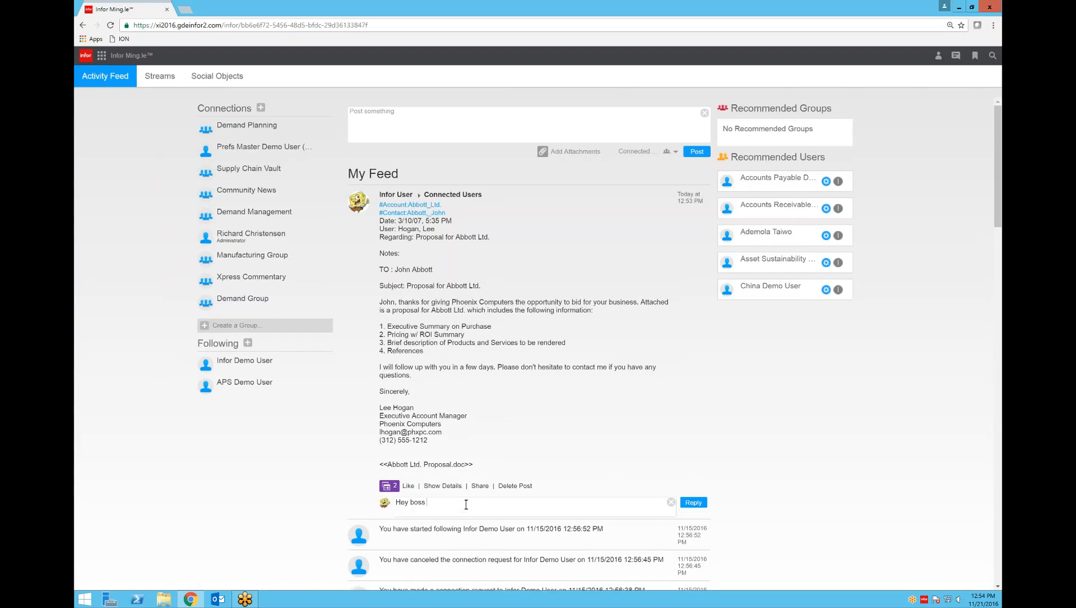
pyautogui.write('please re')
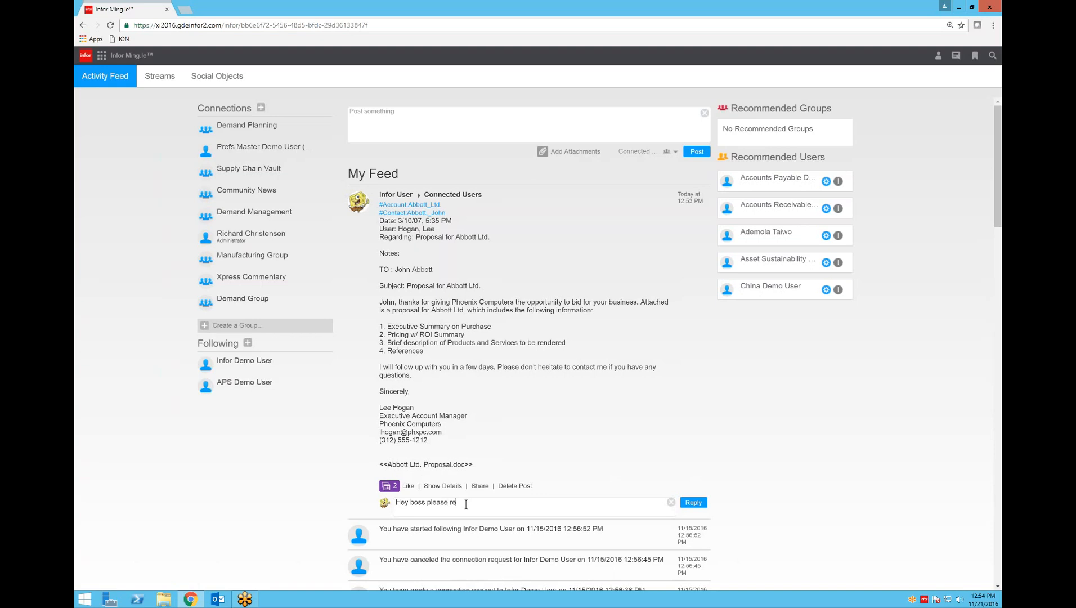
pyautogui.write('view this...')
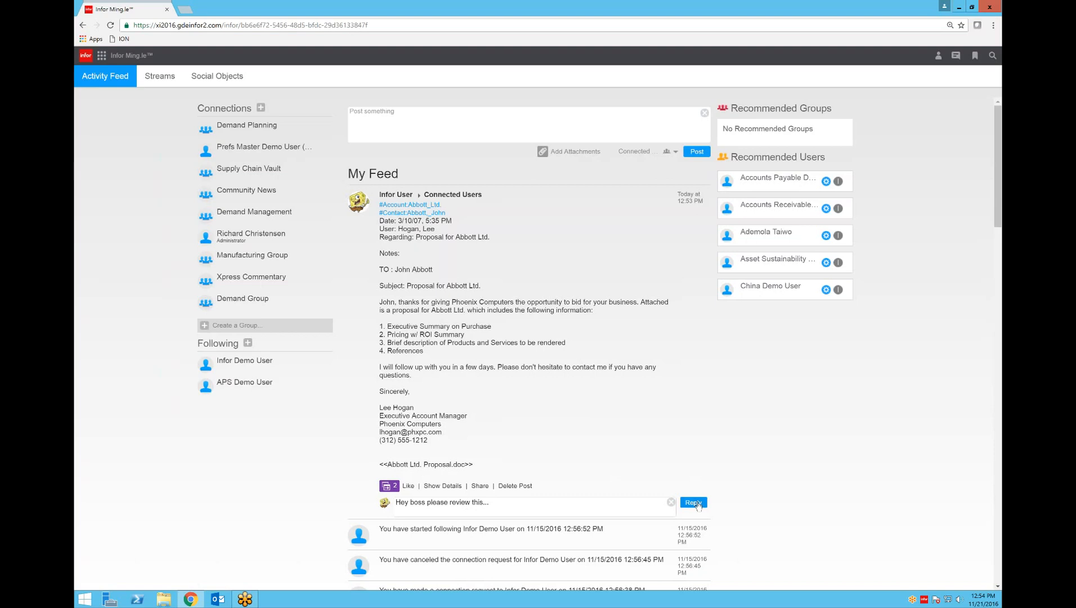
pyautogui.moveTo(693, 501)
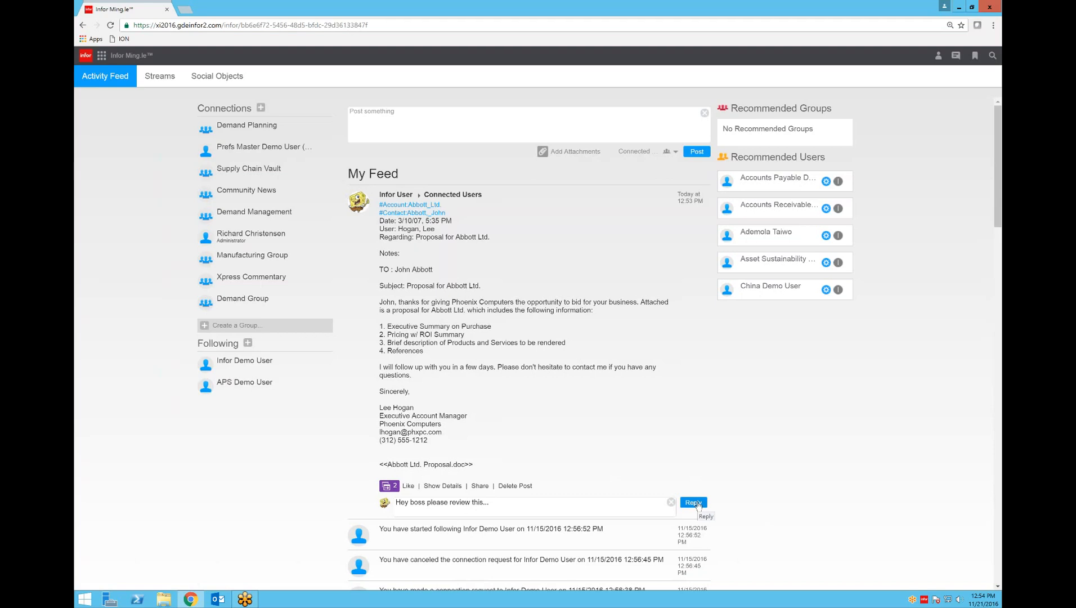
pyautogui.click(692, 502)
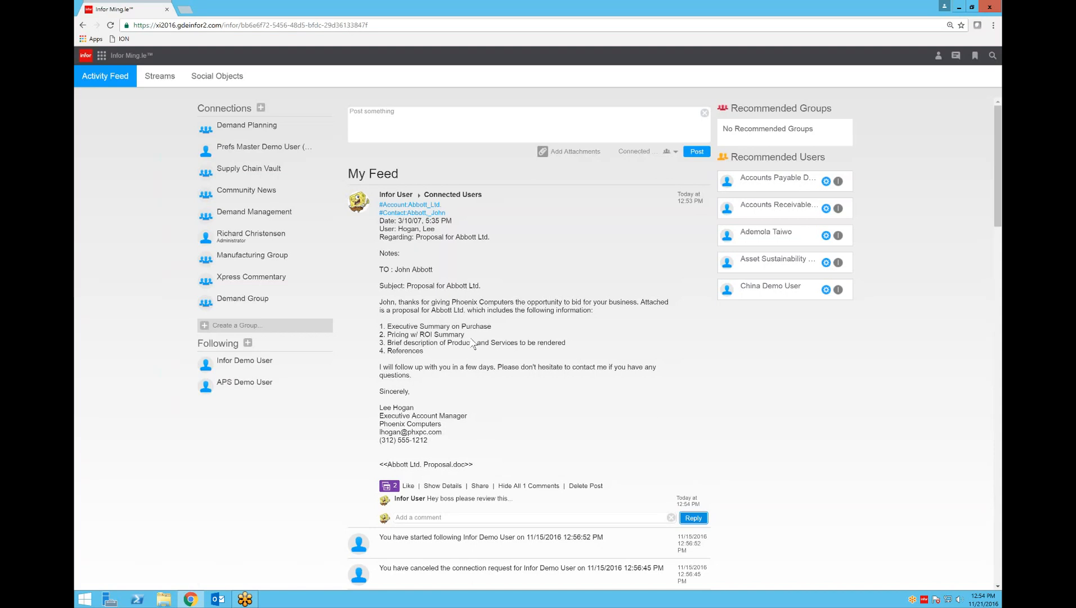
pyautogui.moveTo(495, 438)
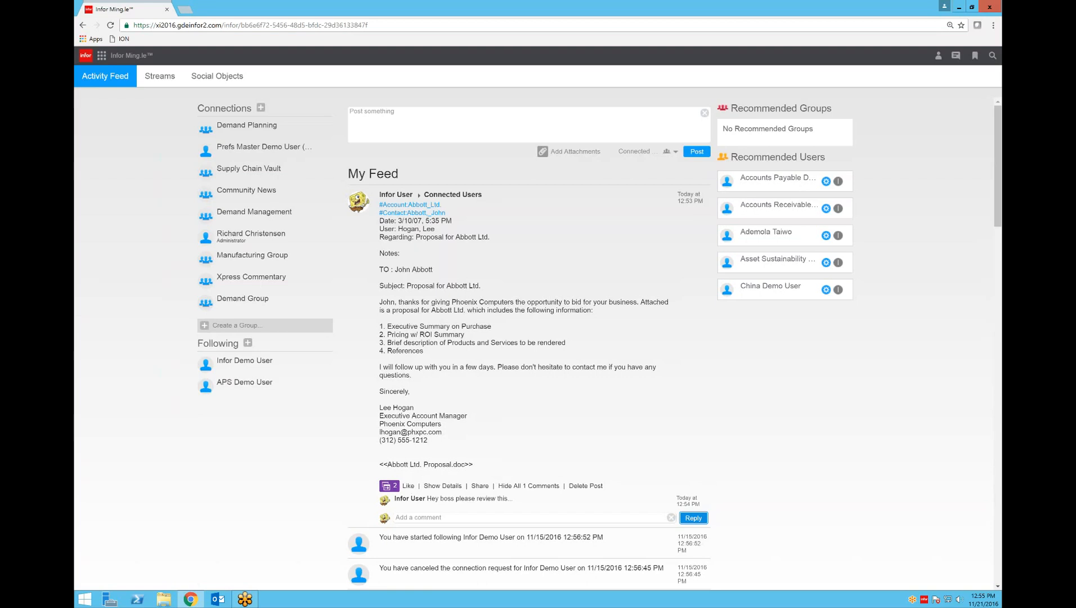
pyautogui.moveTo(420, 496)
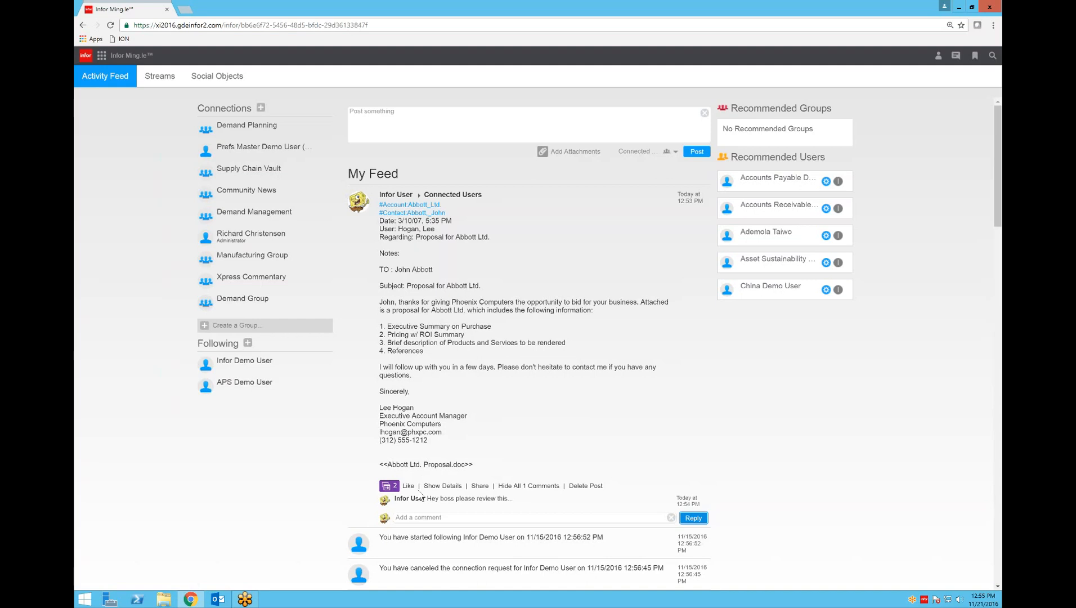
pyautogui.moveTo(451, 331)
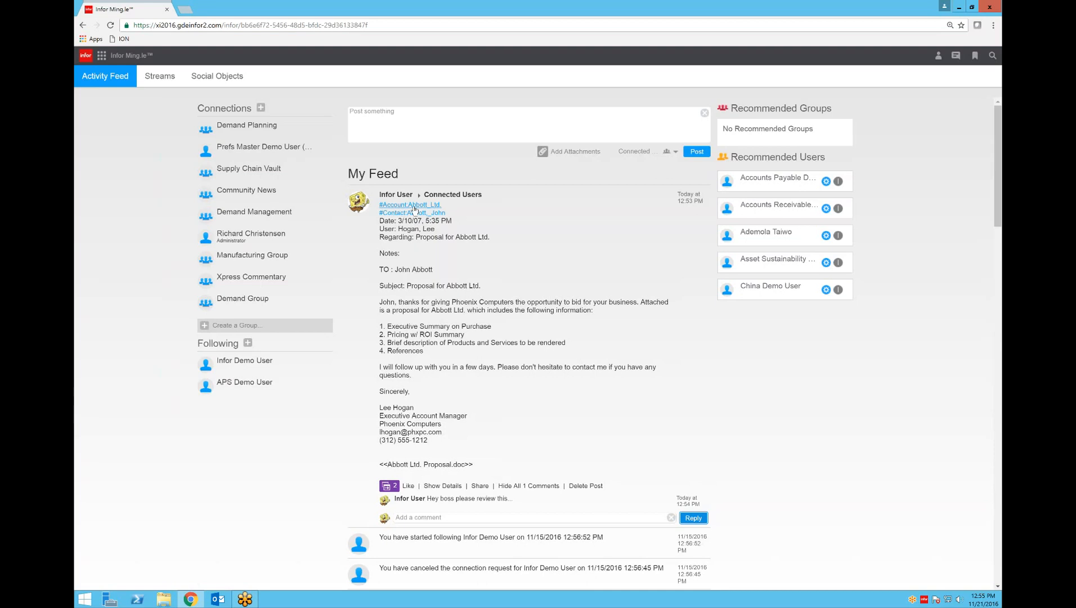
pyautogui.moveTo(412, 212)
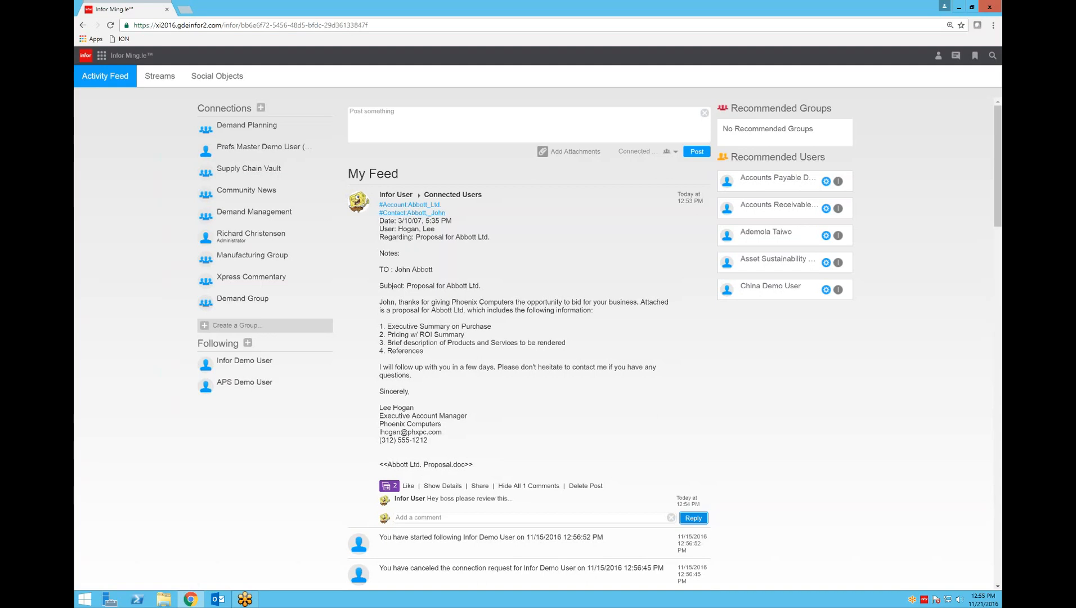
pyautogui.click(389, 486)
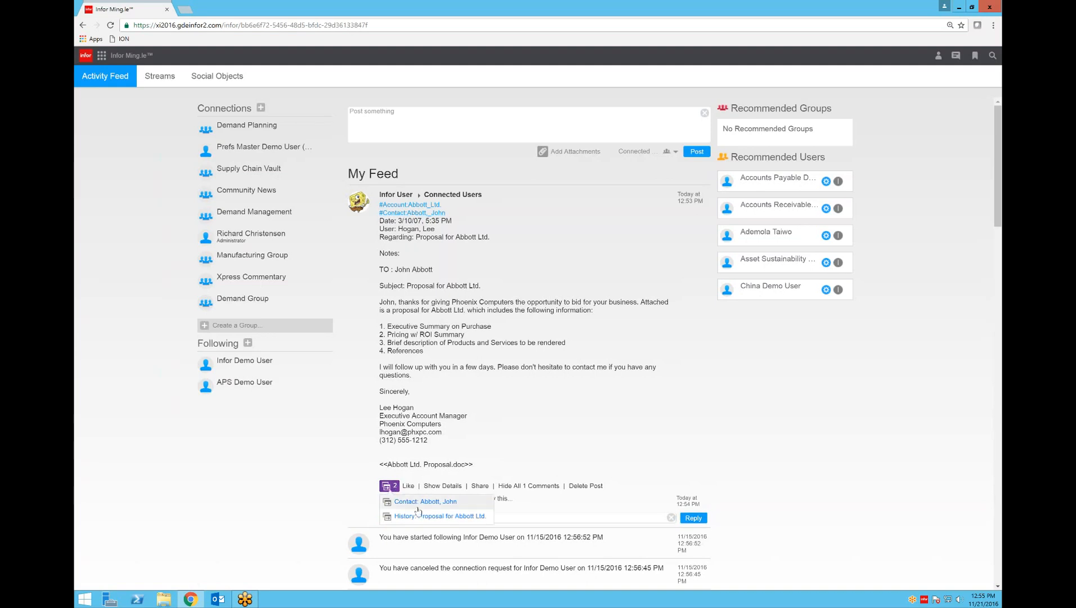
pyautogui.moveTo(424, 501)
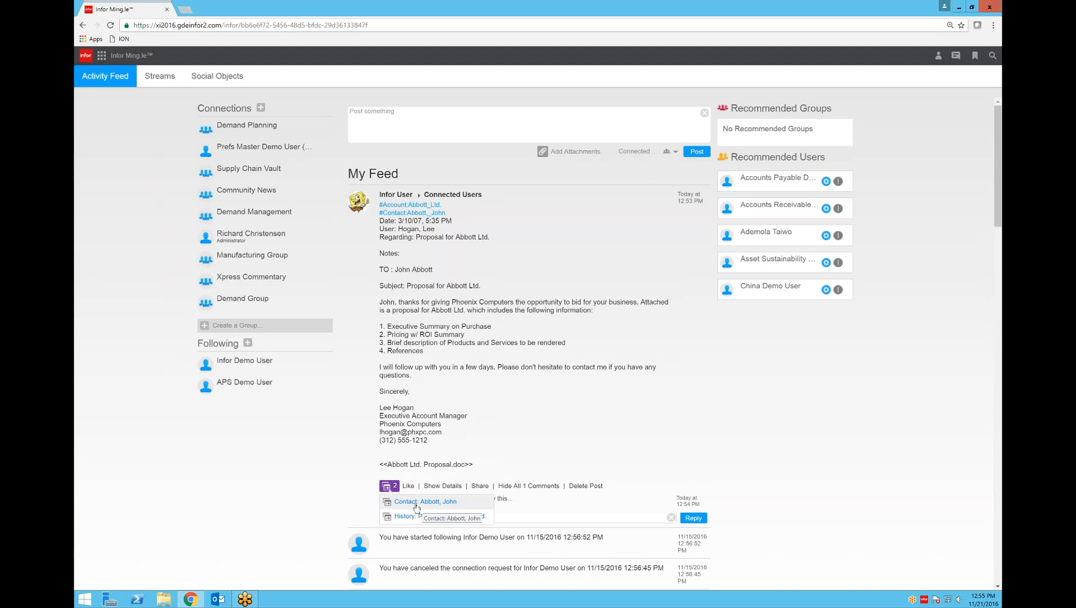
pyautogui.moveTo(403, 515)
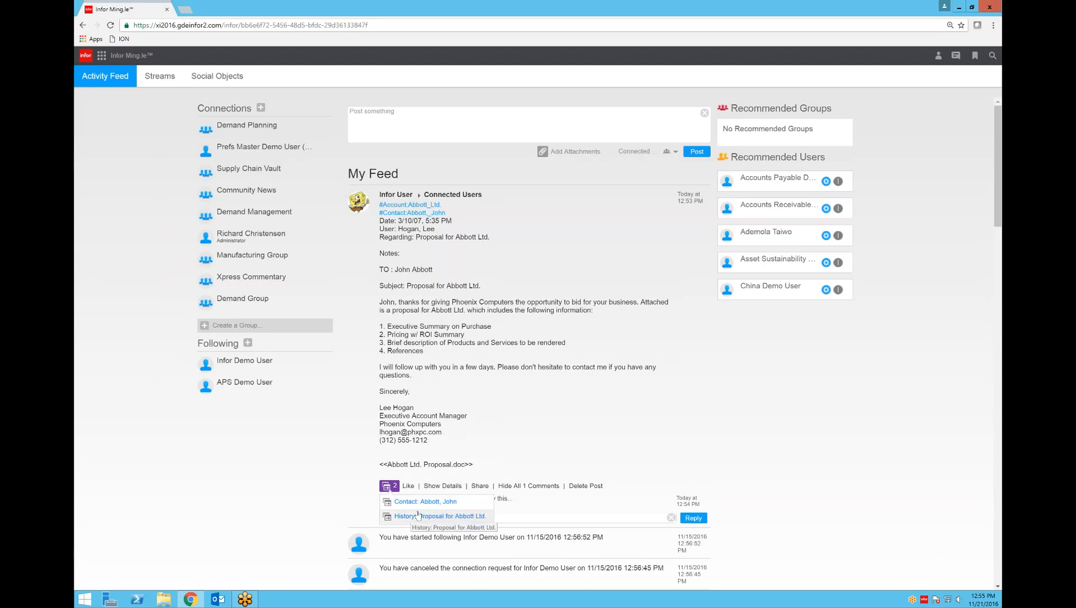
pyautogui.moveTo(425, 501)
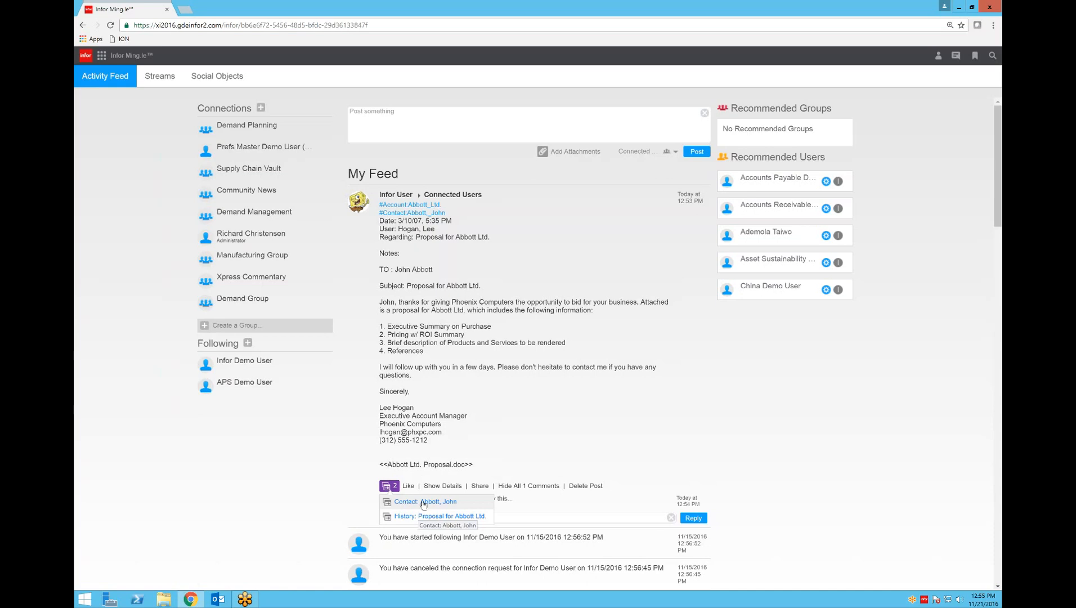
pyautogui.click(425, 502)
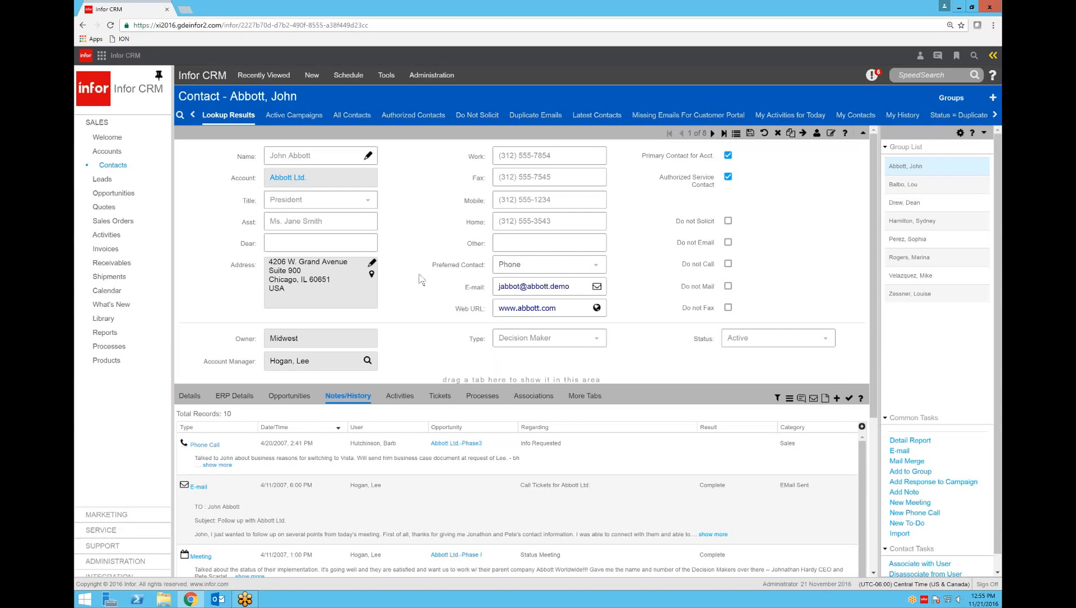
pyautogui.moveTo(455, 248)
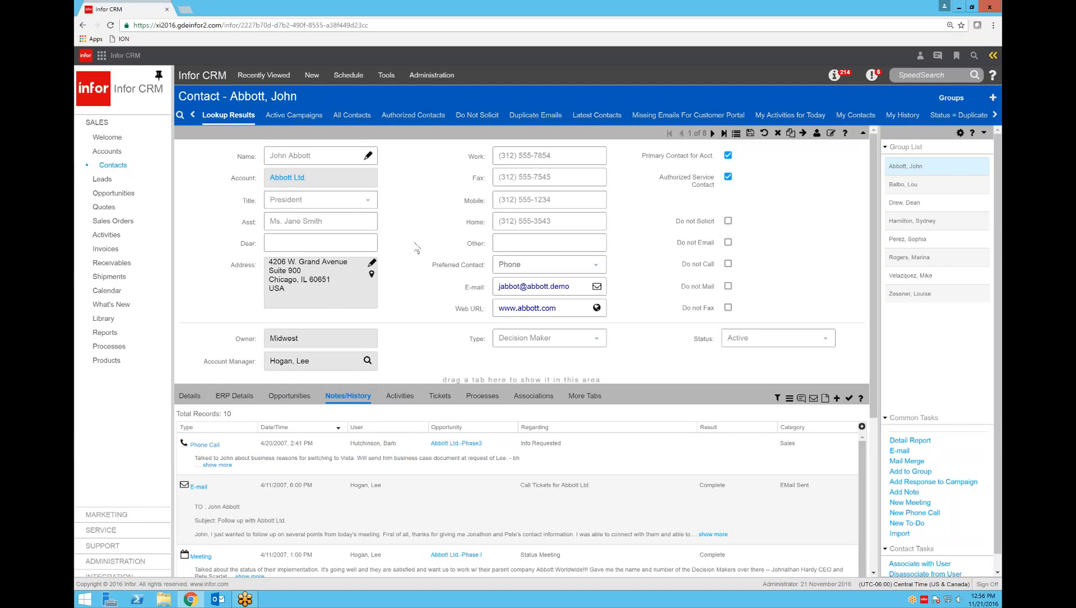
pyautogui.moveTo(935, 93)
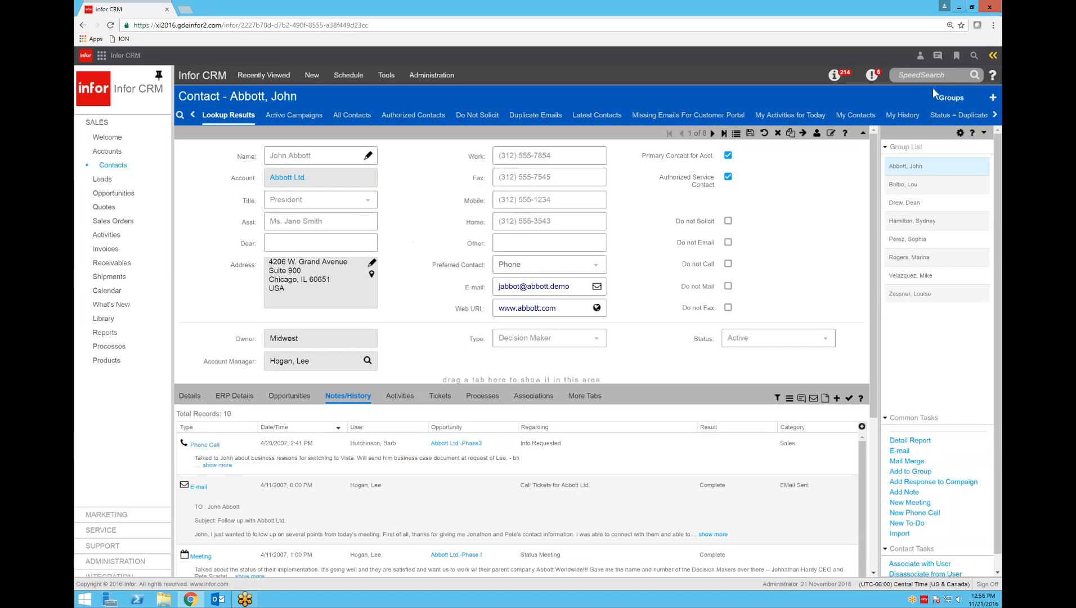
pyautogui.click(992, 55)
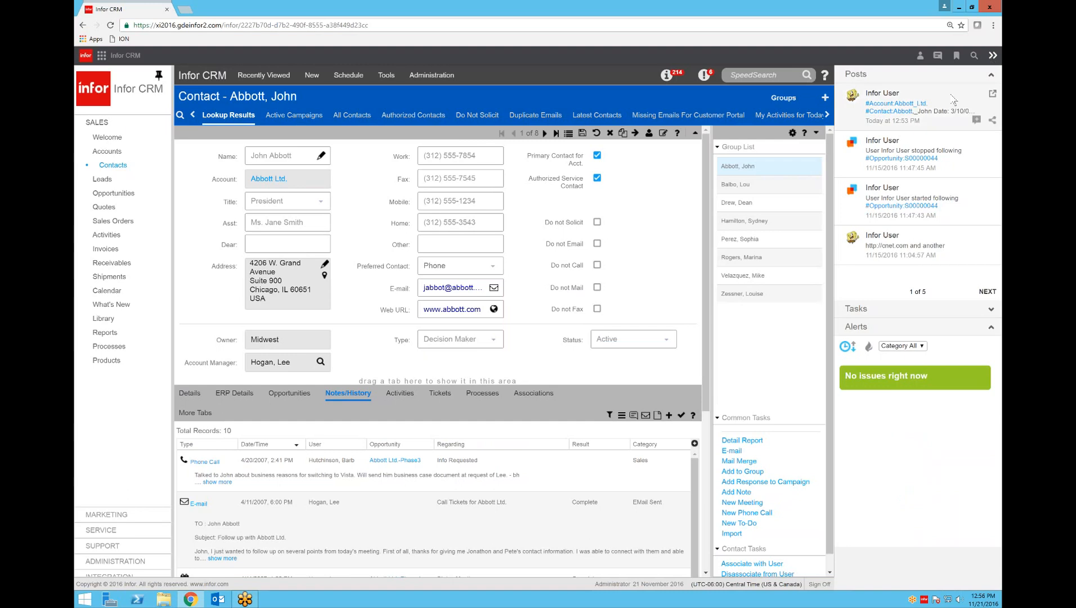
pyautogui.moveTo(912, 105)
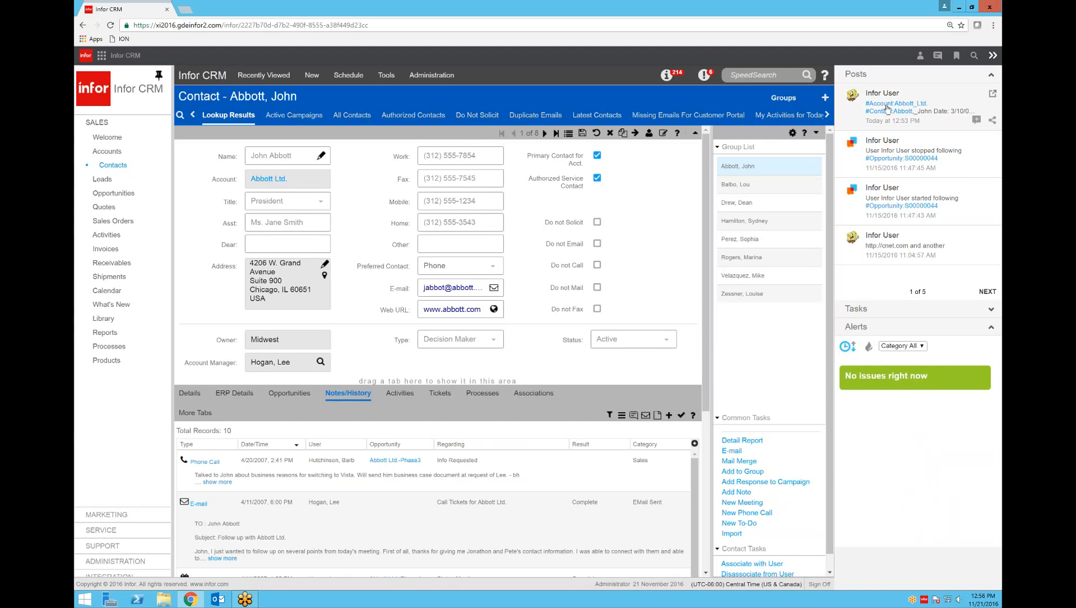
pyautogui.moveTo(914, 80)
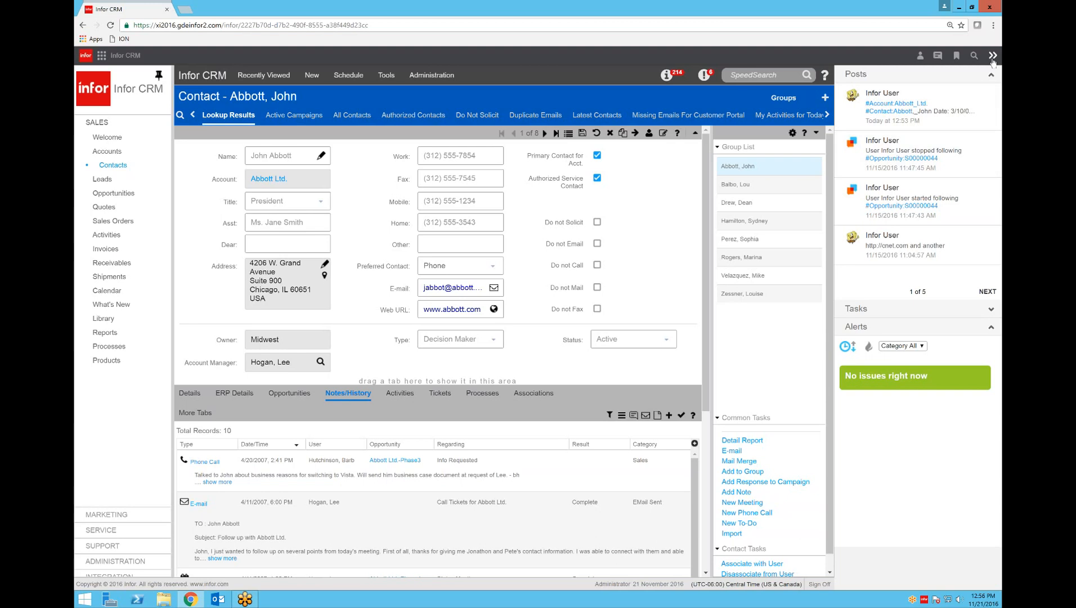
pyautogui.click(993, 55)
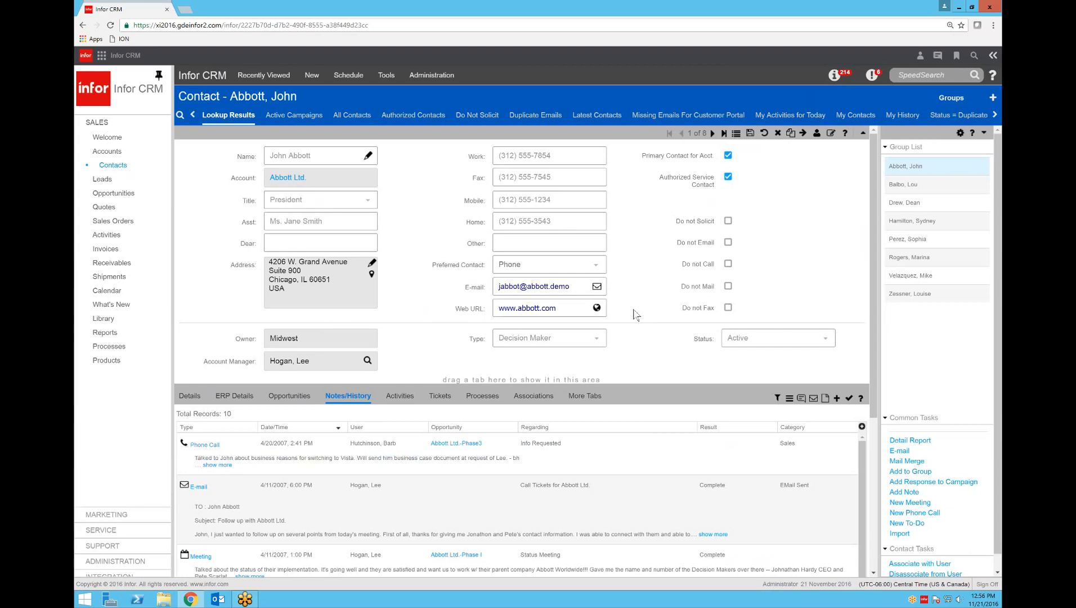
pyautogui.moveTo(648, 309)
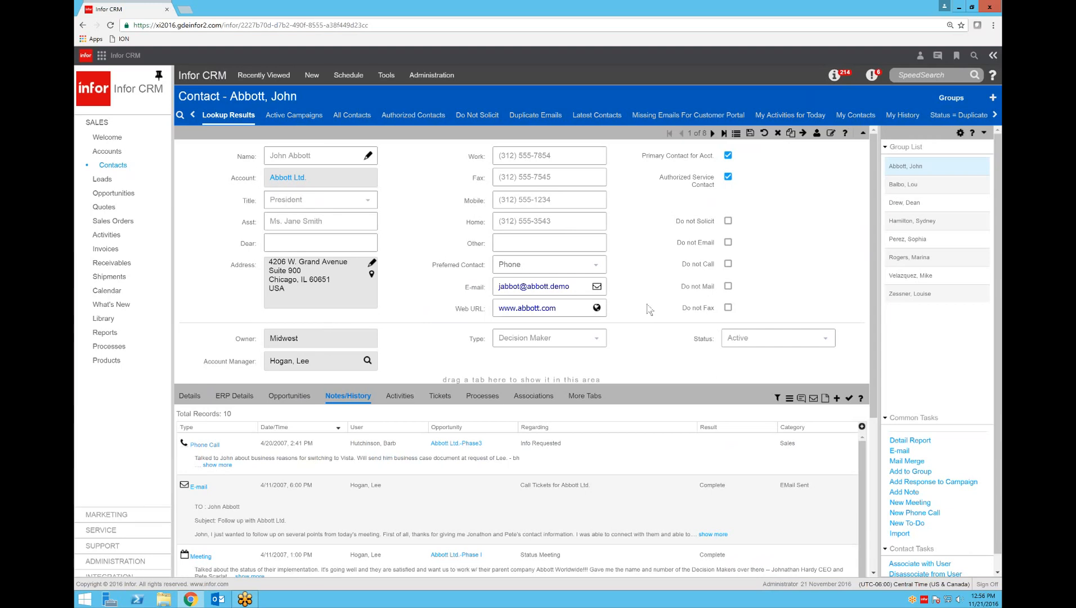
pyautogui.moveTo(649, 309)
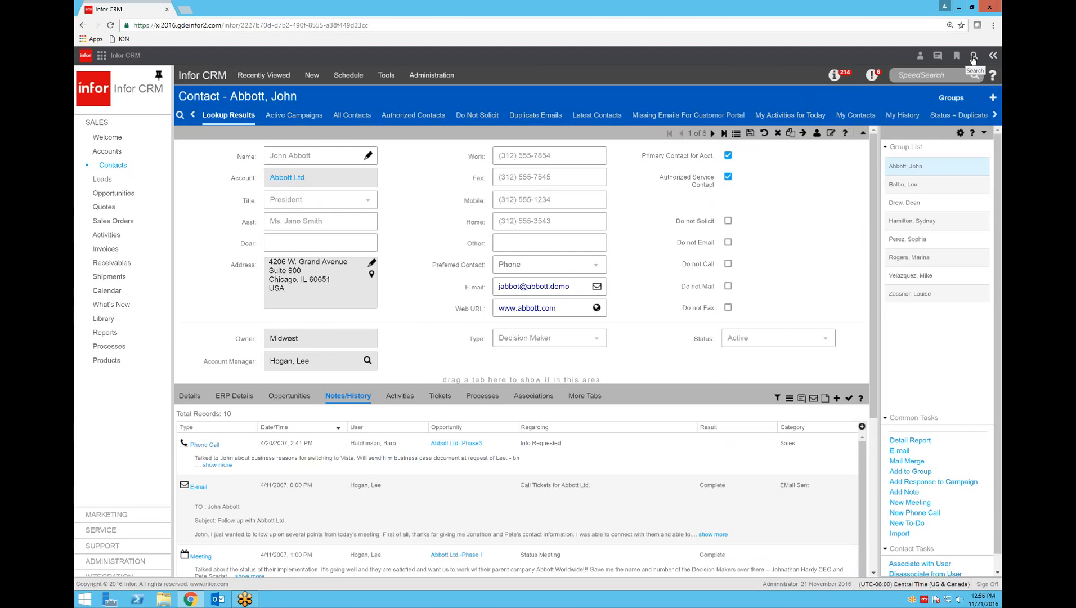
pyautogui.moveTo(675, 233)
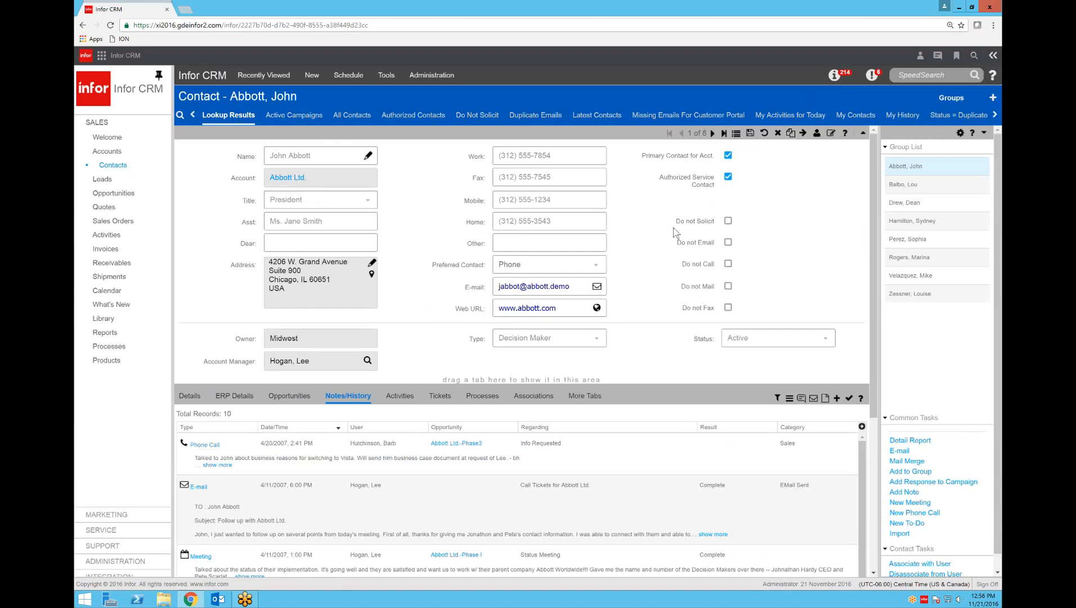
# Show the Infor application launcher listing Homepages, Infor Ming.le, ION Desk and Infor CRM
pyautogui.click(98, 56)
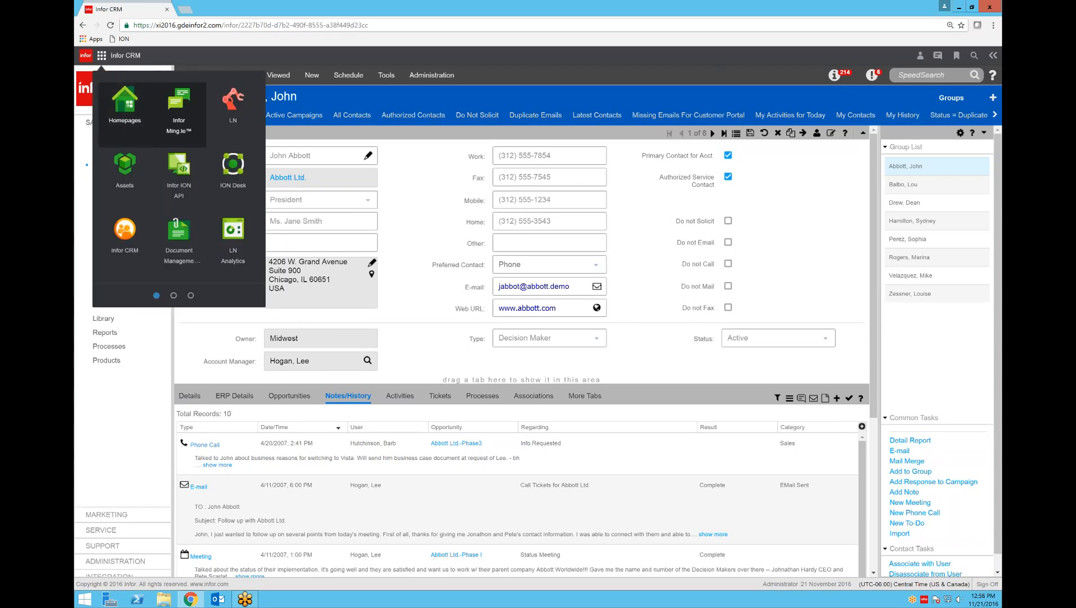
# Return to the CRM homepage via Homepages and show the Opps by Rep widget's options
pyautogui.click(124, 103)
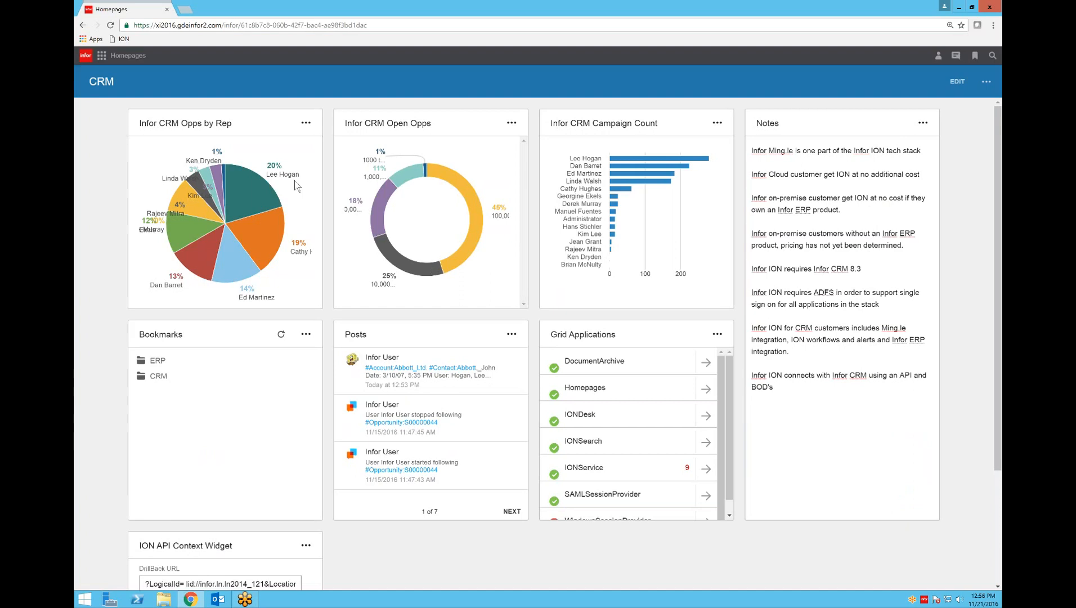
pyautogui.moveTo(349, 193)
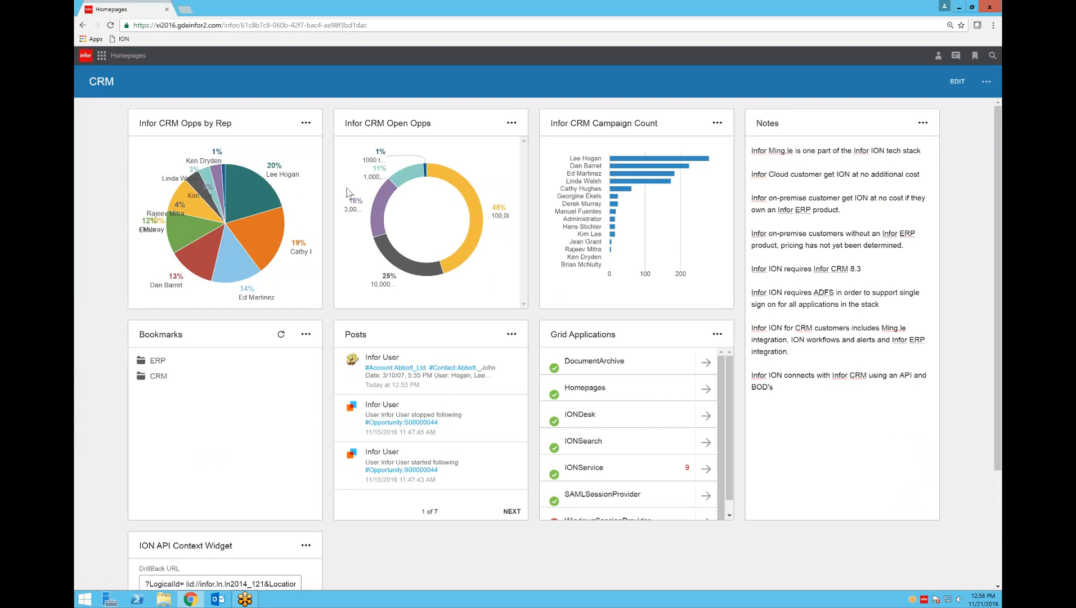
pyautogui.moveTo(233, 213)
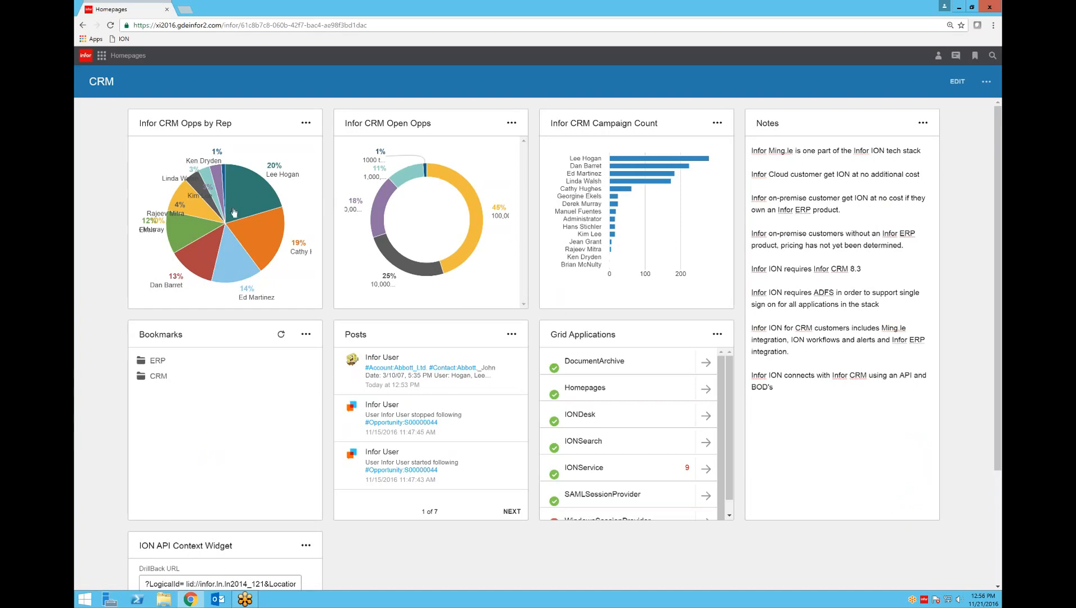
pyautogui.moveTo(241, 210)
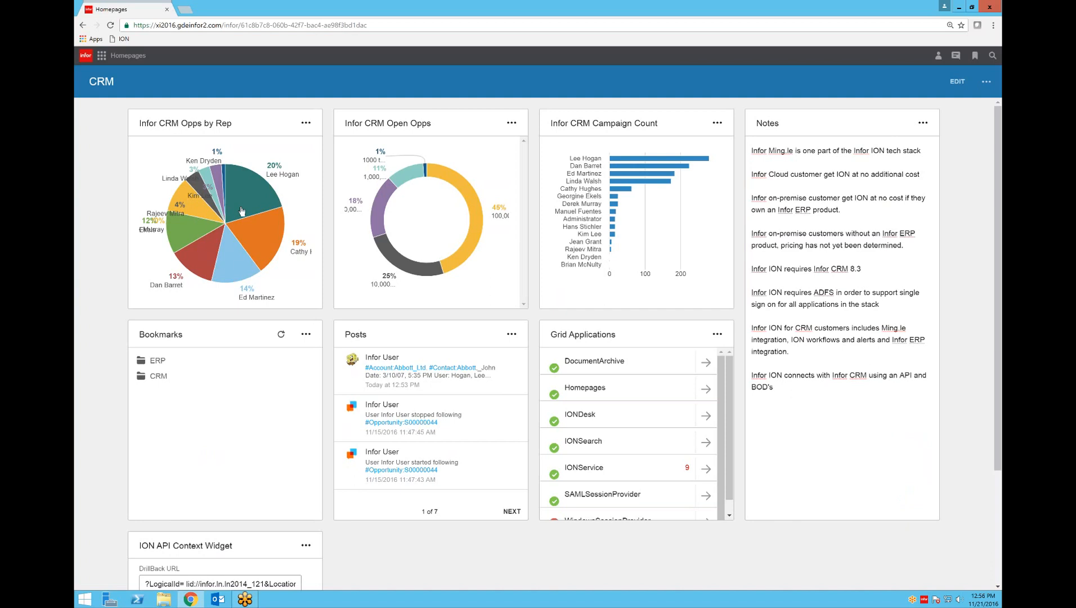
pyautogui.moveTo(307, 127)
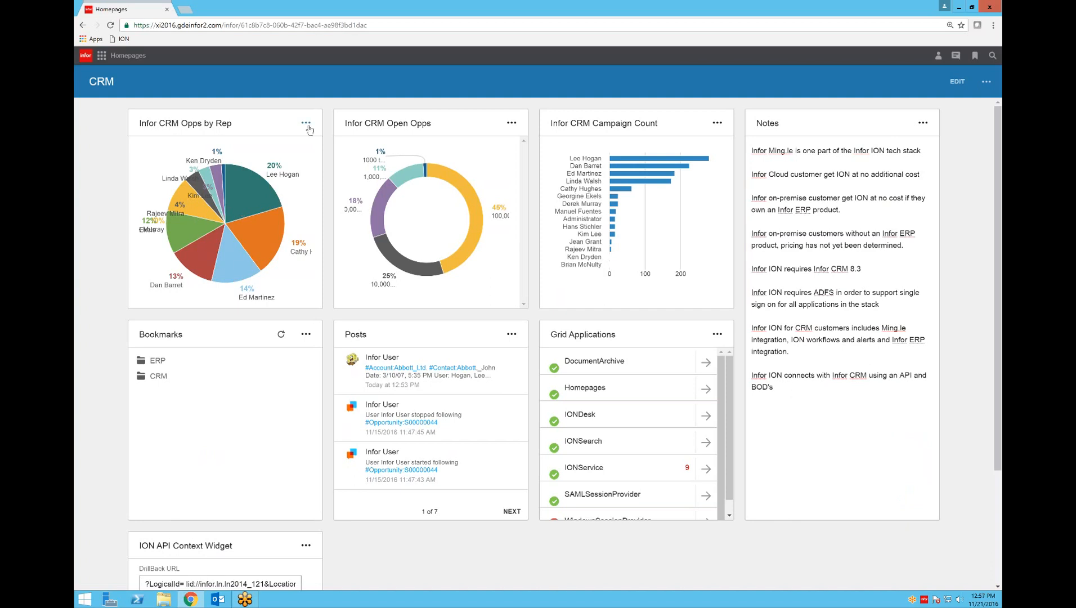
pyautogui.click(306, 122)
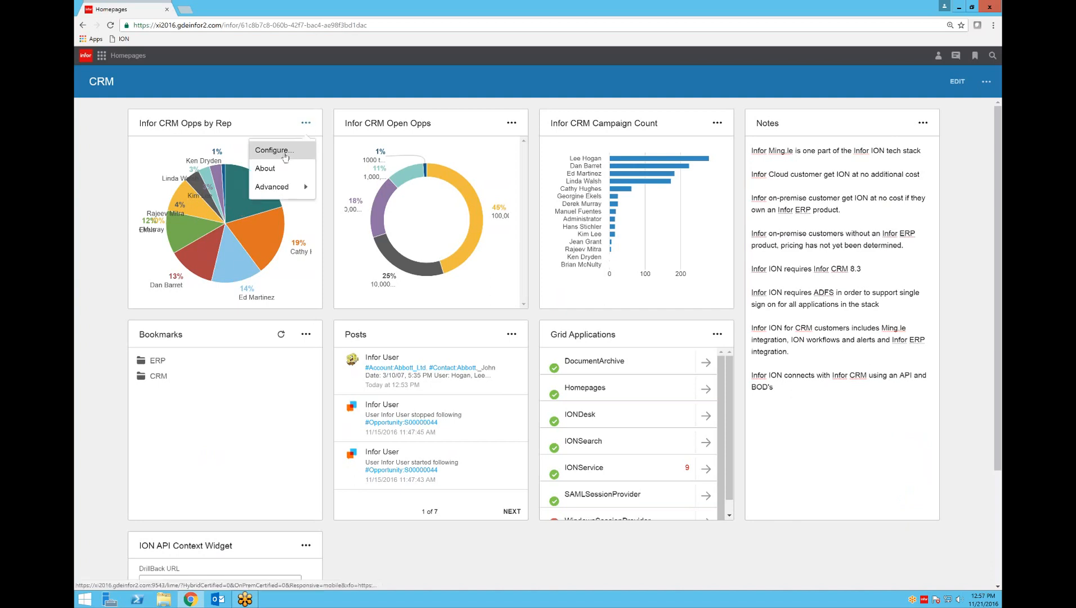
# Configure Opps by Rep with AccountManager dimension, CountOpportunities metric and Pie chart type
pyautogui.click(274, 149)
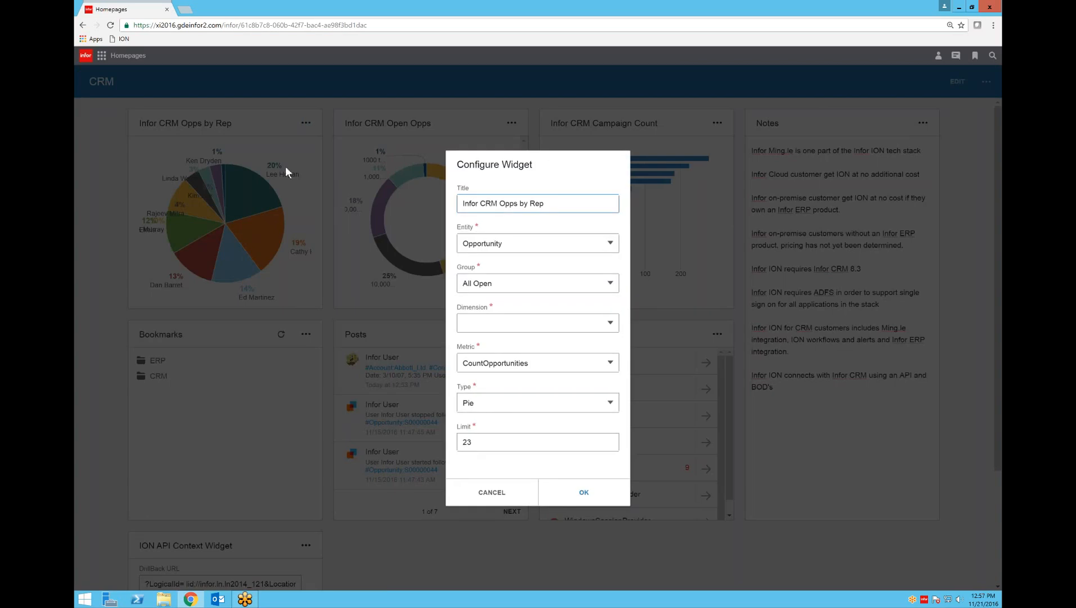
pyautogui.click(537, 322)
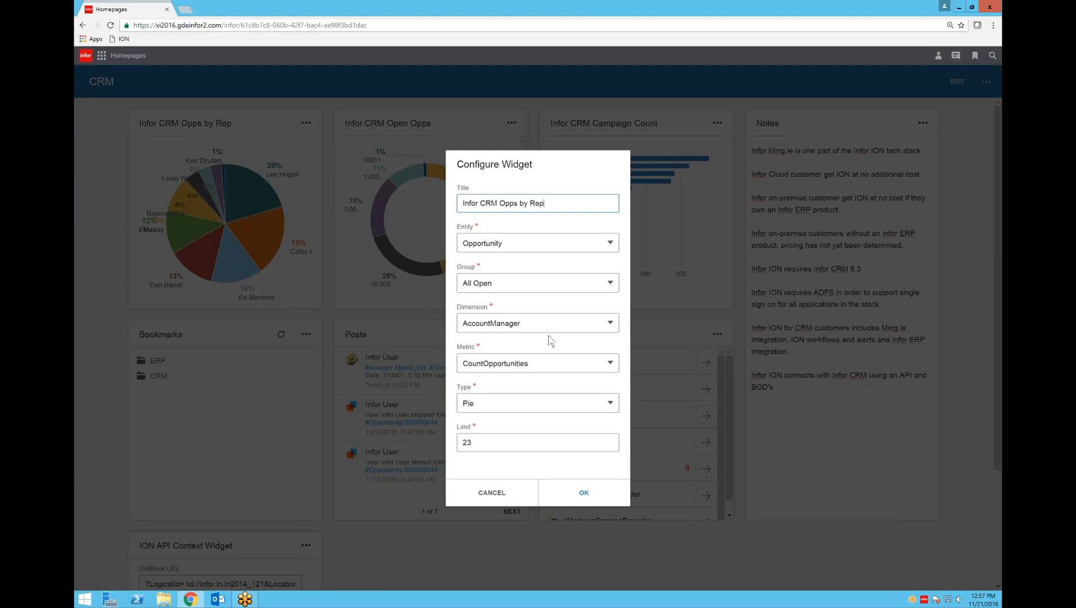
pyautogui.click(606, 243)
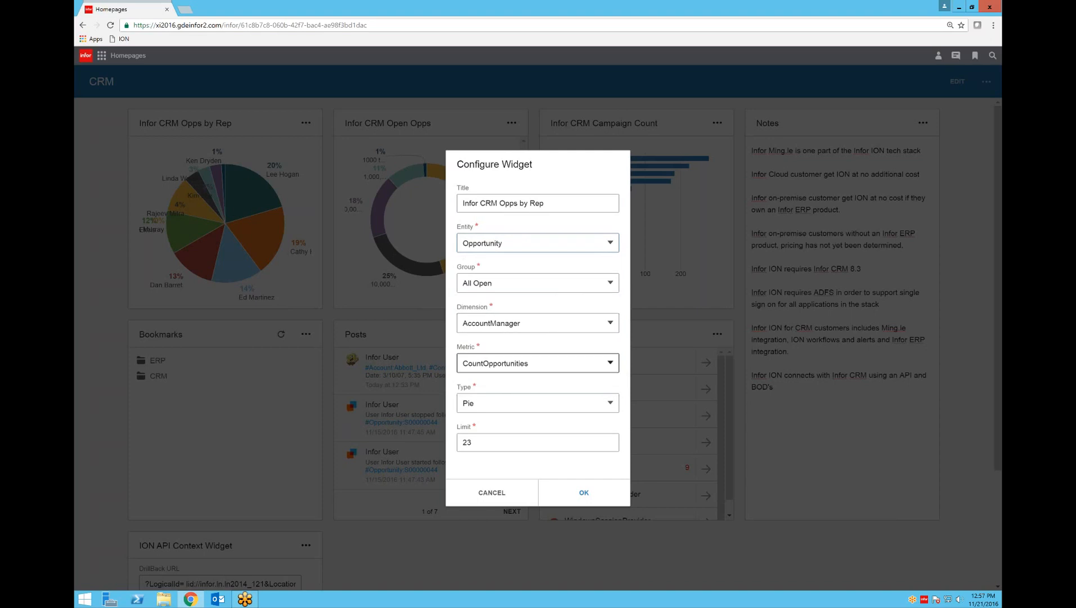
pyautogui.click(606, 403)
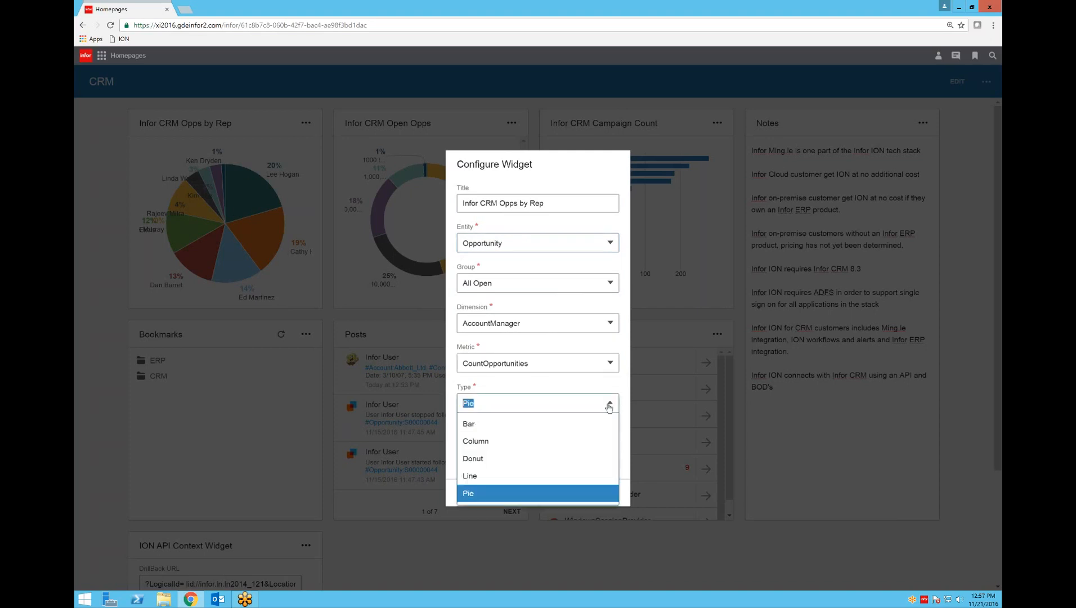
pyautogui.moveTo(560, 460)
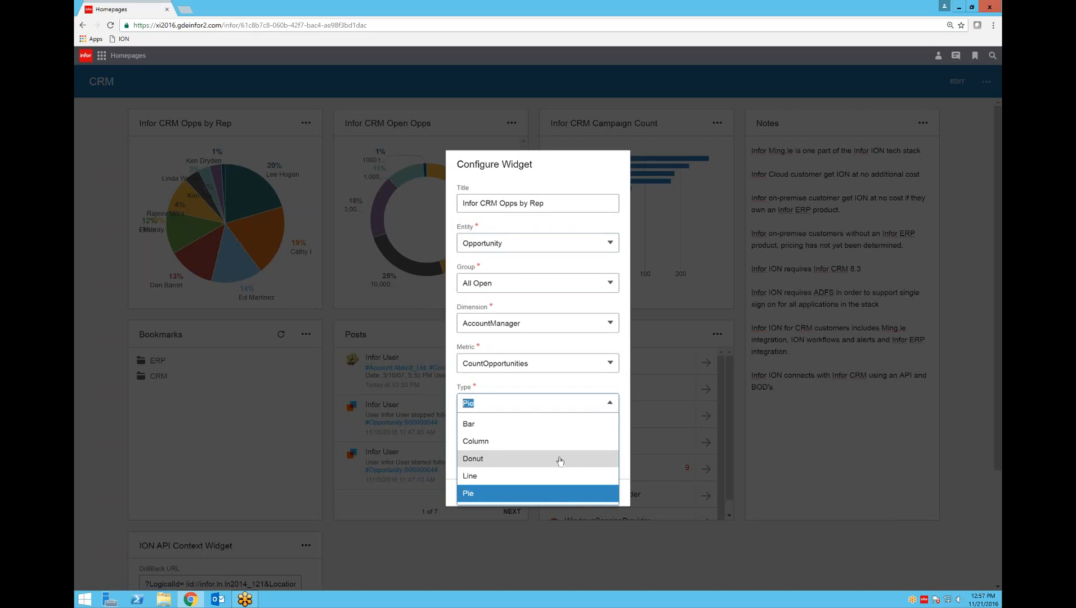
pyautogui.moveTo(517, 440)
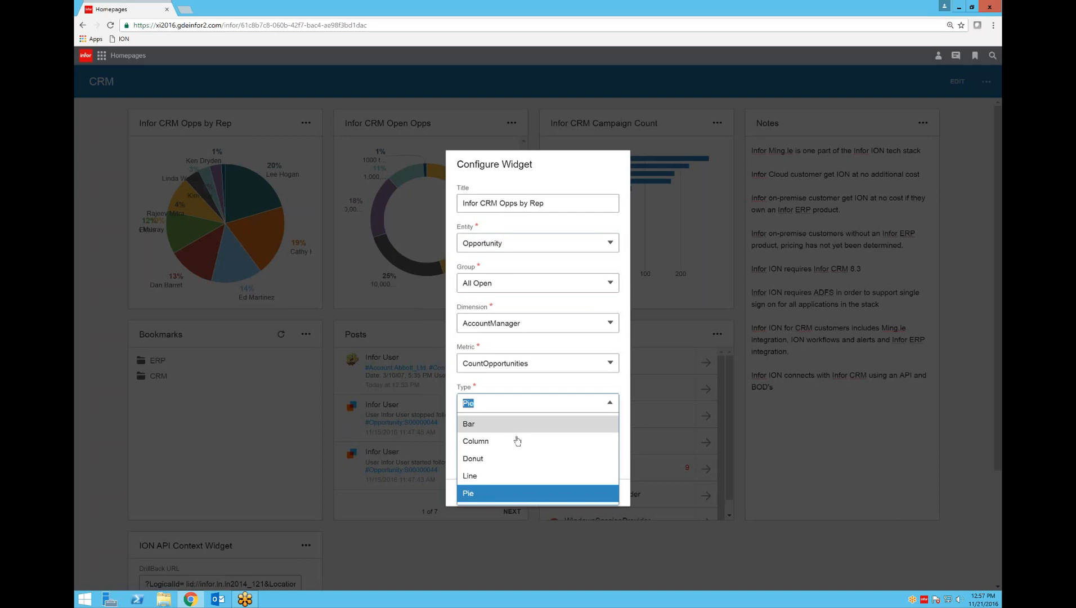
pyautogui.moveTo(516, 441)
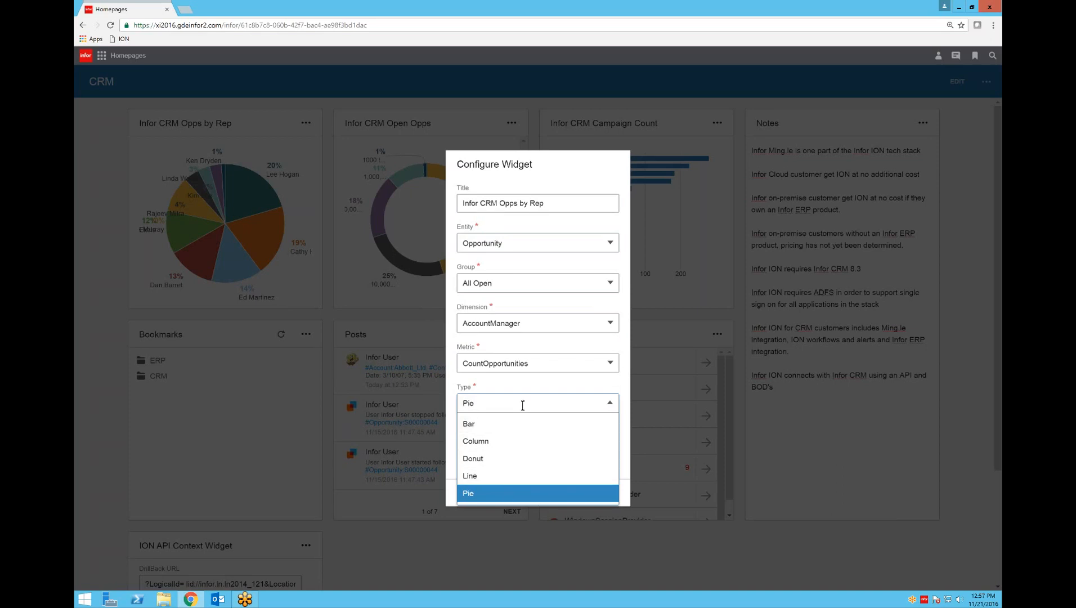
pyautogui.click(468, 493)
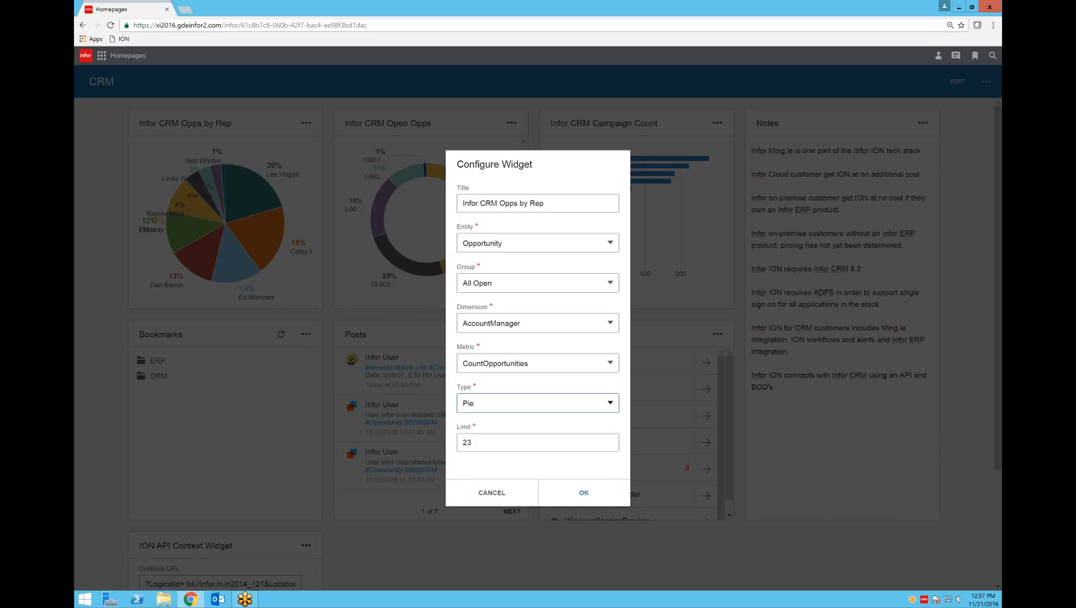
# Dismiss the widget settings and show the CRM homepage's page options menu
pyautogui.click(582, 493)
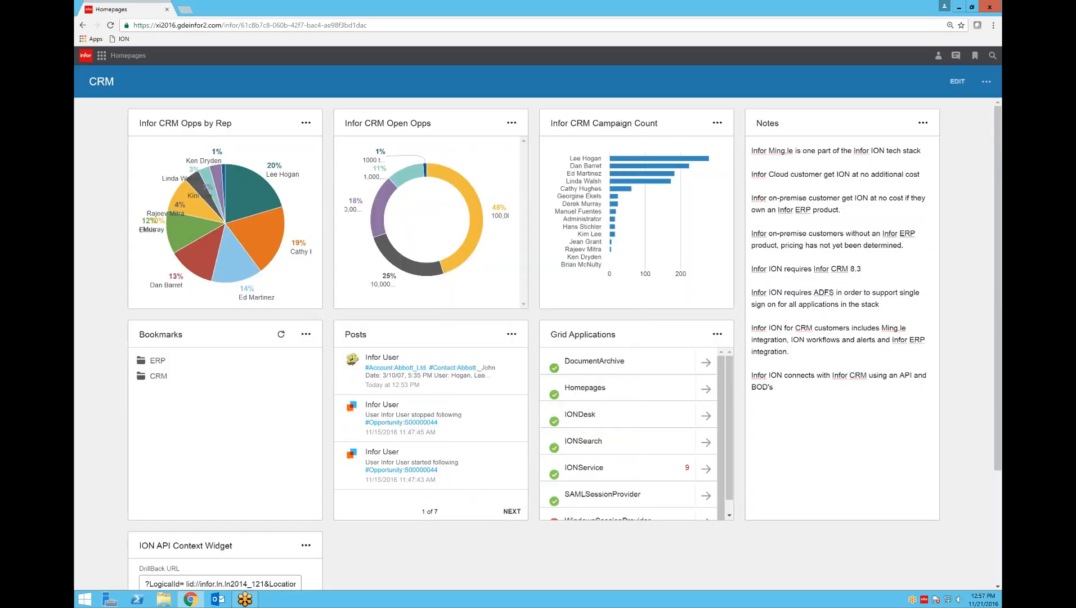
pyautogui.moveTo(481, 286)
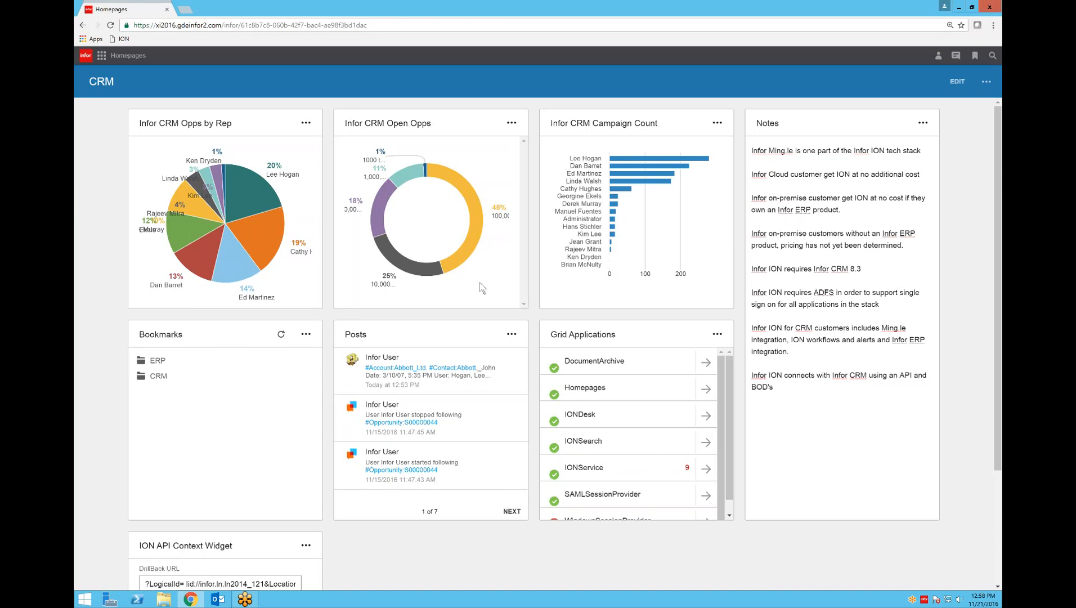
pyautogui.click(985, 81)
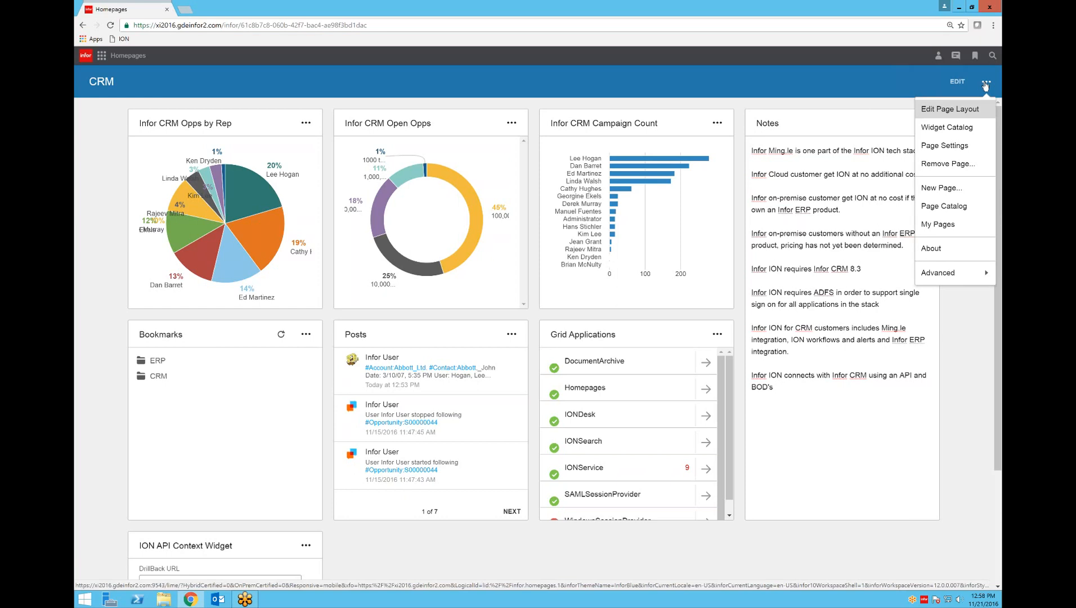
pyautogui.moveTo(511, 274)
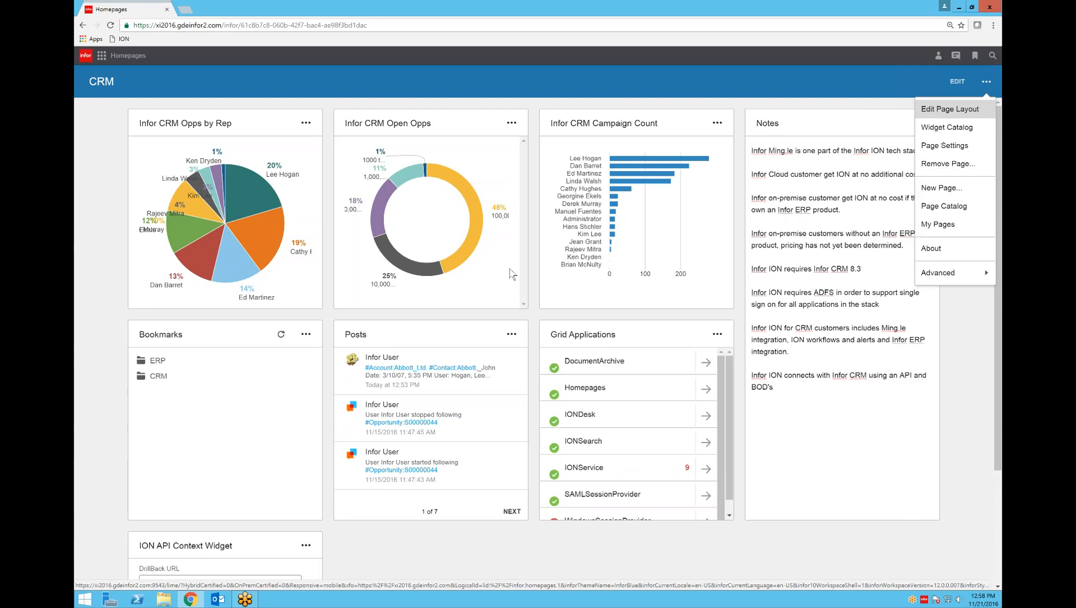
pyautogui.moveTo(511, 273)
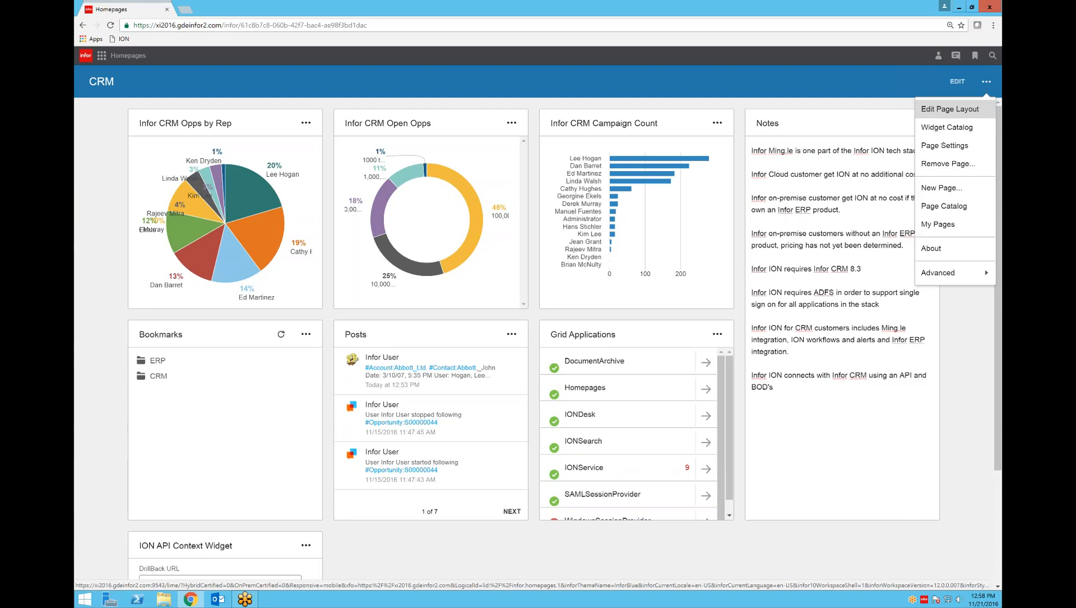
pyautogui.moveTo(946, 127)
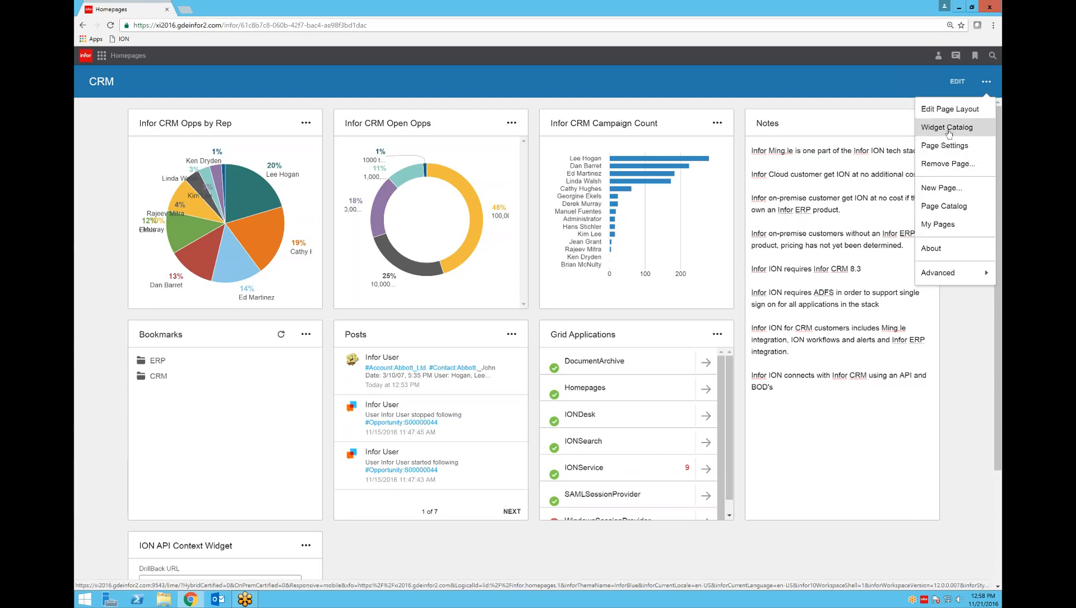
# Browse the Widget Catalog's available widgets, then close it leaving the homepage unchanged
pyautogui.click(947, 128)
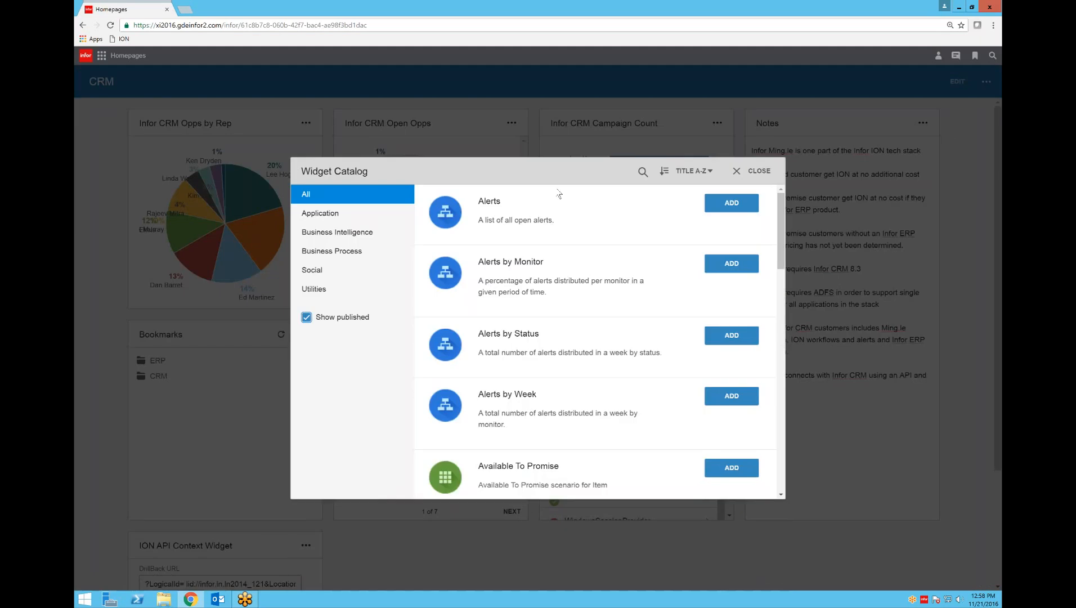
pyautogui.moveTo(580, 257)
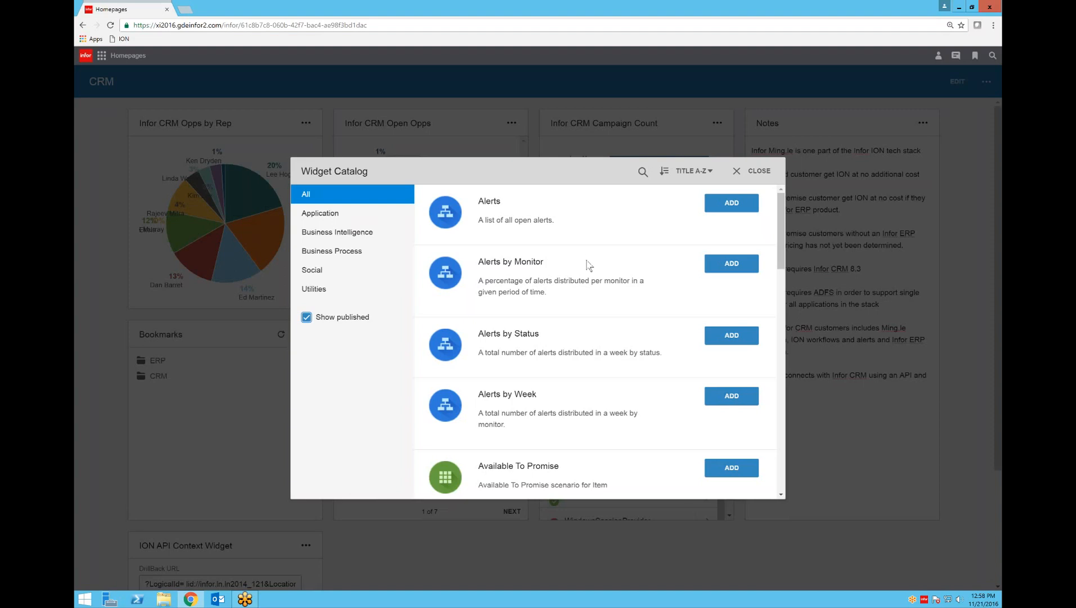
pyautogui.scroll(-3)
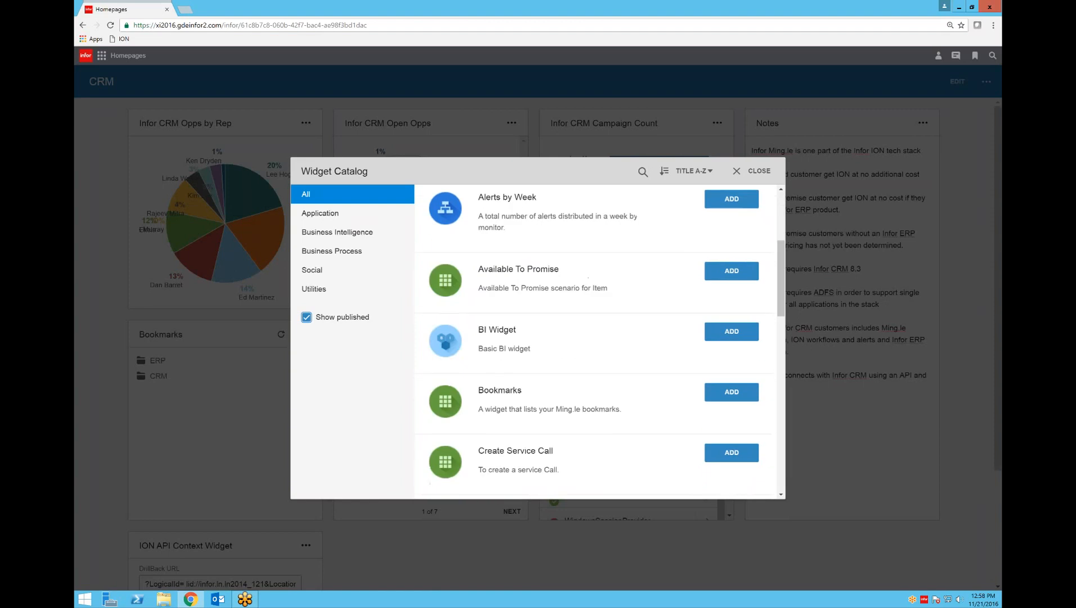
pyautogui.moveTo(583, 393)
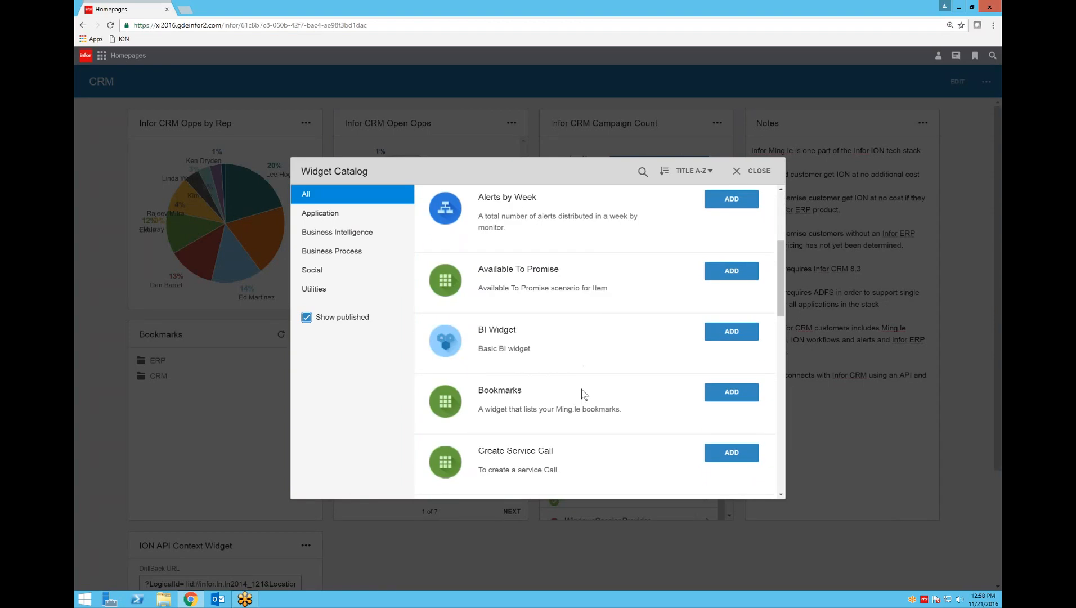
pyautogui.moveTo(575, 317)
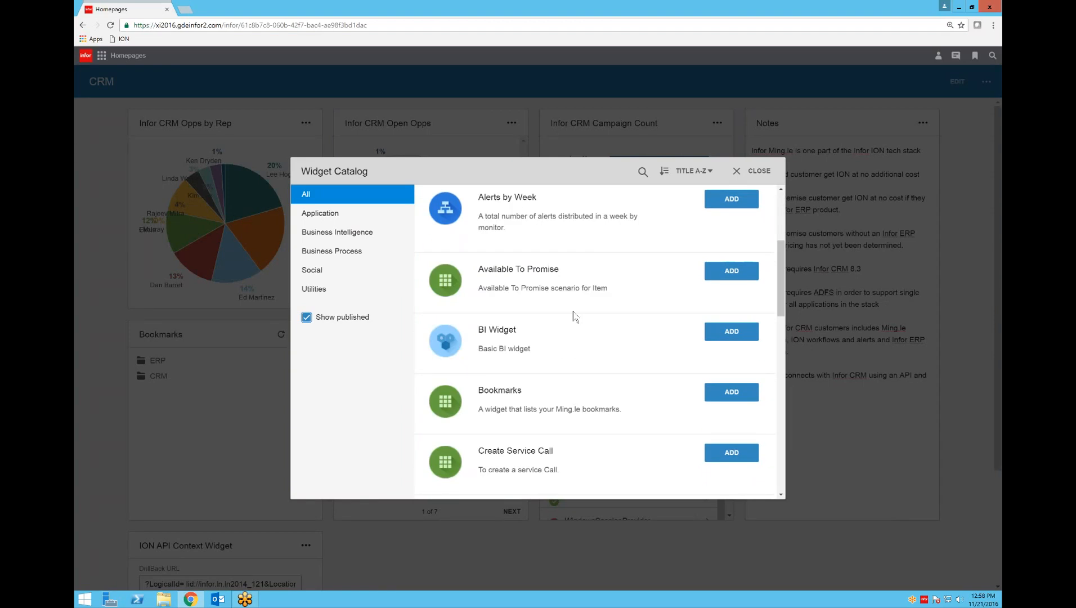
pyautogui.scroll(-3)
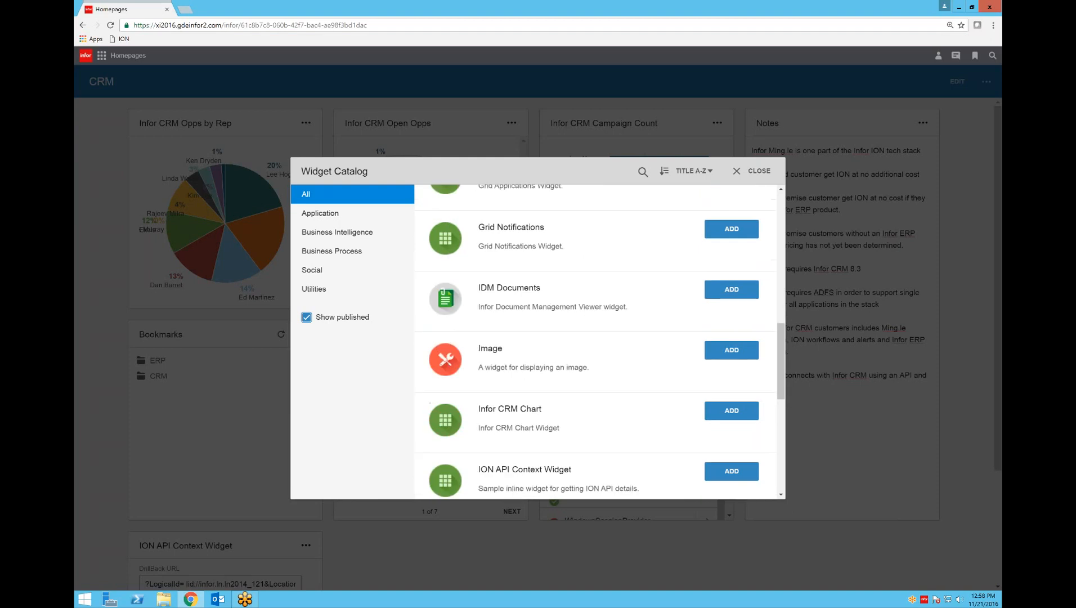
pyautogui.scroll(-3)
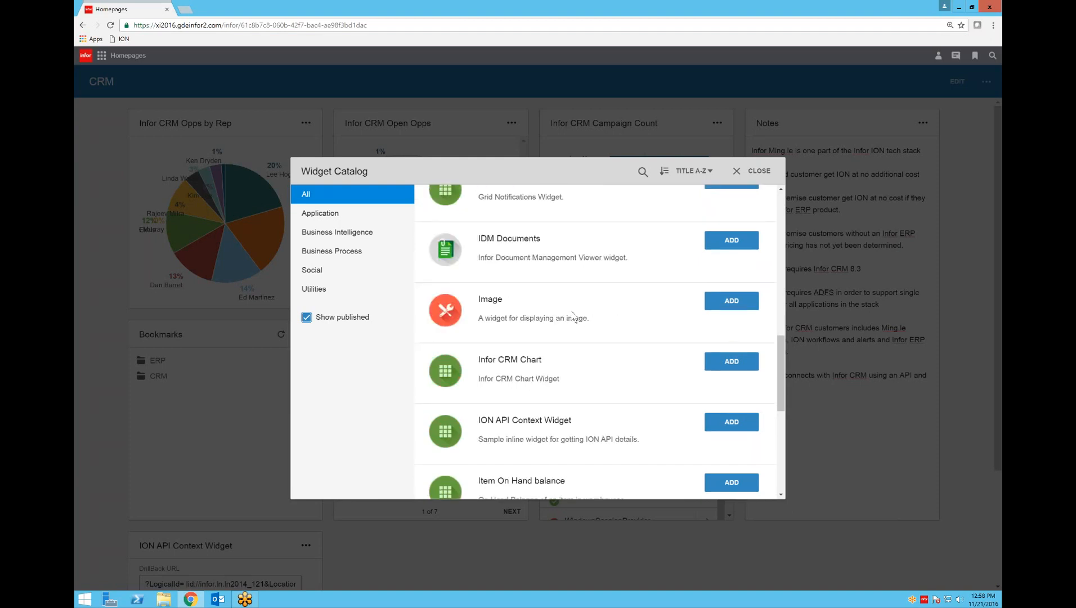
pyautogui.scroll(-3)
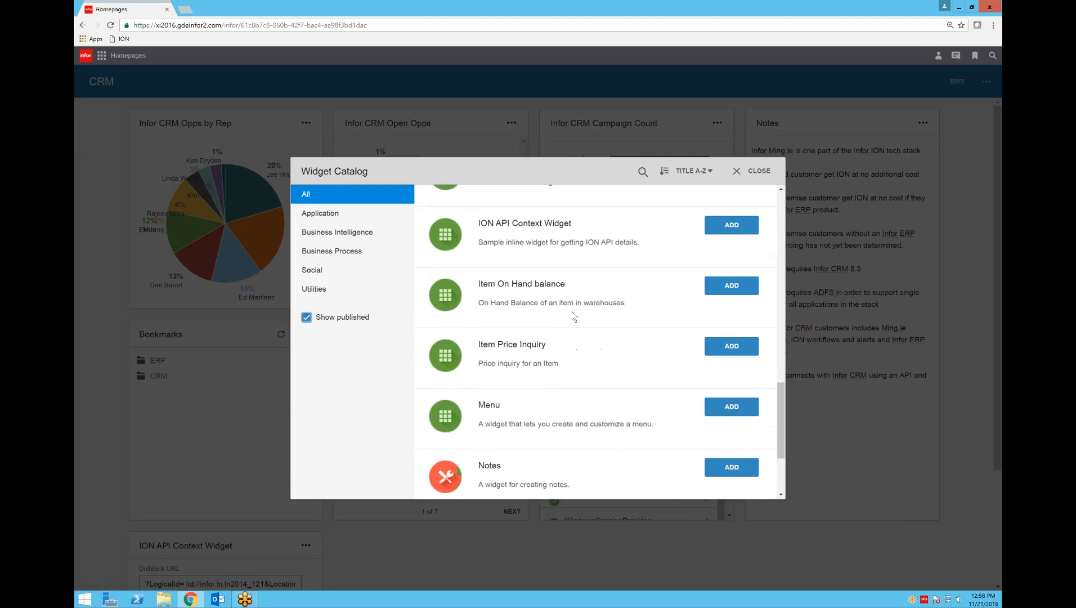
pyautogui.scroll(-3)
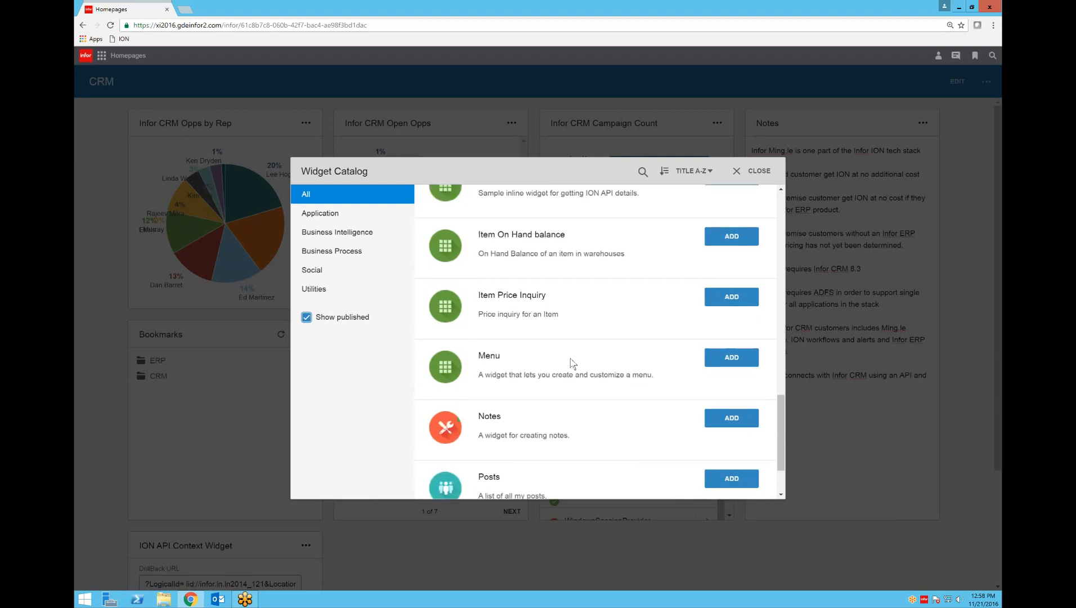
pyautogui.scroll(-3)
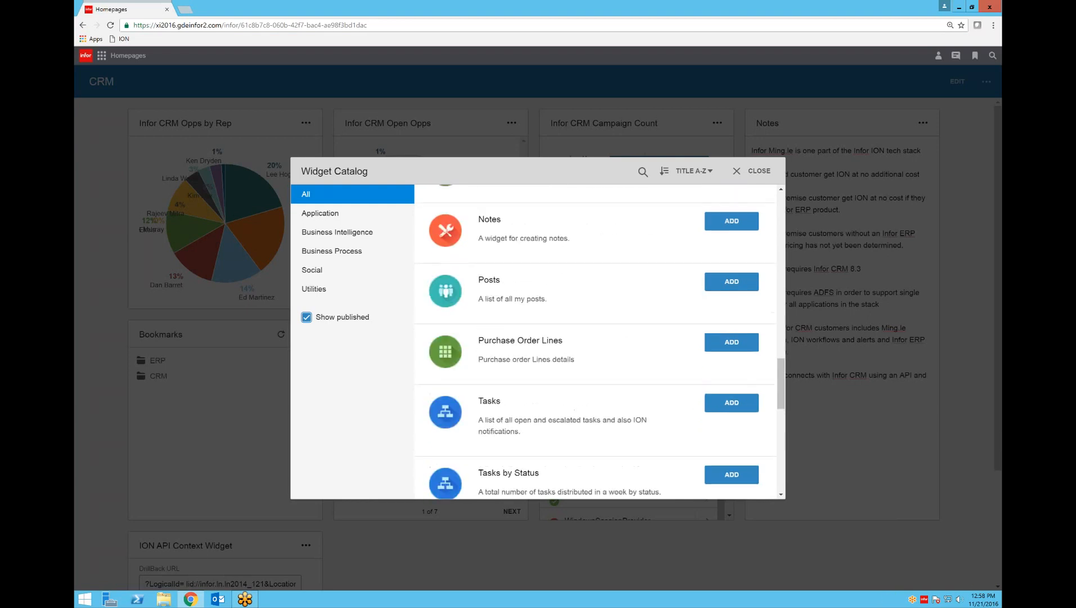
pyautogui.scroll(-3)
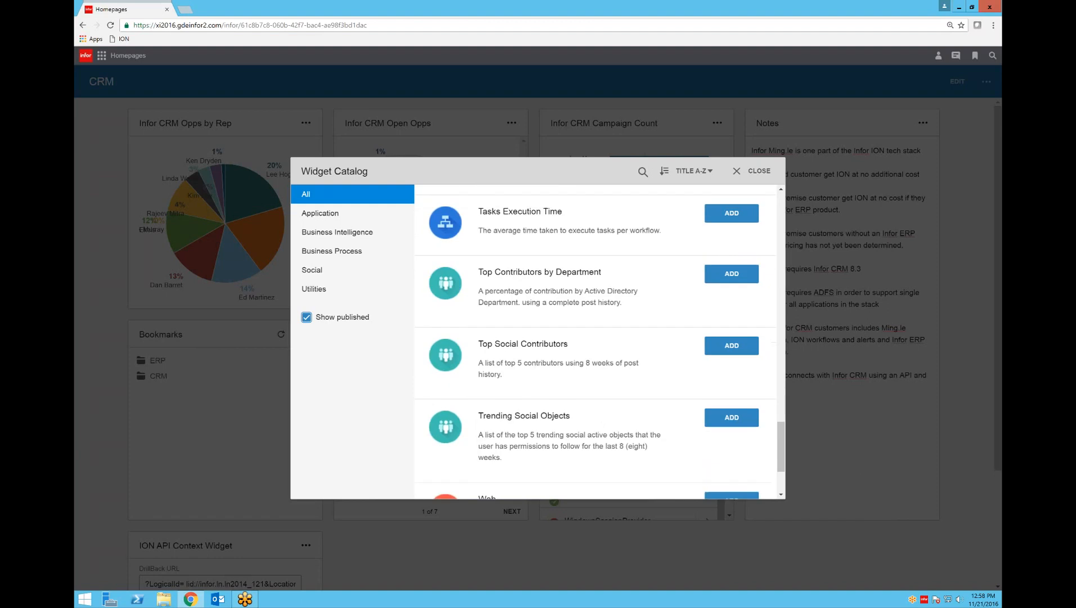
pyautogui.scroll(-3)
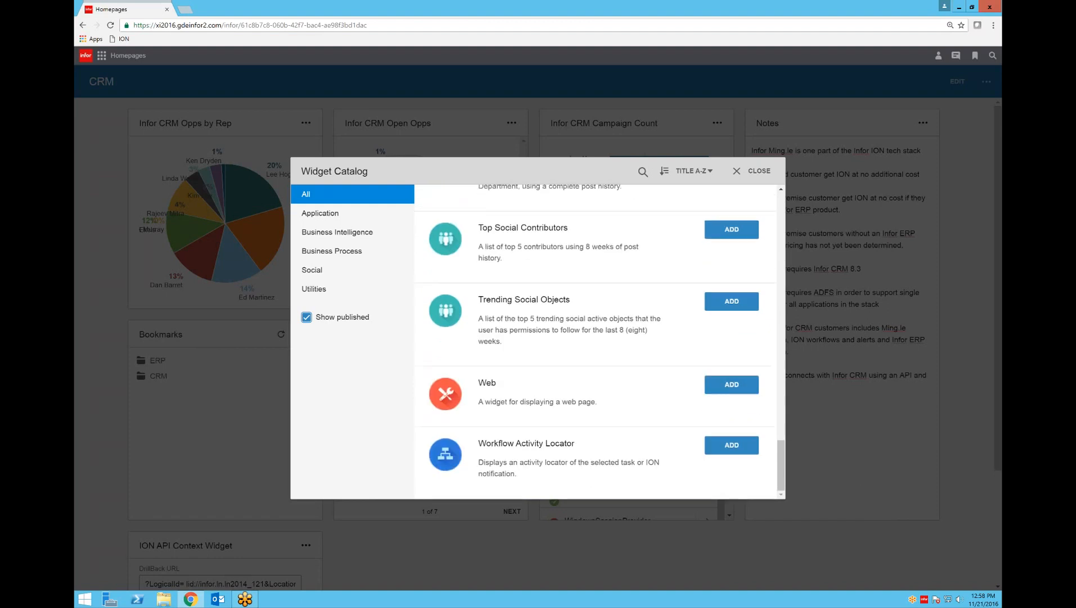
pyautogui.scroll(3)
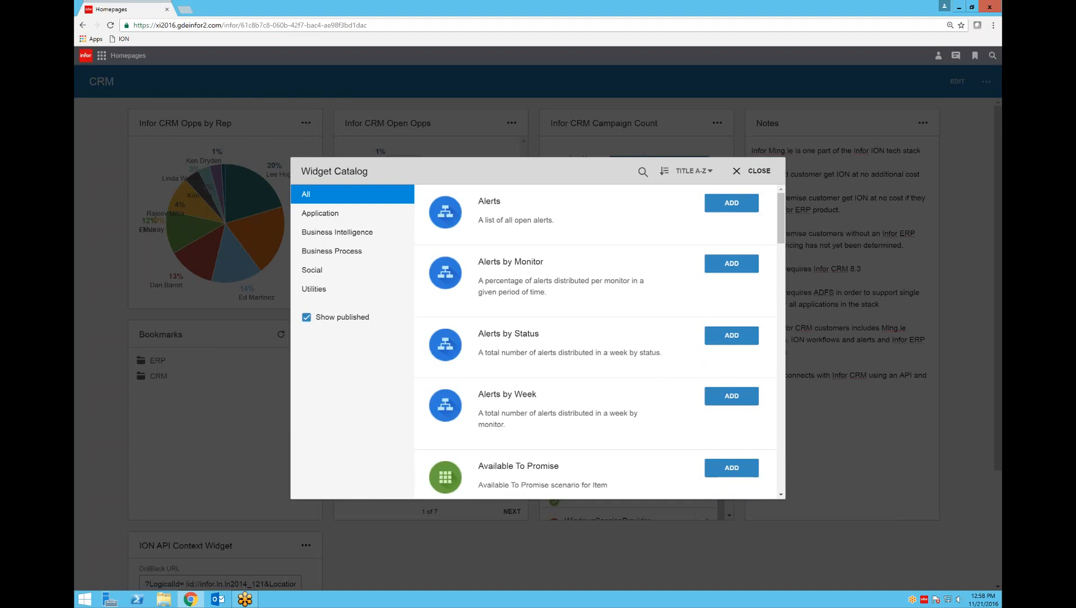
pyautogui.click(759, 171)
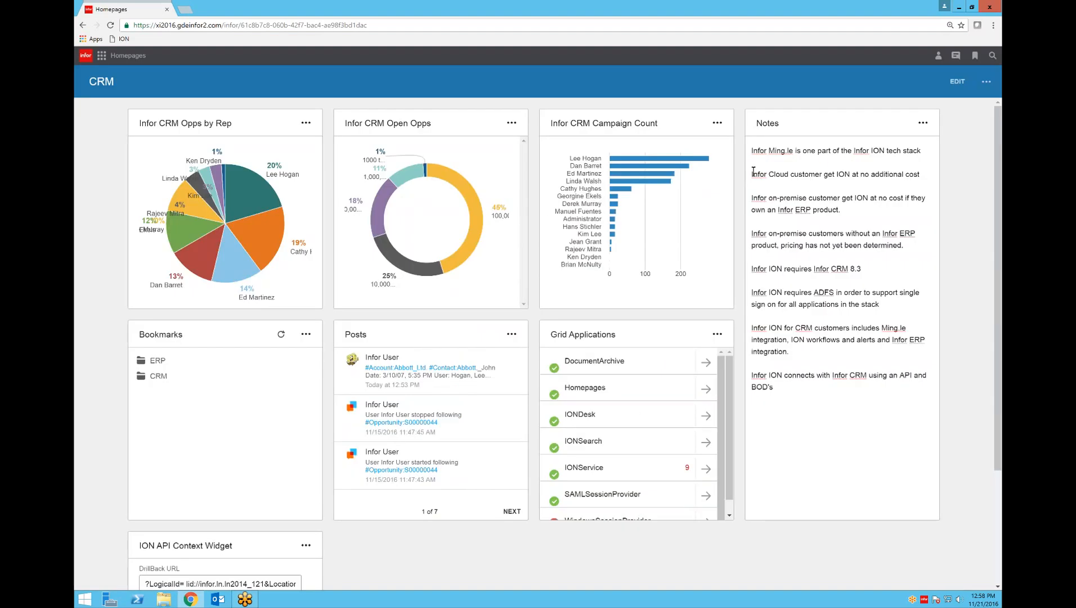